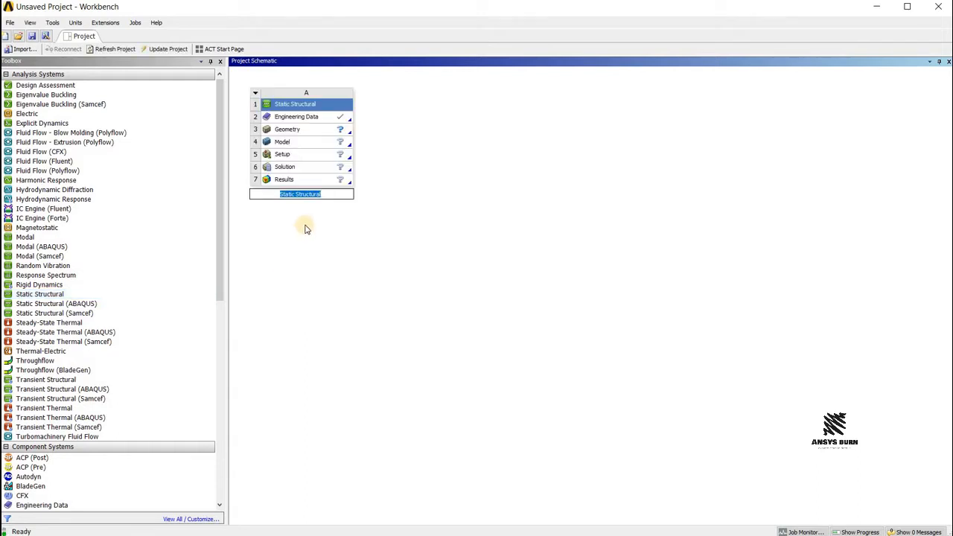
pyautogui.moveTo(325, 212)
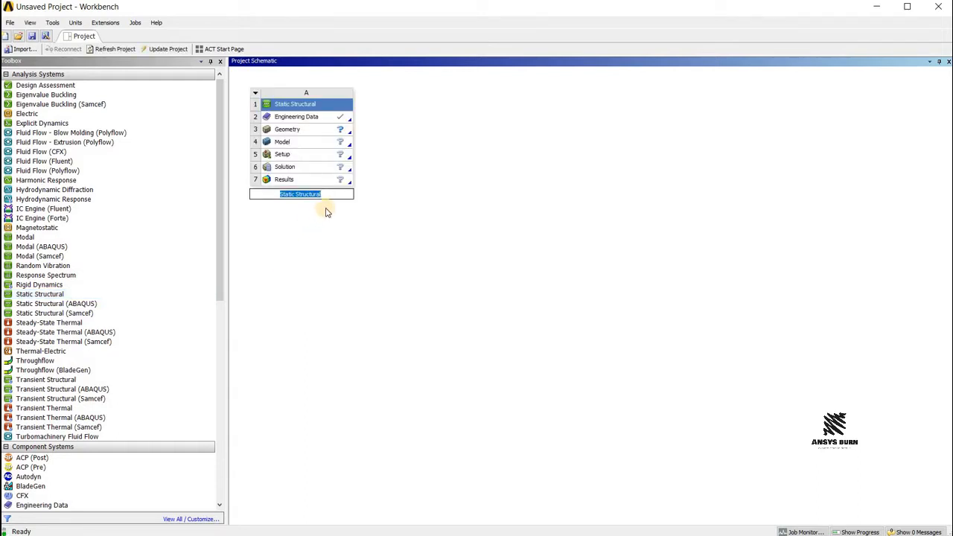
# Enter 'threepoint bending test' as the Static Structural system's name.
pyautogui.write('three')
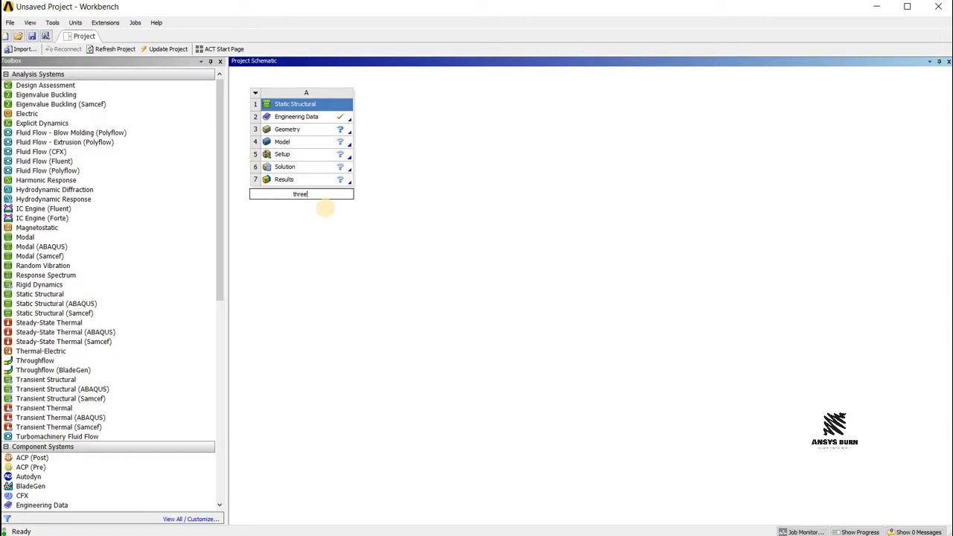
pyautogui.write('point')
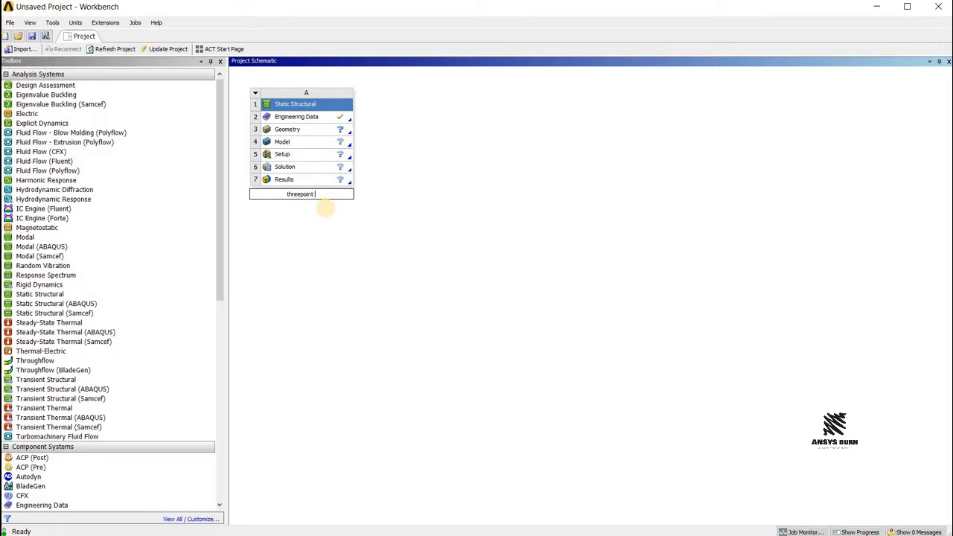
pyautogui.write('bending test')
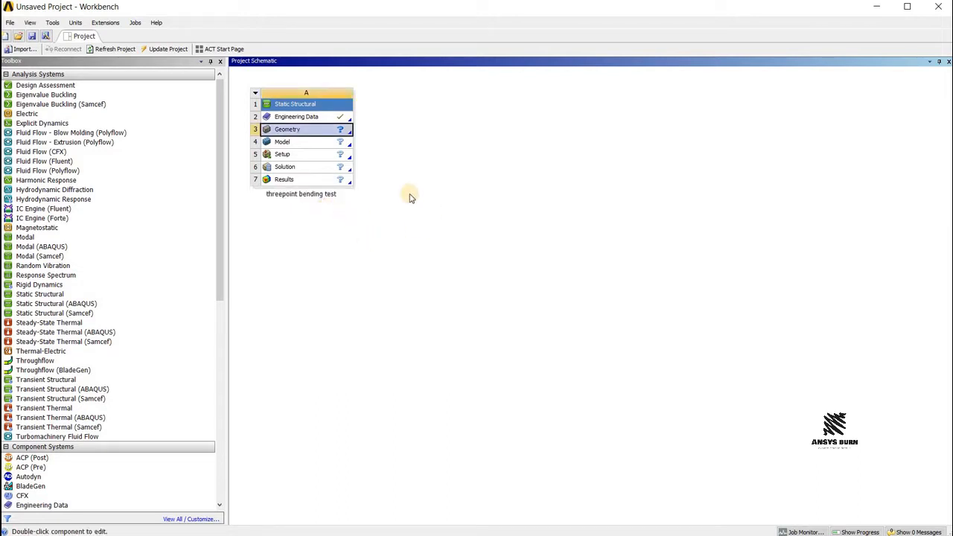
pyautogui.moveTo(413, 62)
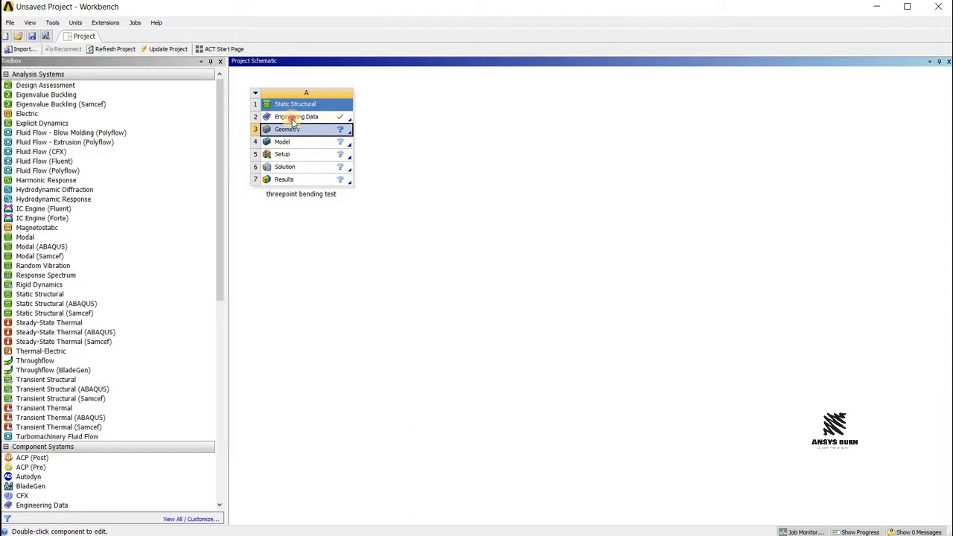
# Open Engineering Data and browse the General Materials library for Concrete.
pyautogui.doubleClick(297, 117)
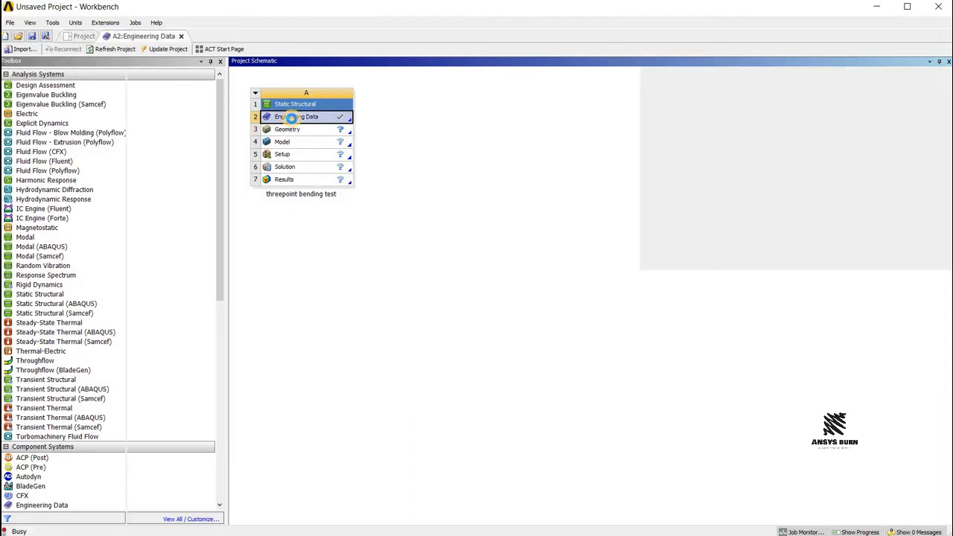
pyautogui.doubleClick(301, 116)
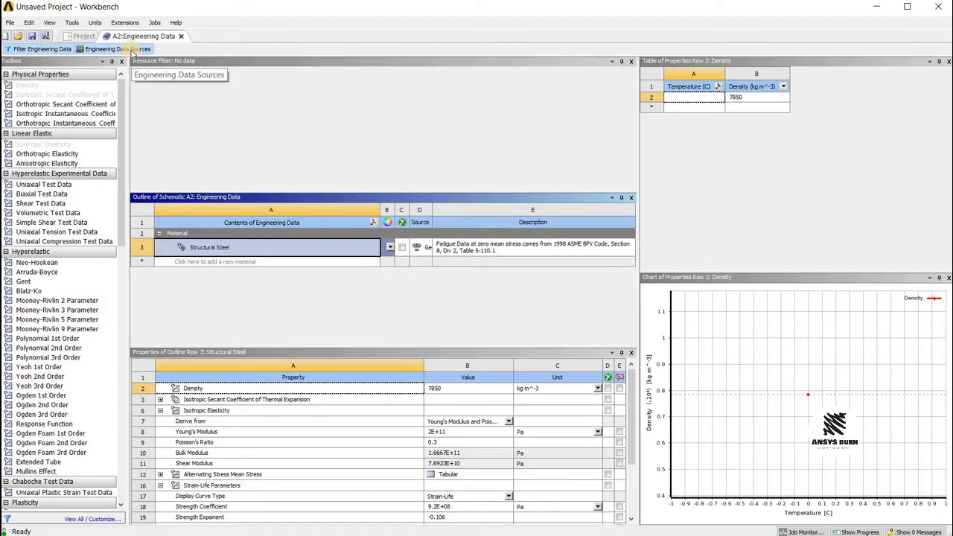
pyautogui.click(117, 49)
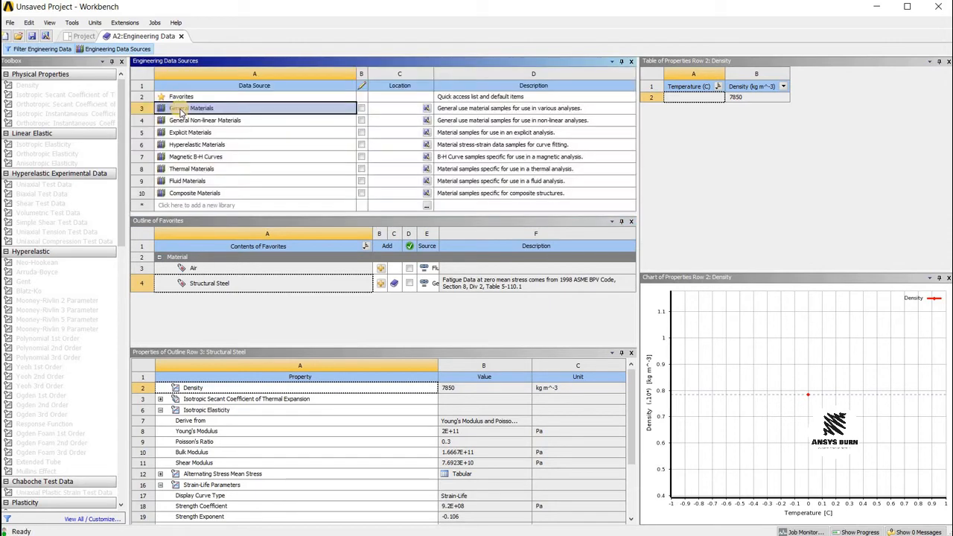
pyautogui.click(190, 108)
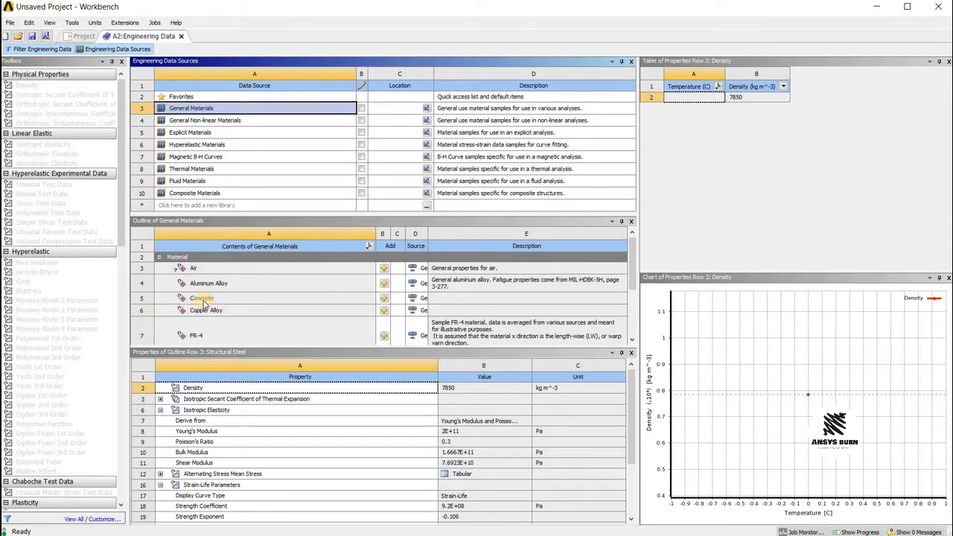
pyautogui.scroll(-3)
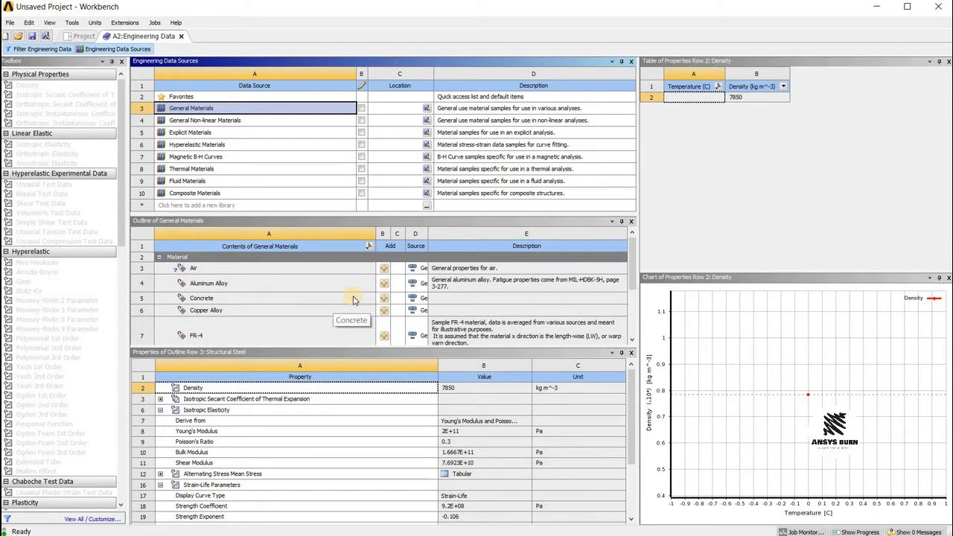
pyautogui.moveTo(383, 300)
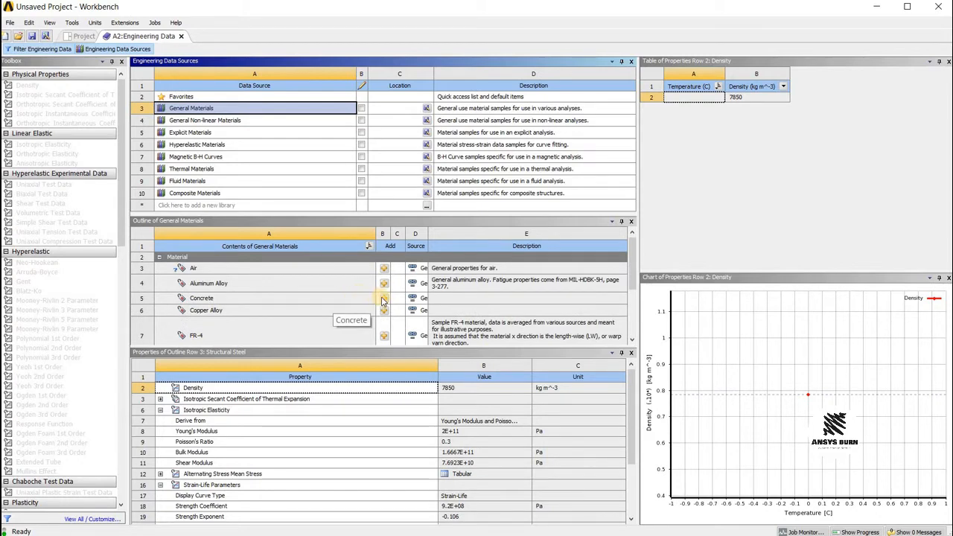
pyautogui.moveTo(384, 301)
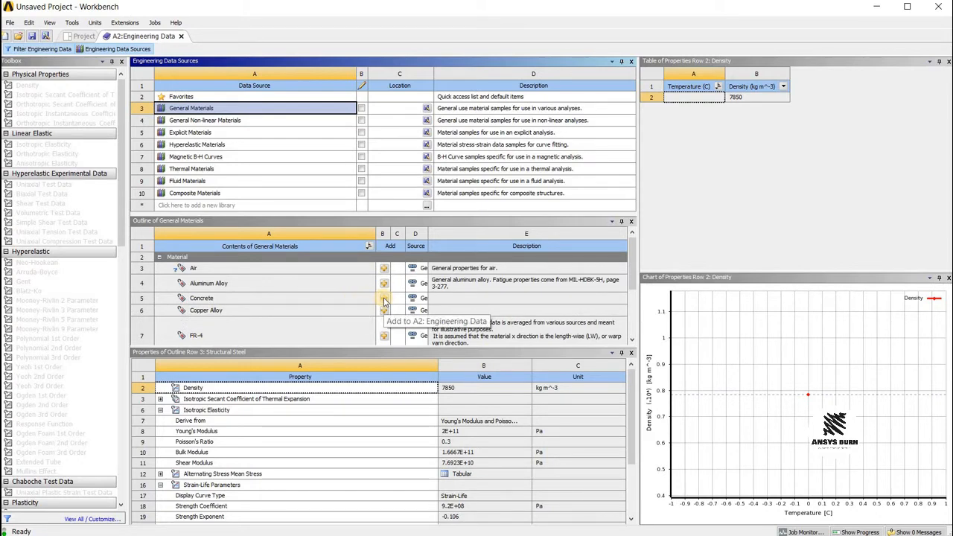
pyautogui.moveTo(384, 297)
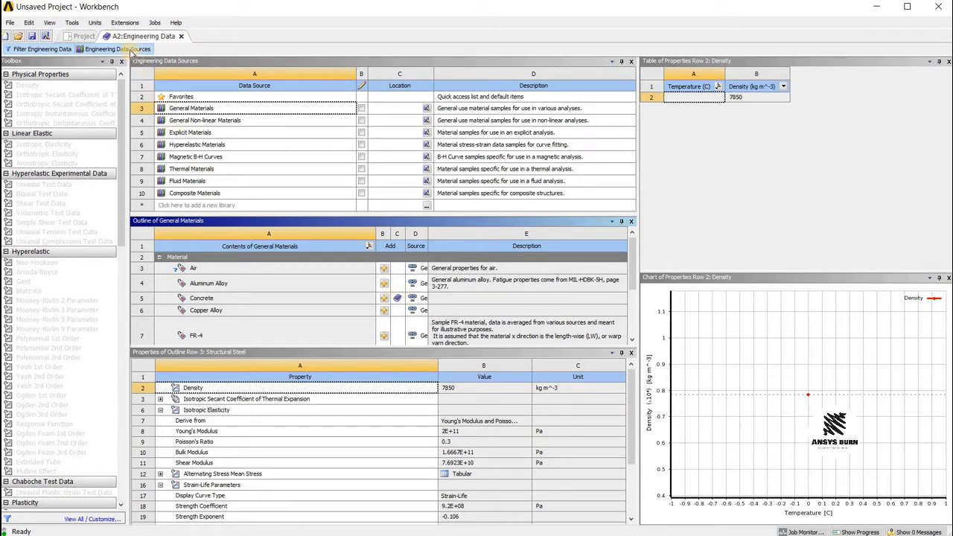
pyautogui.moveTo(133, 50)
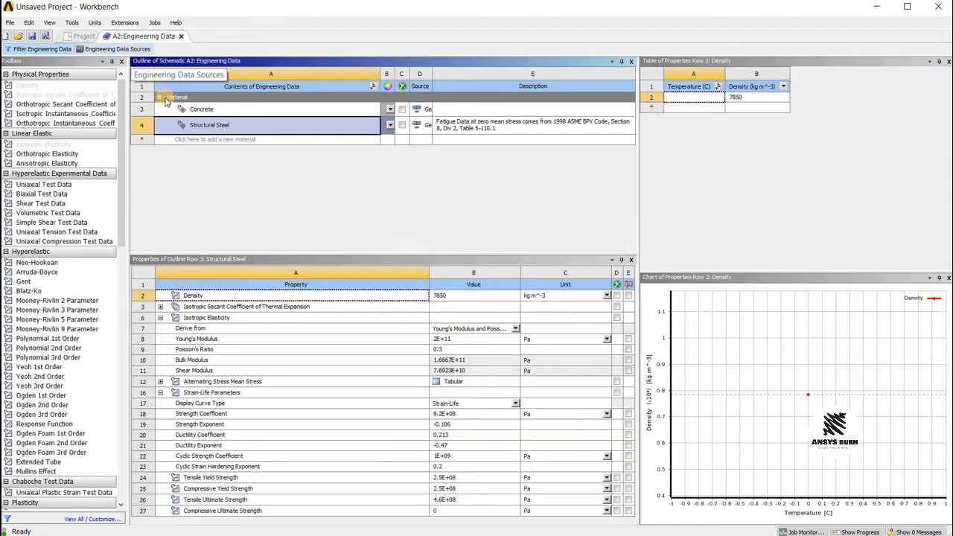
# View the Concrete material's properties, then return to the Project schematic.
pyautogui.click(201, 109)
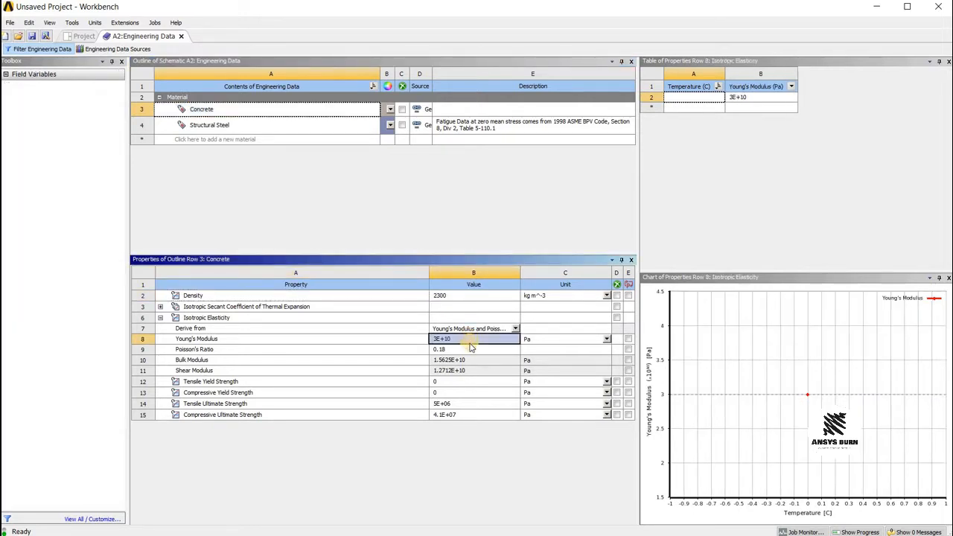
pyautogui.click(473, 349)
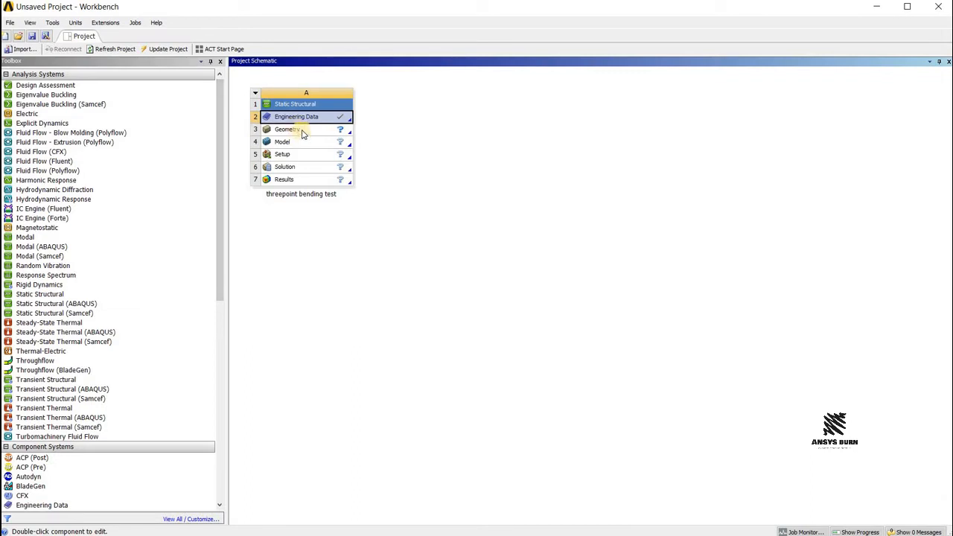
# Open the Geometry cell (A3) in DesignModeler.
pyautogui.doubleClick(287, 129)
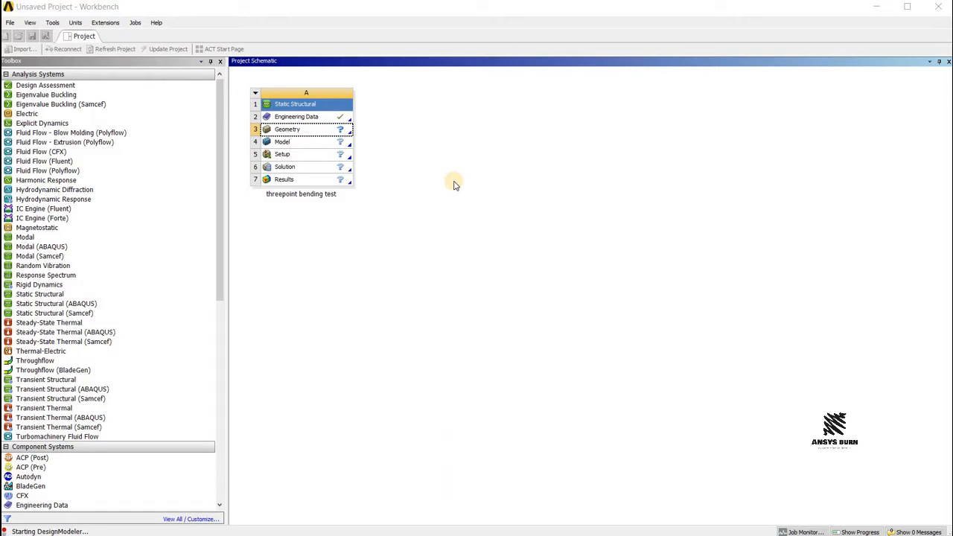
pyautogui.moveTo(303, 129)
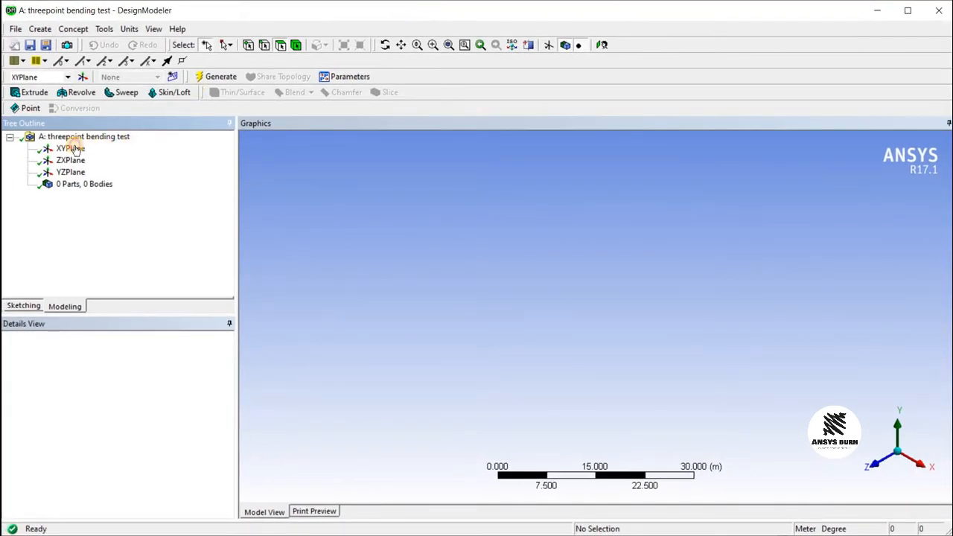
# Select the XY plane and set the model units to millimetres.
pyautogui.click(70, 148)
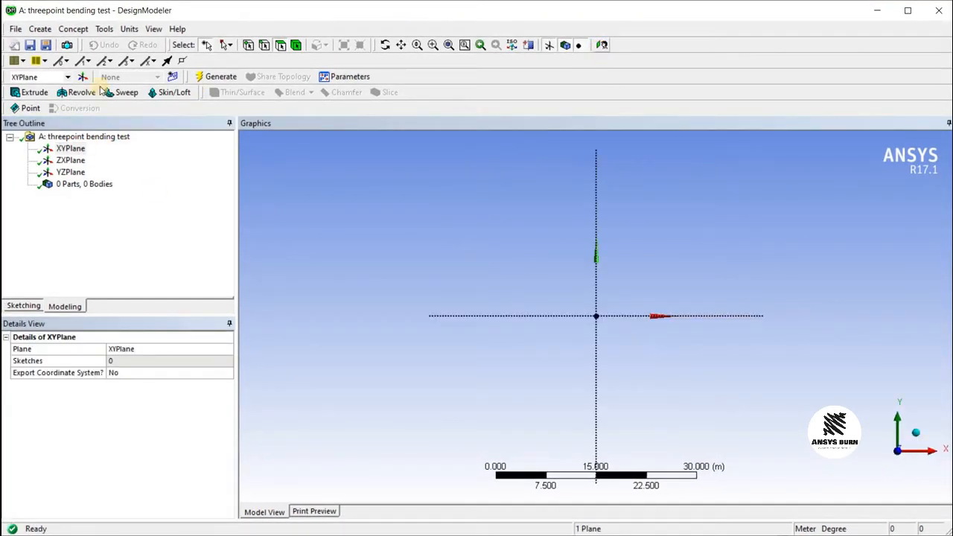
pyautogui.click(129, 28)
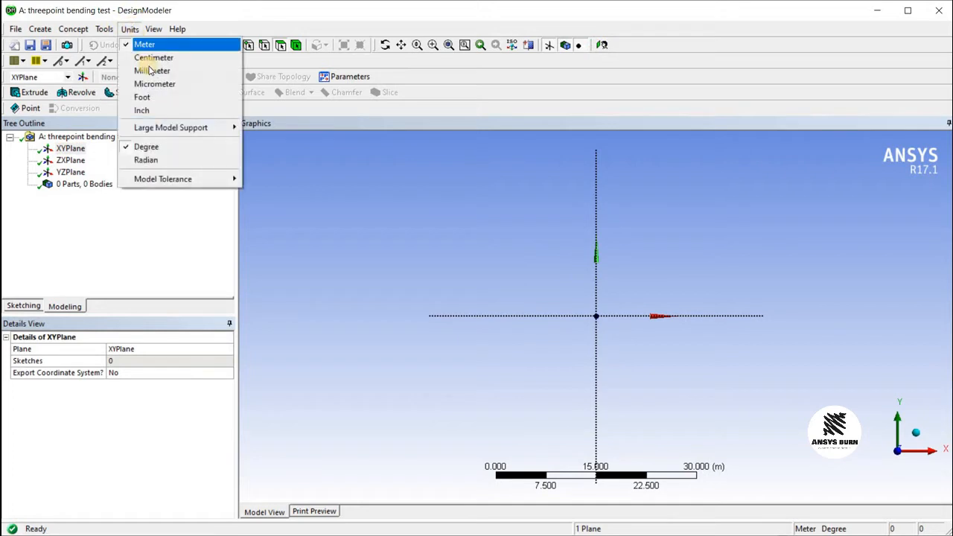
pyautogui.click(152, 70)
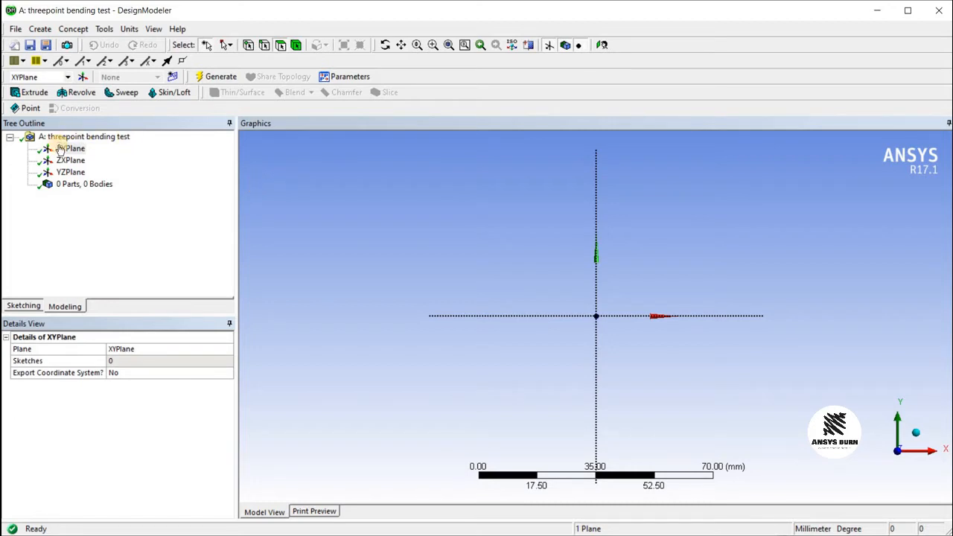
# Create Sketch1 on the XY plane and select it in the tree.
pyautogui.click(23, 305)
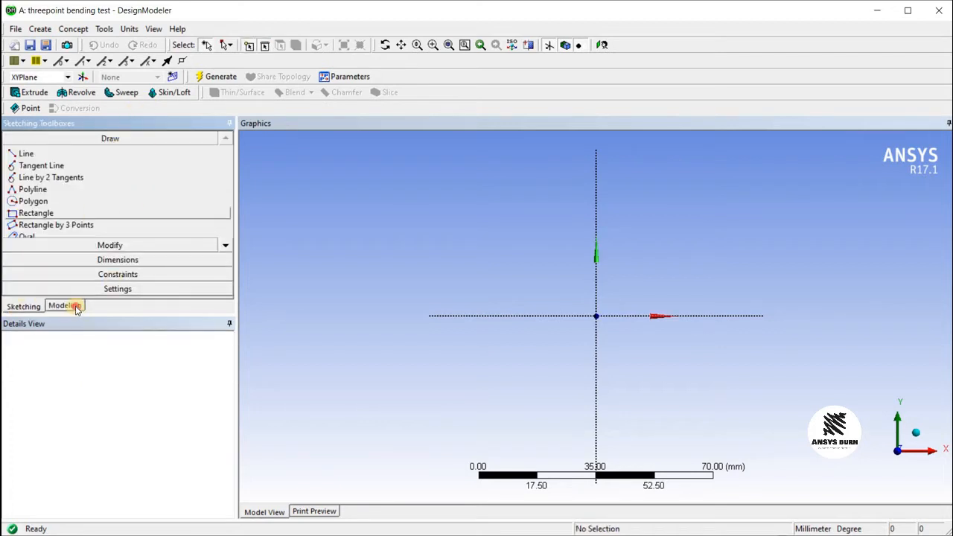
pyautogui.click(65, 305)
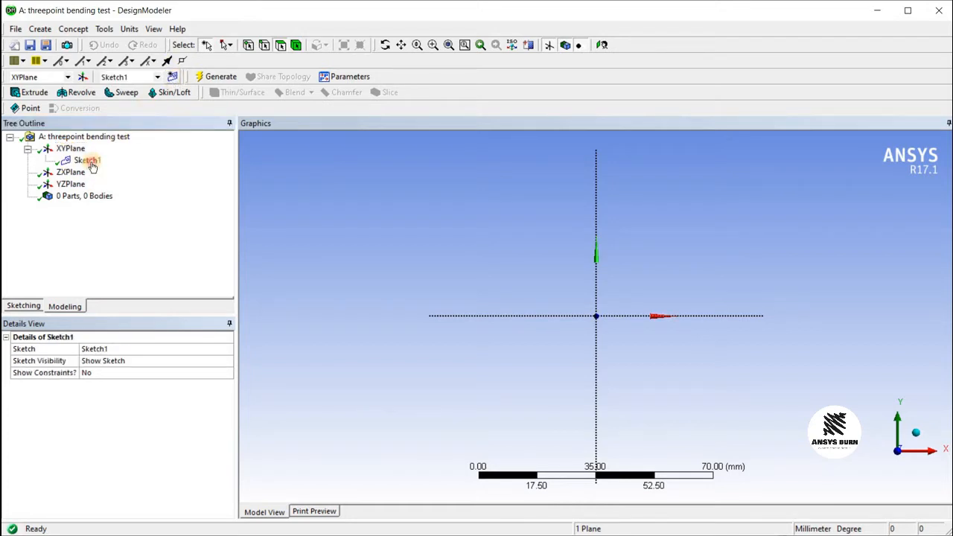
pyautogui.click(23, 305)
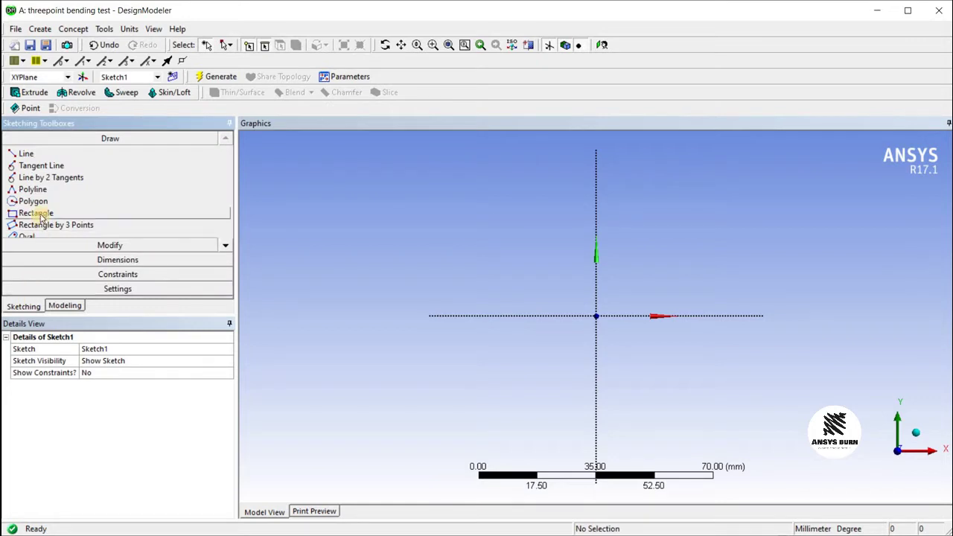
# Draw a rectangle in Sketch1 with one corner at the origin.
pyautogui.click(36, 213)
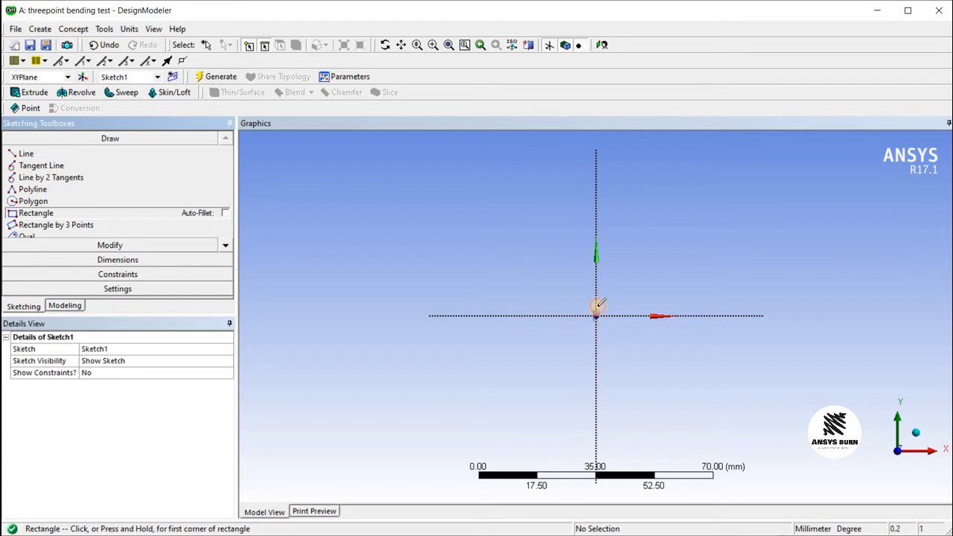
pyautogui.click(595, 315)
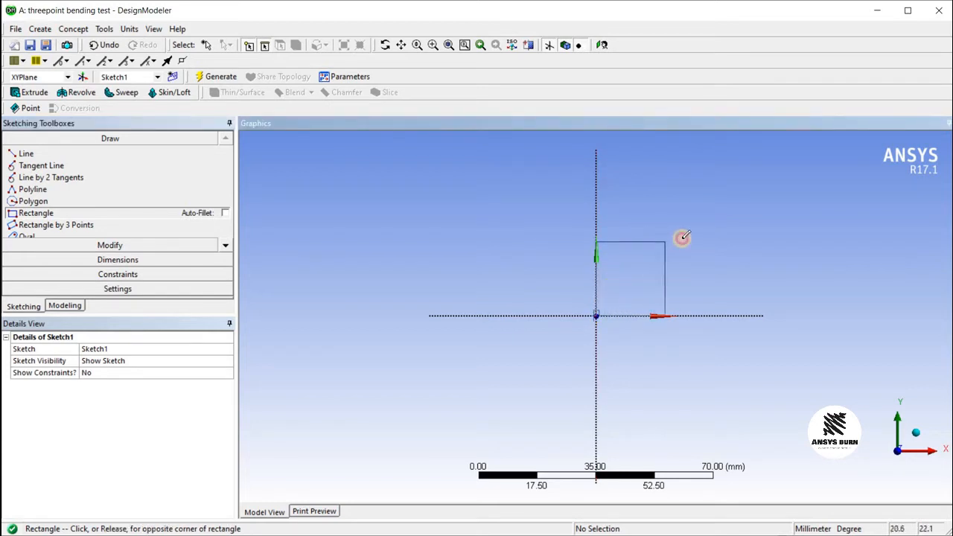
pyautogui.click(683, 236)
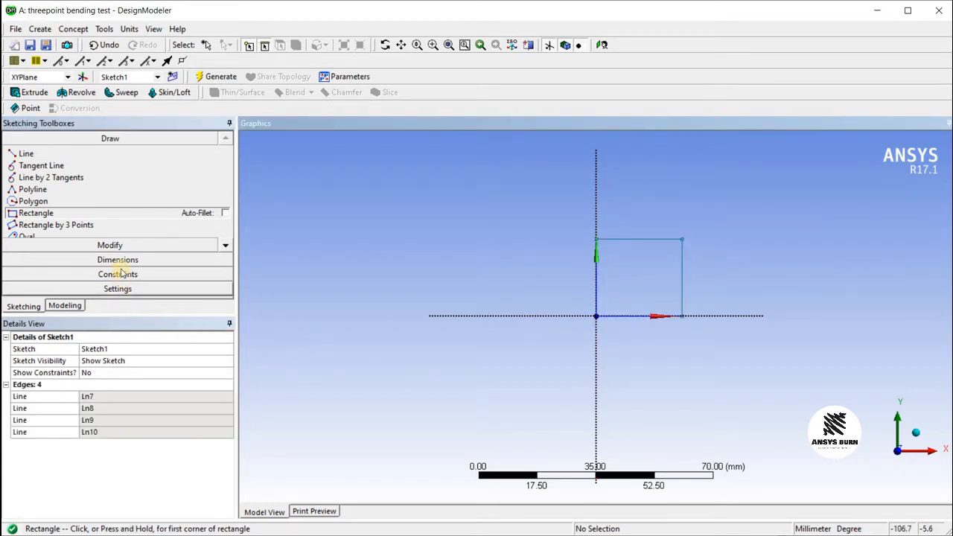
pyautogui.moveTo(117, 264)
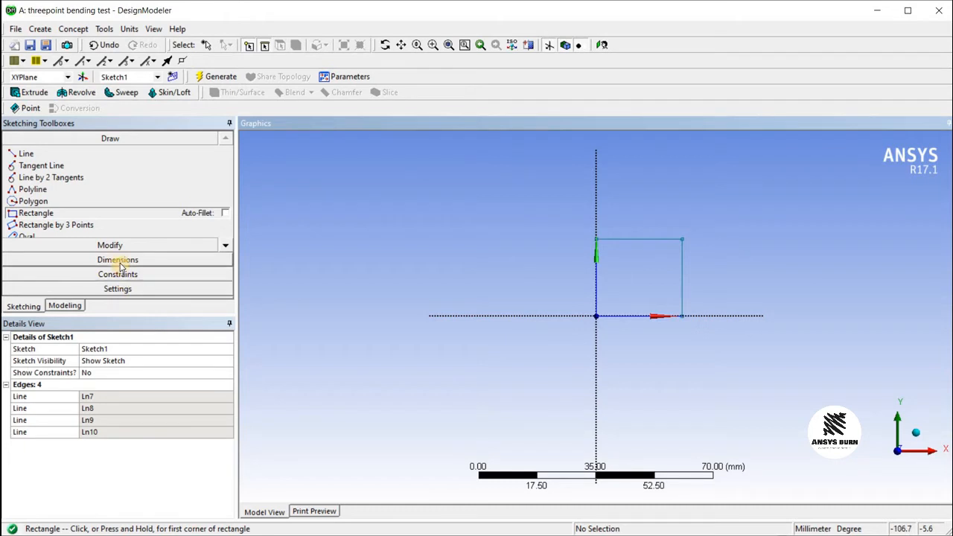
# Dimension the rectangle sides to 50 mm and orbit to a 3D view.
pyautogui.click(117, 259)
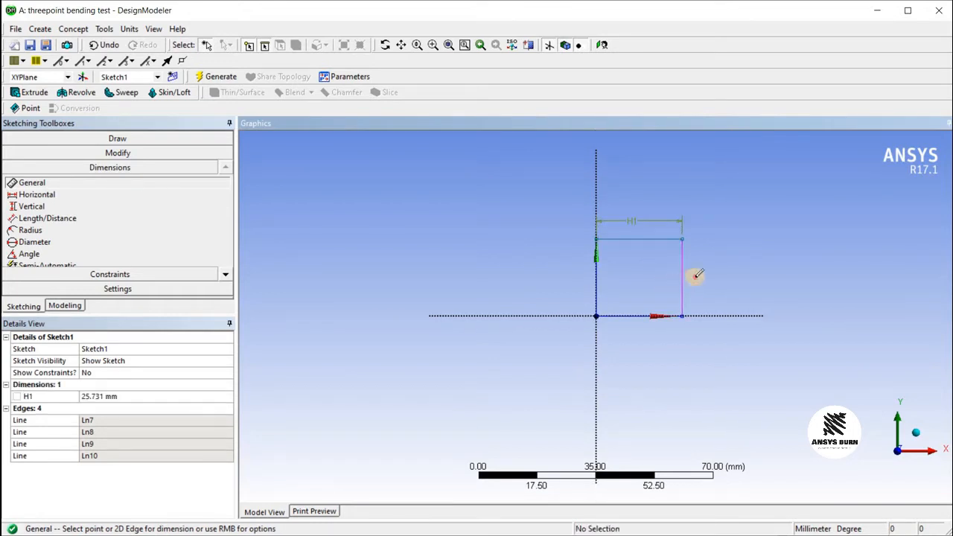
pyautogui.click(681, 279)
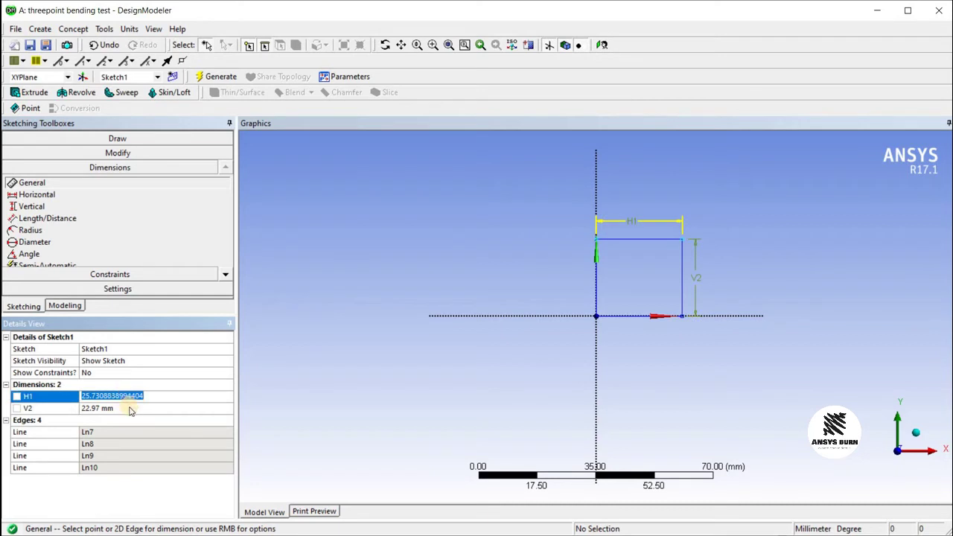
pyautogui.moveTo(138, 422)
pyautogui.write('50')
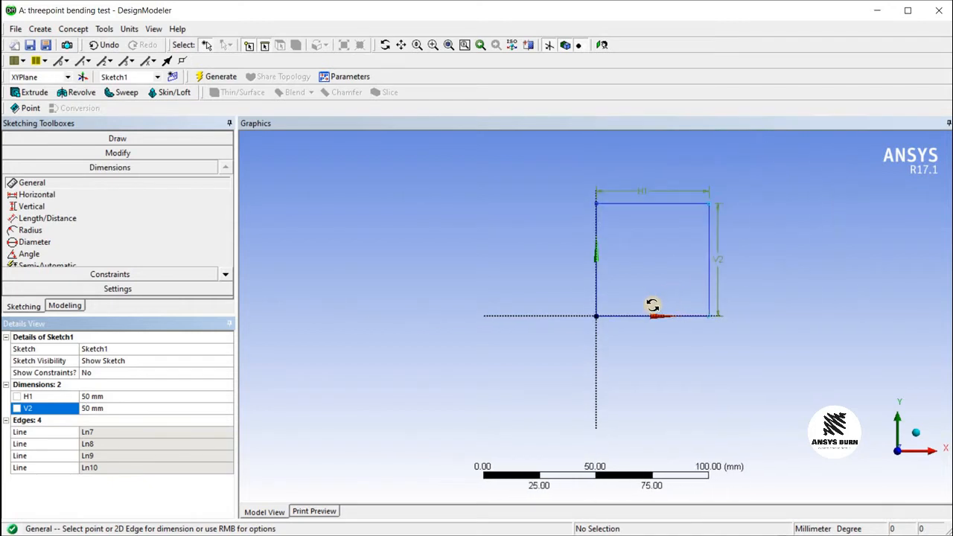
pyautogui.moveTo(651, 305); pyautogui.dragTo(652, 305)
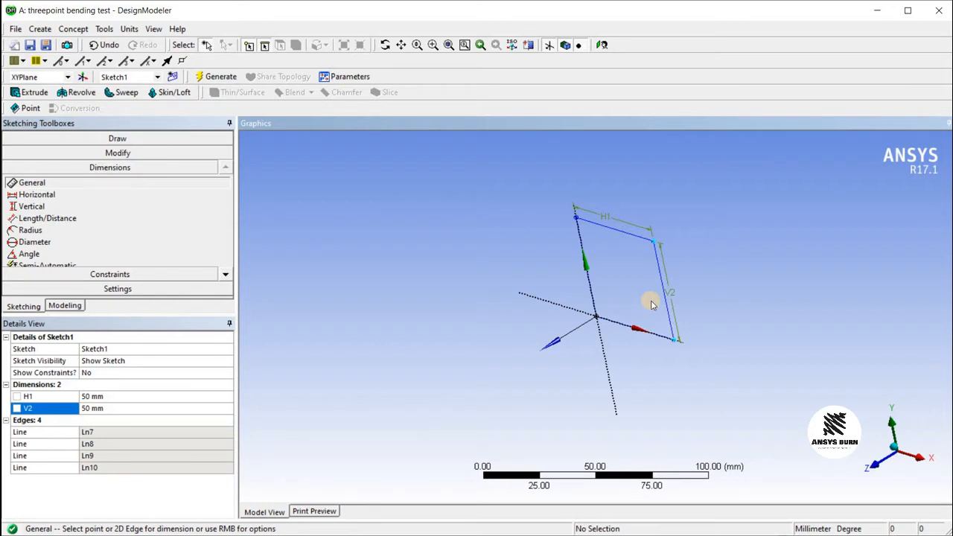
pyautogui.moveTo(655, 306)
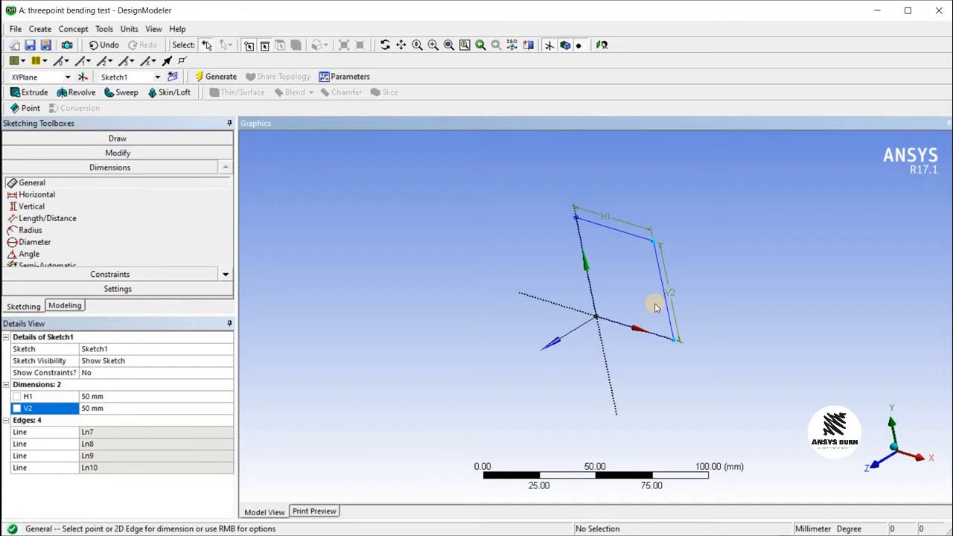
pyautogui.moveTo(199, 154)
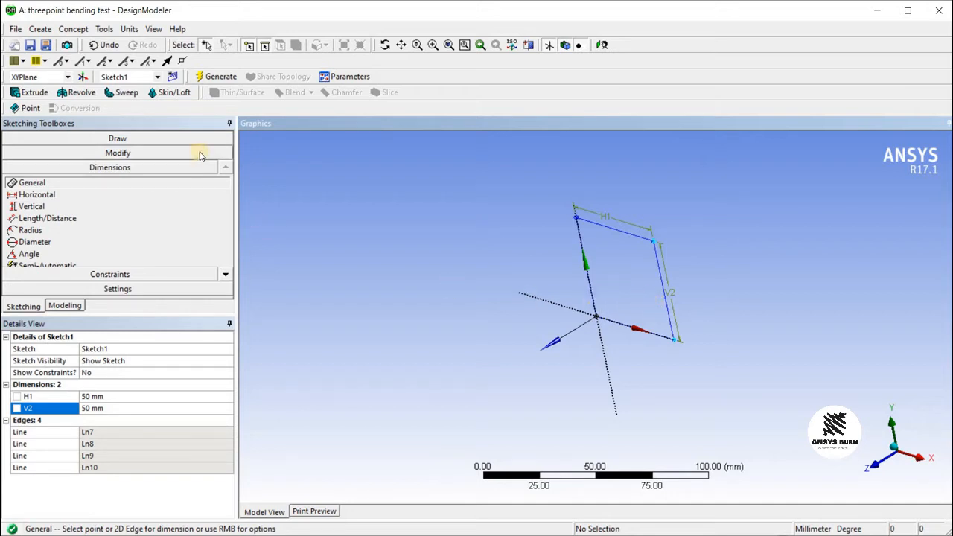
# Extrude Sketch1 100 mm as an Add Frozen body and generate it.
pyautogui.click(35, 92)
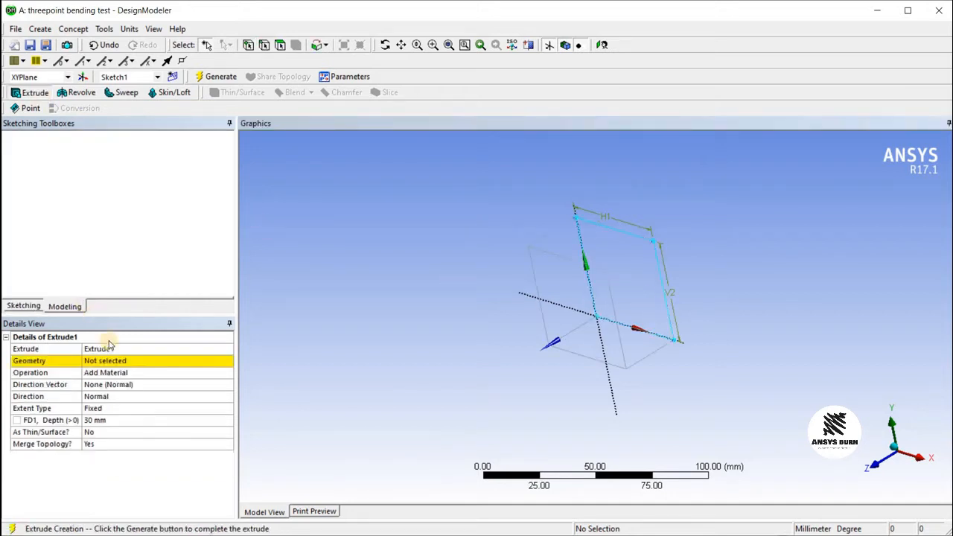
pyautogui.click(648, 261)
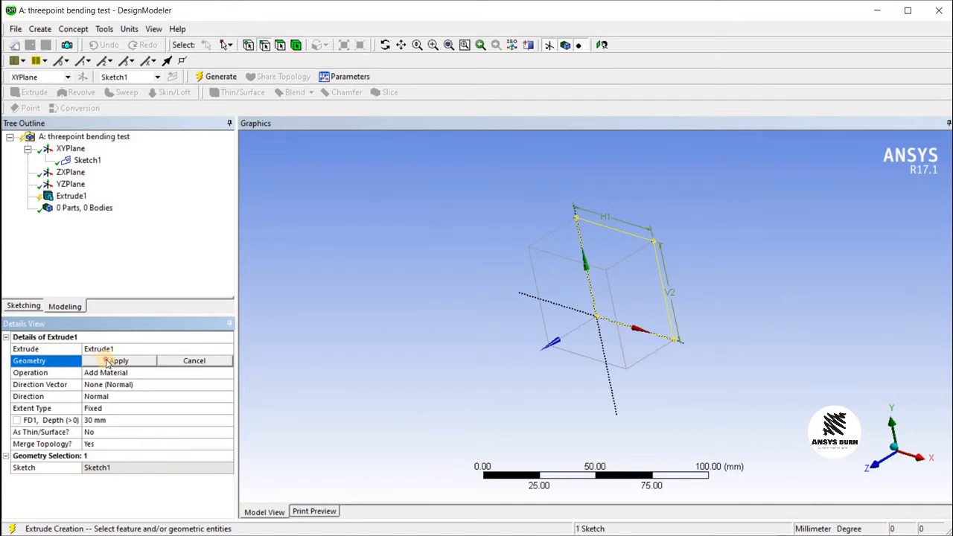
pyautogui.click(118, 360)
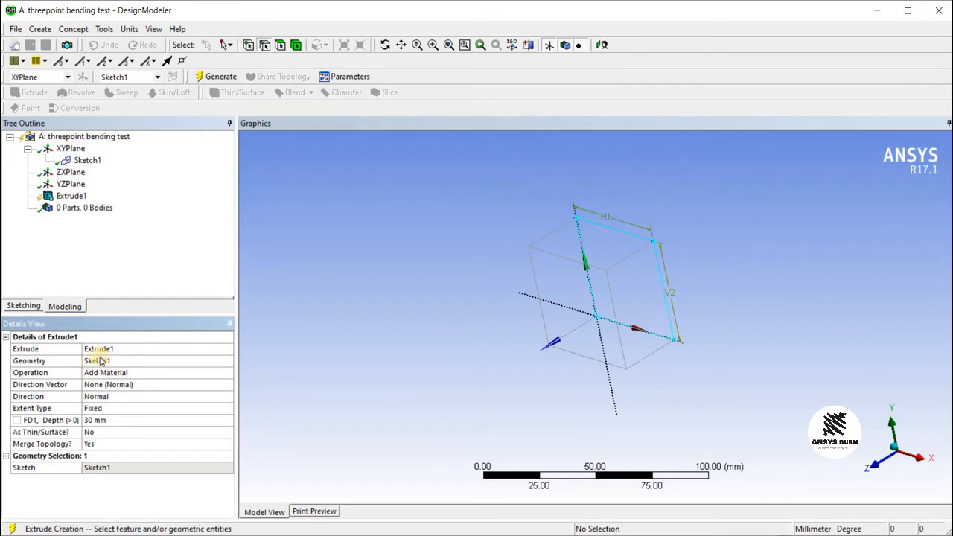
pyautogui.click(87, 160)
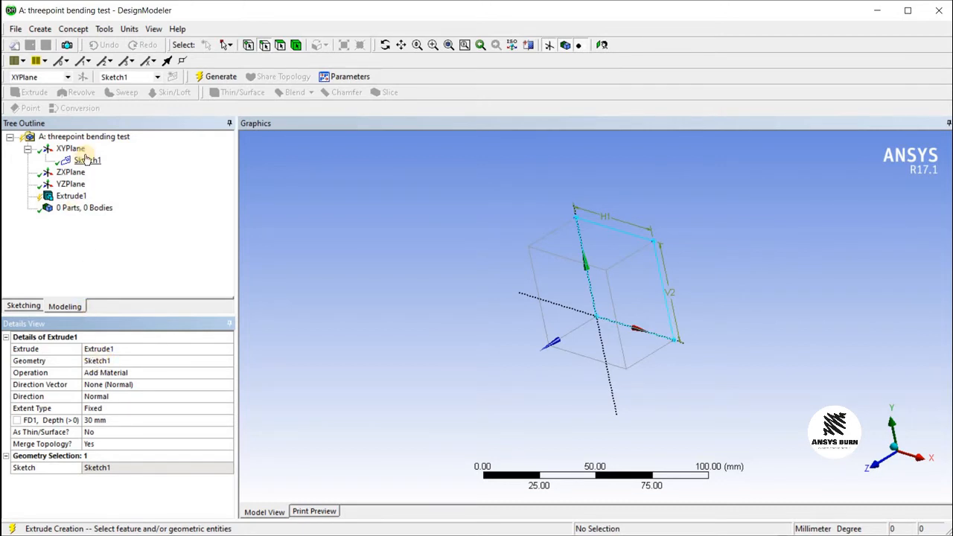
pyautogui.click(94, 420)
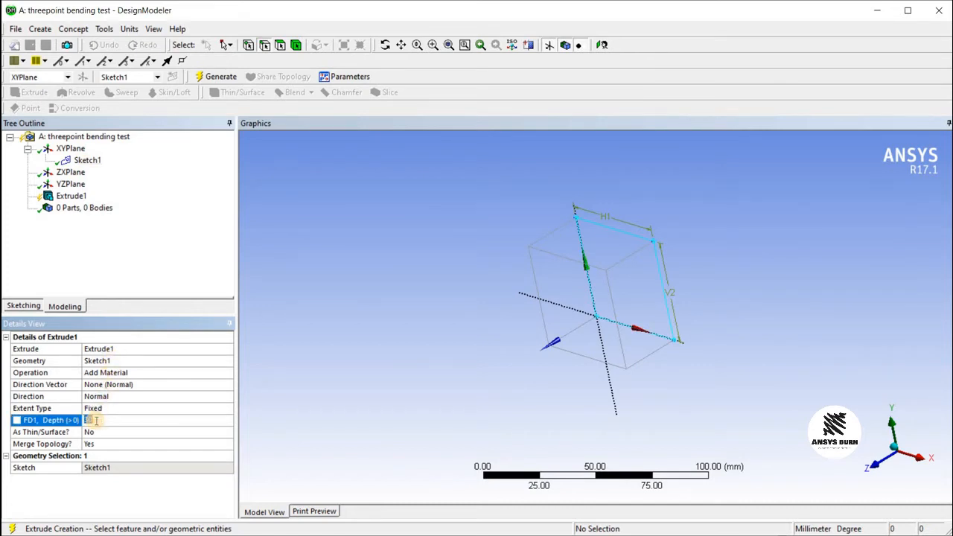
pyautogui.write('4')
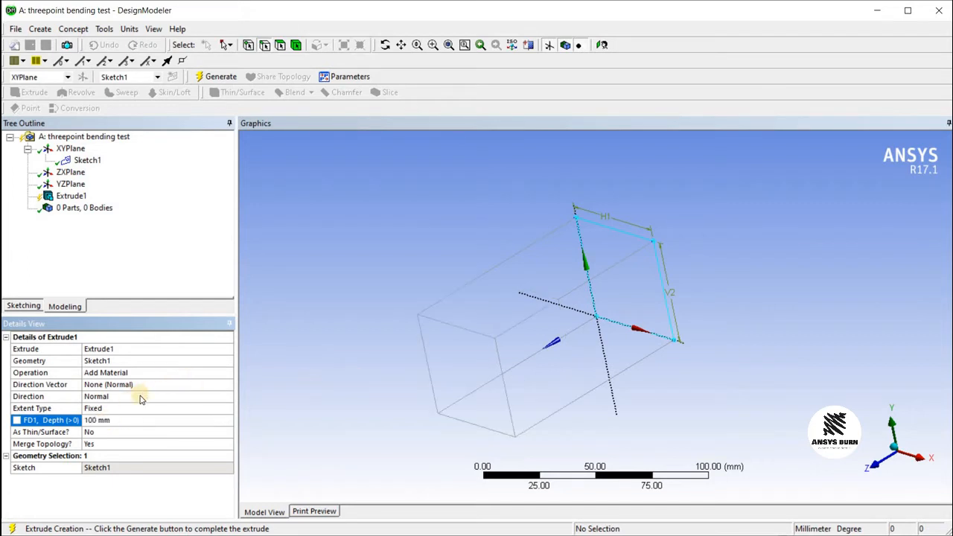
pyautogui.moveTo(126, 407)
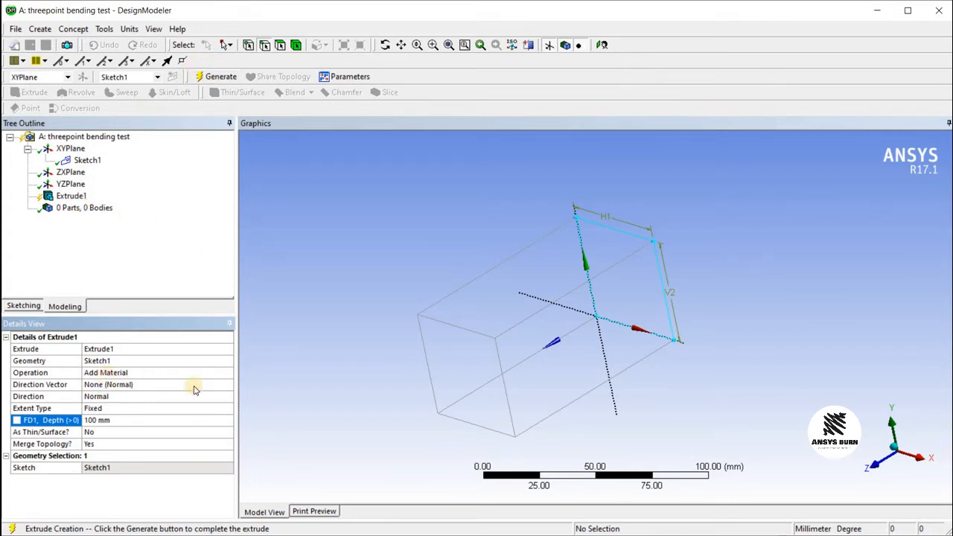
pyautogui.click(227, 372)
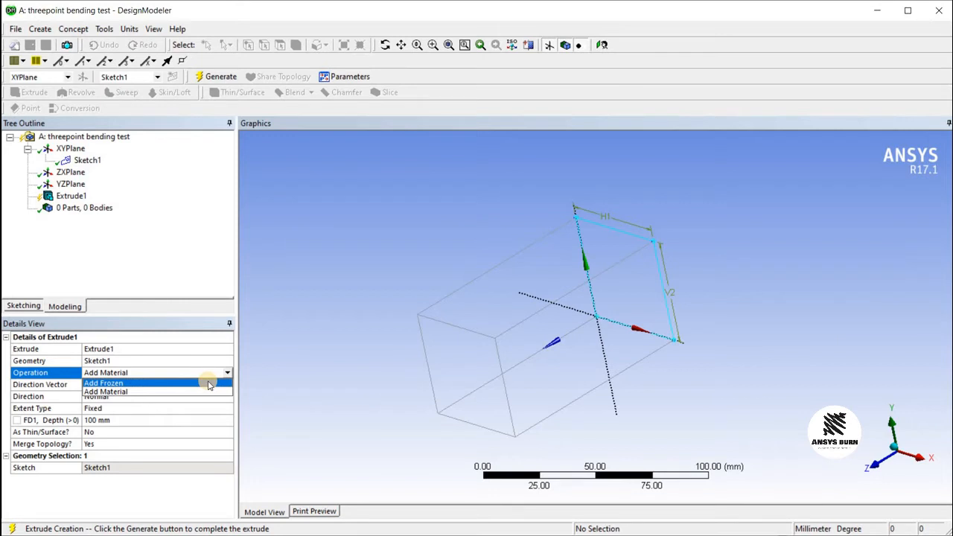
pyautogui.click(103, 383)
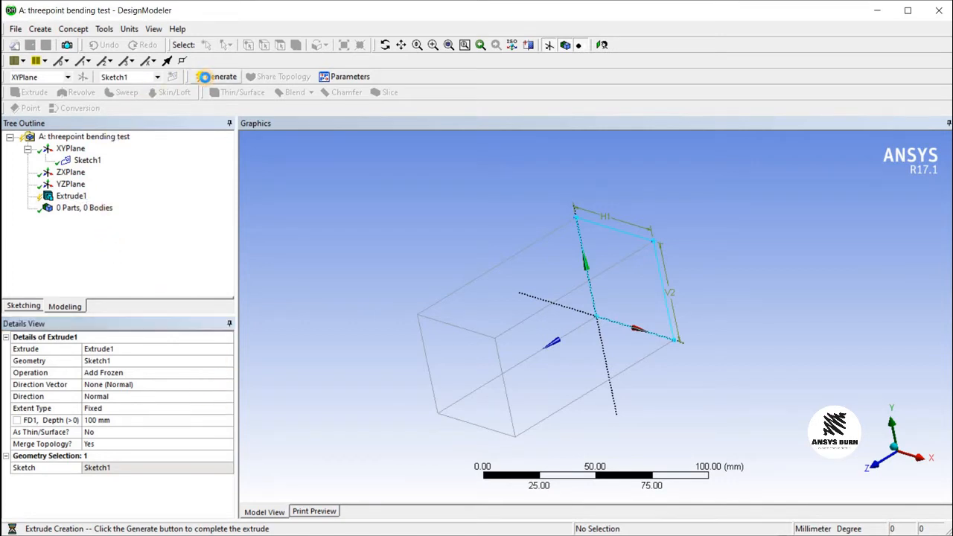
pyautogui.click(216, 76)
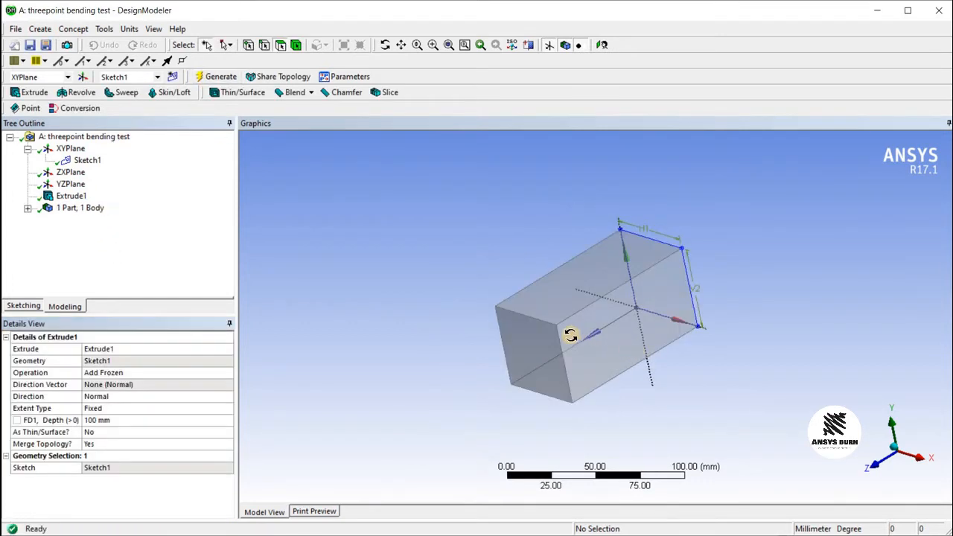
# Extrude Sketch1 again, reversed and 200 mm deep, as a frozen body.
pyautogui.moveTo(569, 334); pyautogui.dragTo(595, 358)
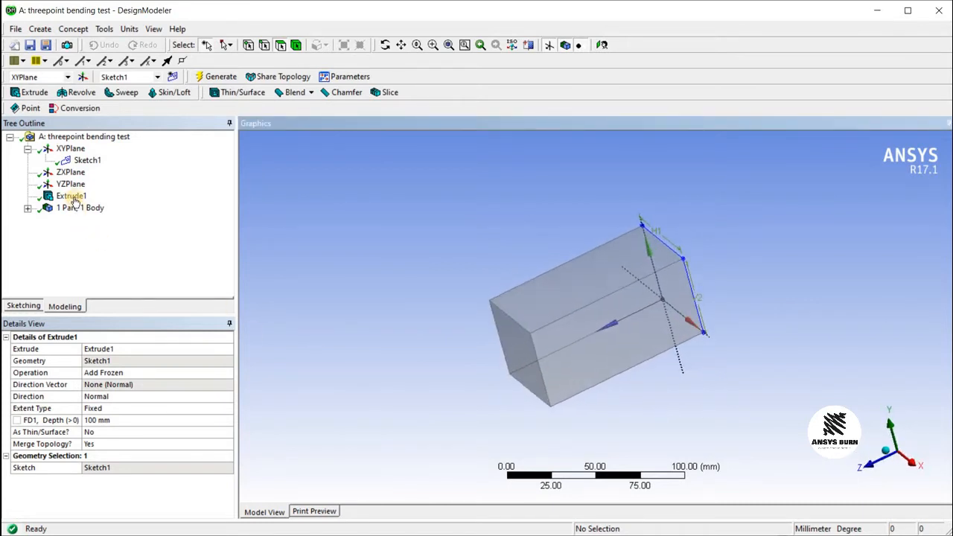
pyautogui.click(87, 160)
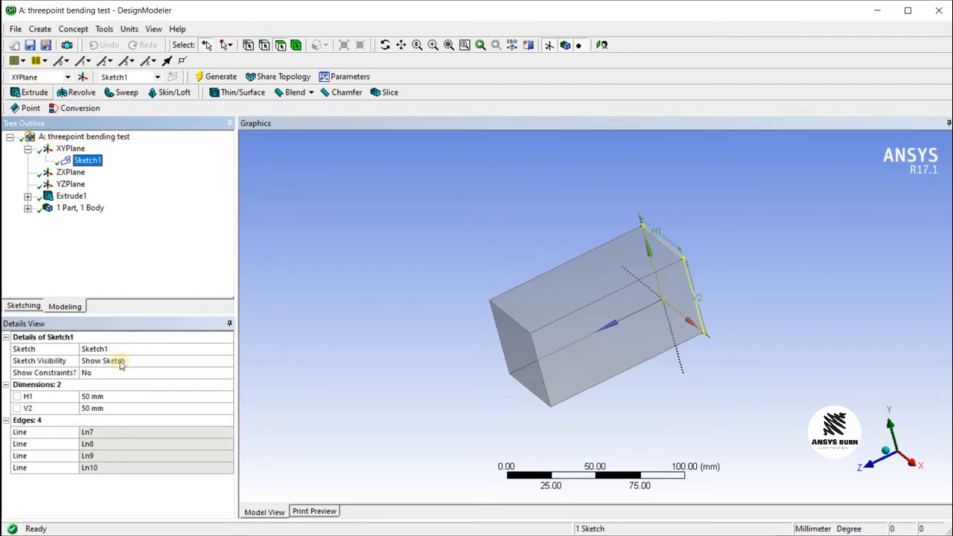
pyautogui.click(34, 92)
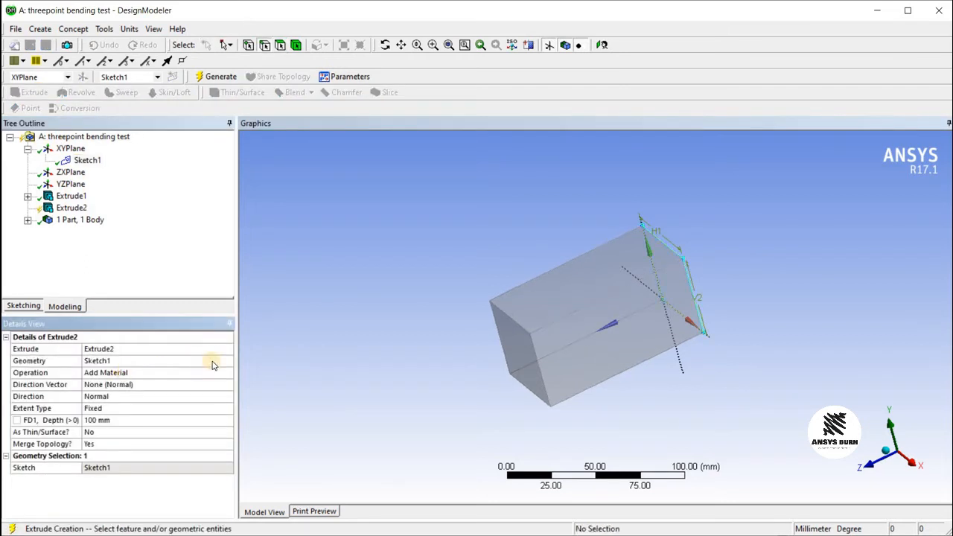
pyautogui.click(227, 372)
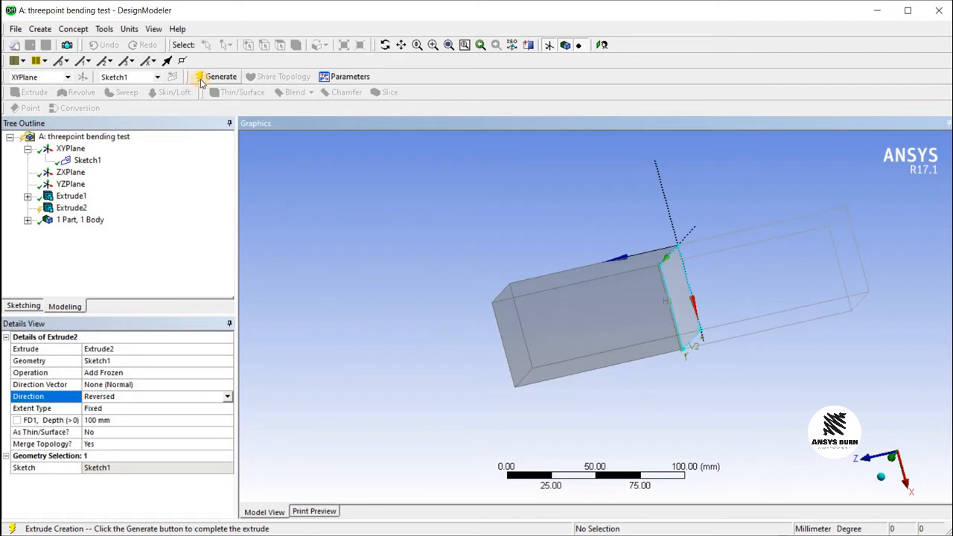
pyautogui.click(220, 76)
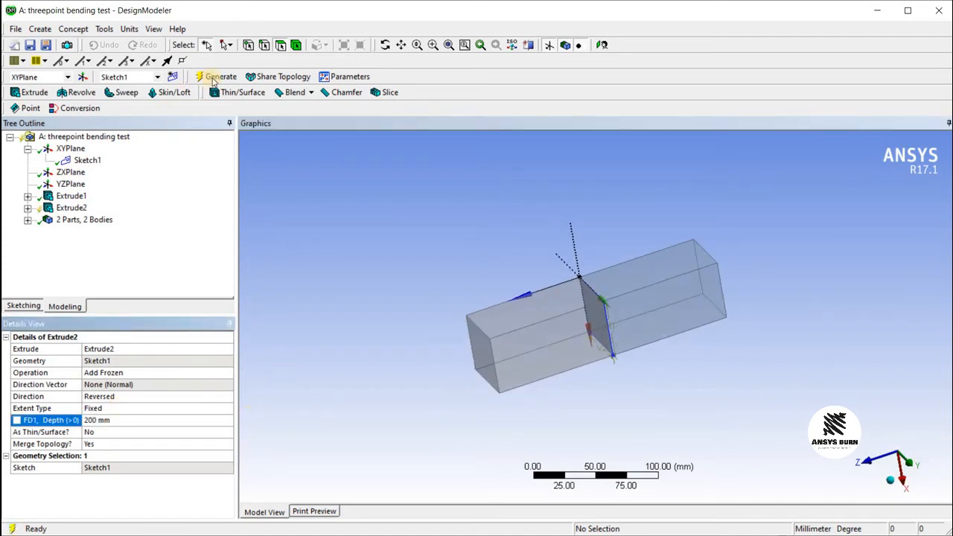
# Regenerate Extrude1 at 200 mm depth and orbit to inspect the beam.
pyautogui.click(215, 76)
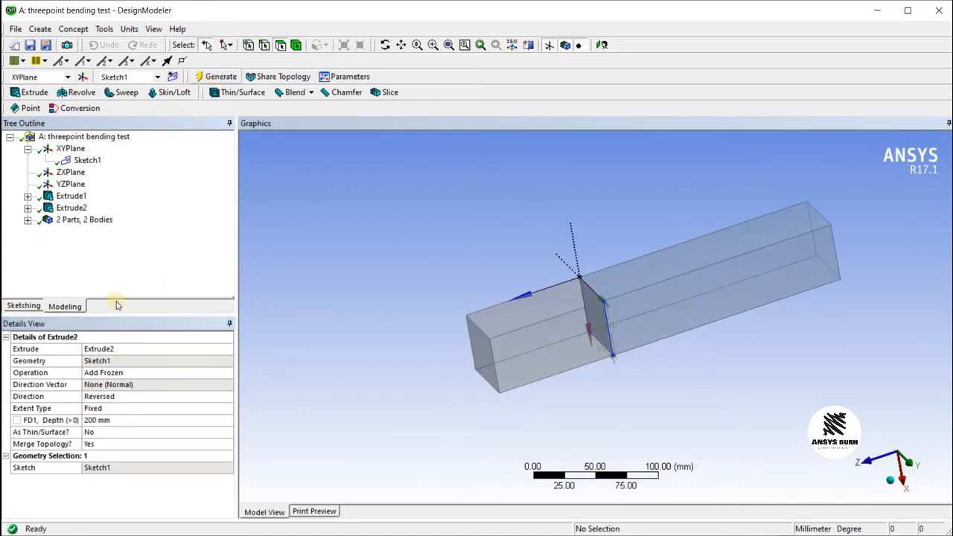
pyautogui.moveTo(84, 241)
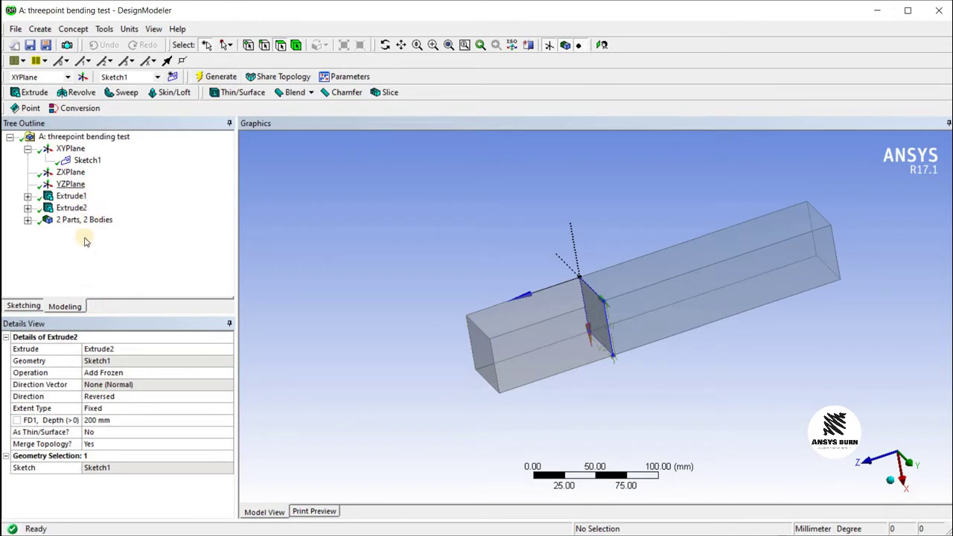
pyautogui.click(71, 195)
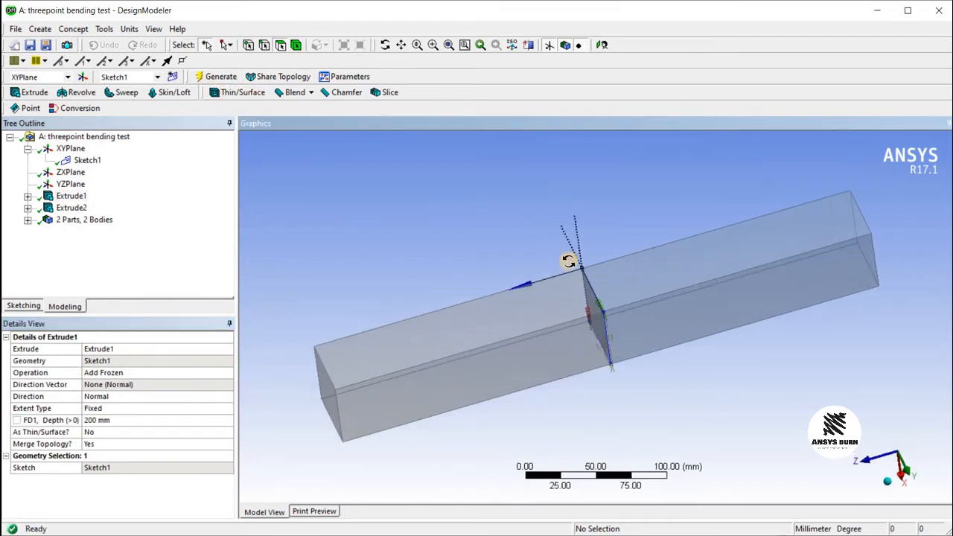
pyautogui.moveTo(569, 260); pyautogui.dragTo(629, 221)
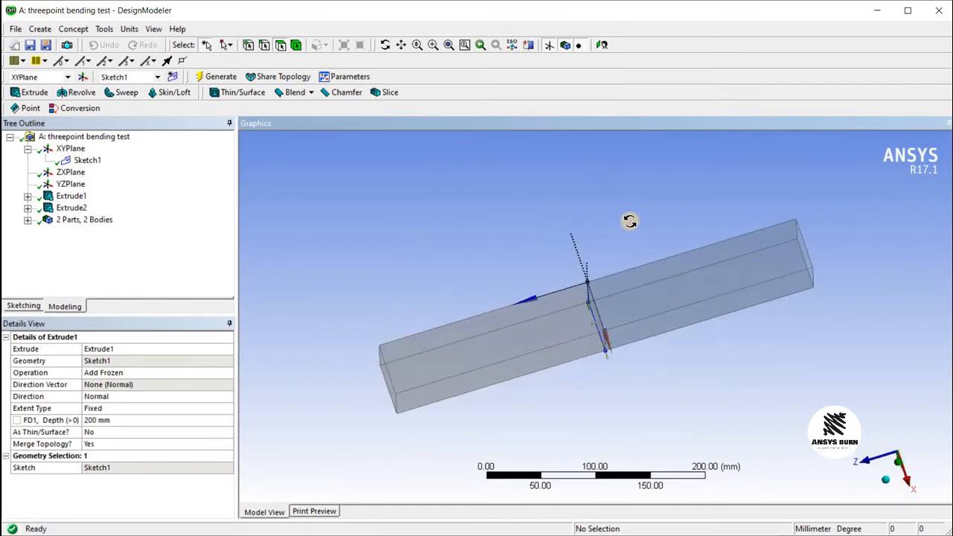
pyautogui.moveTo(630, 220); pyautogui.dragTo(582, 276)
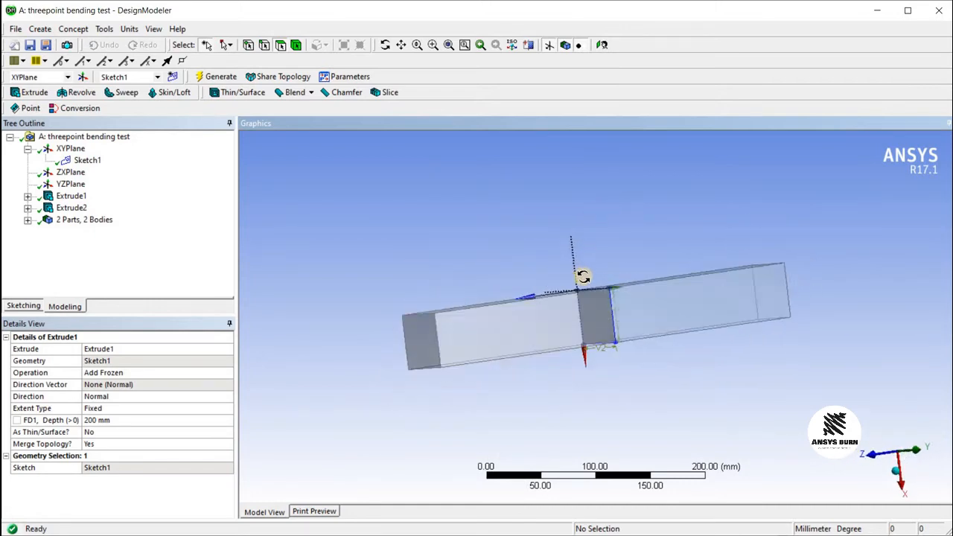
pyautogui.moveTo(584, 279); pyautogui.dragTo(611, 268)
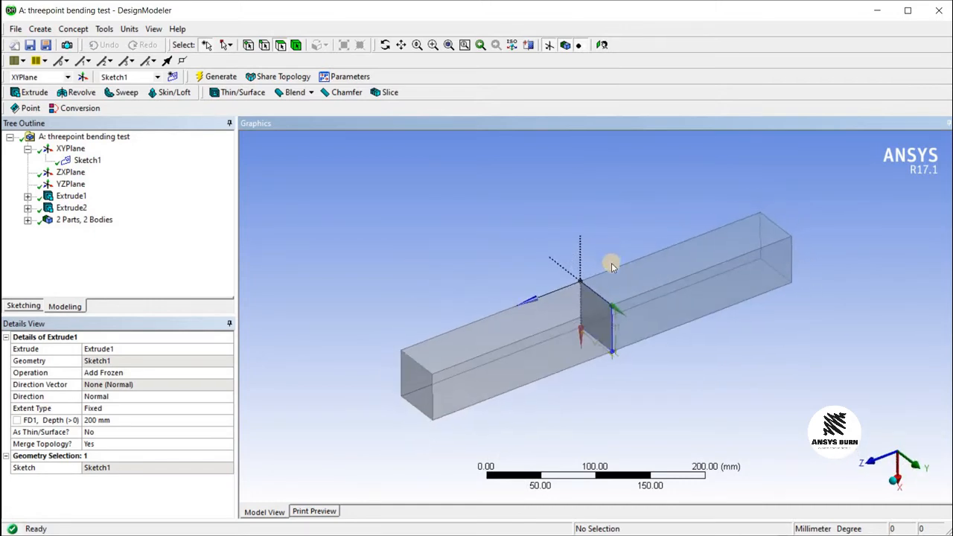
pyautogui.moveTo(579, 204)
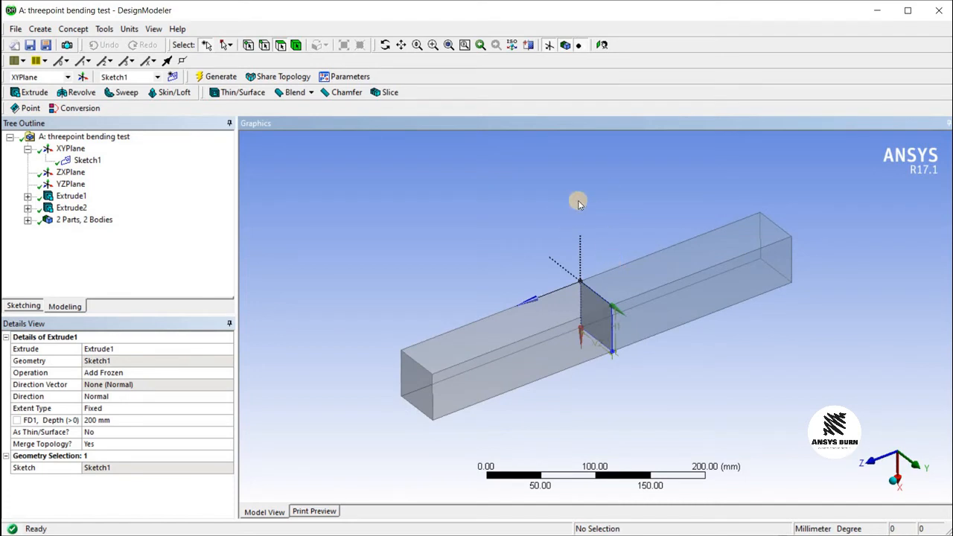
pyautogui.moveTo(829, 74)
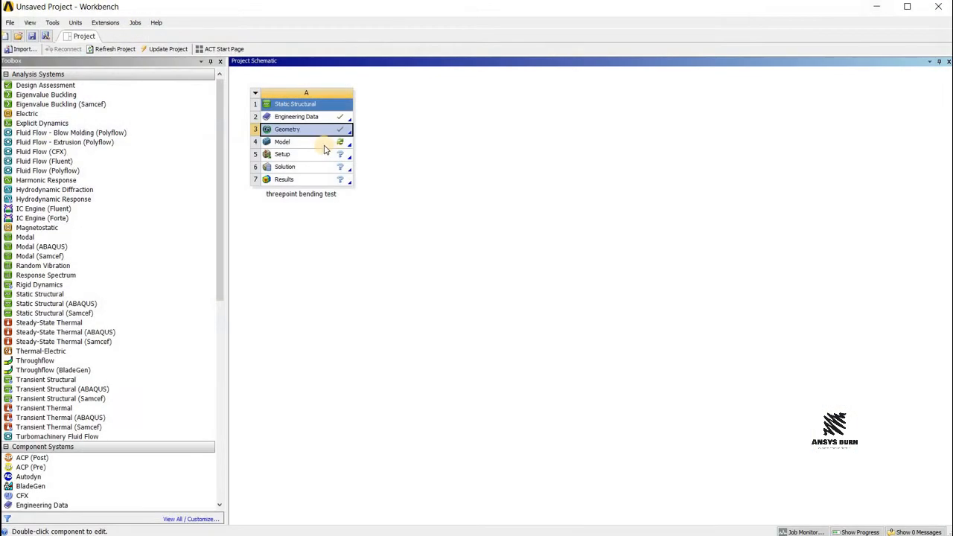
# Launch Mechanical from the Static Structural system's Model cell.
pyautogui.doubleClick(290, 142)
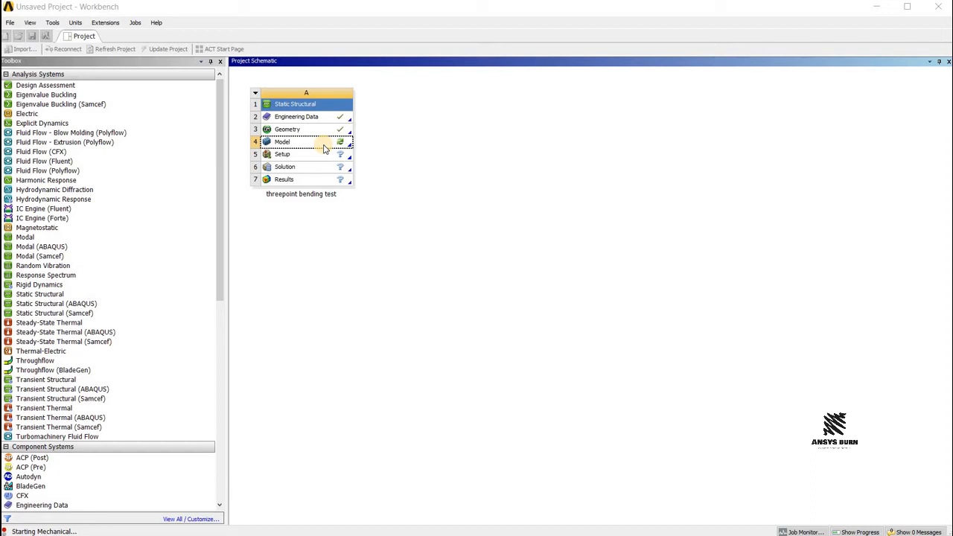
pyautogui.click(282, 141)
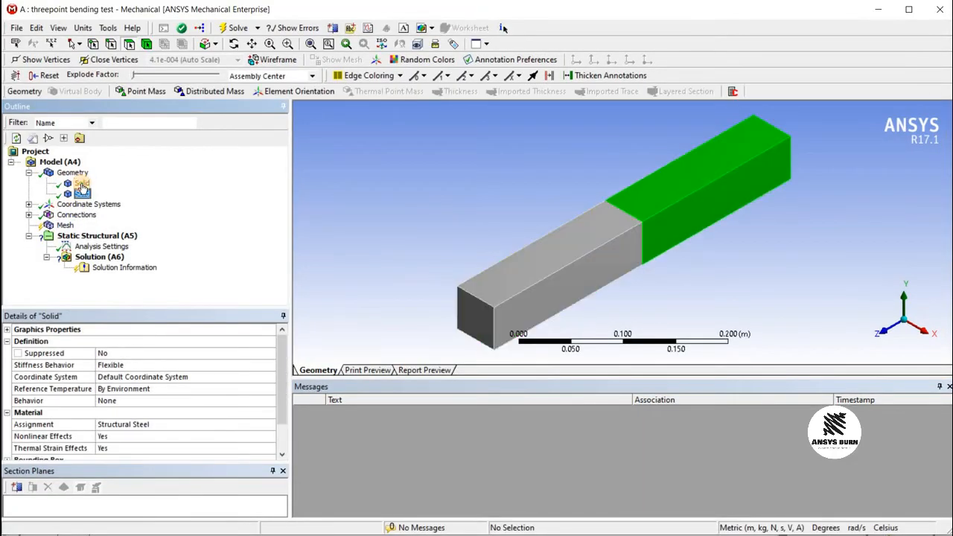
# Rename the first Solid under Geometry to part1 and the second to part2.
pyautogui.click(81, 193)
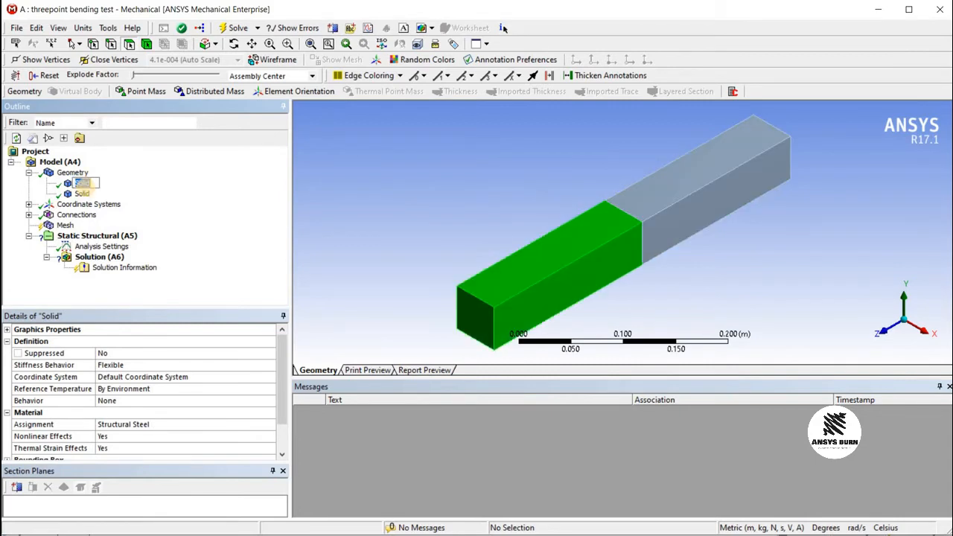
pyautogui.doubleClick(83, 183)
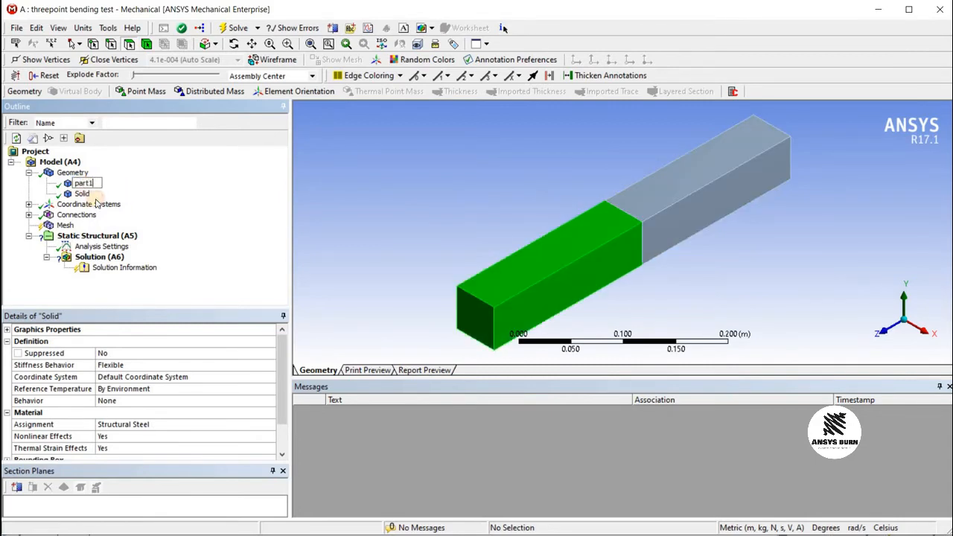
pyautogui.click(82, 193)
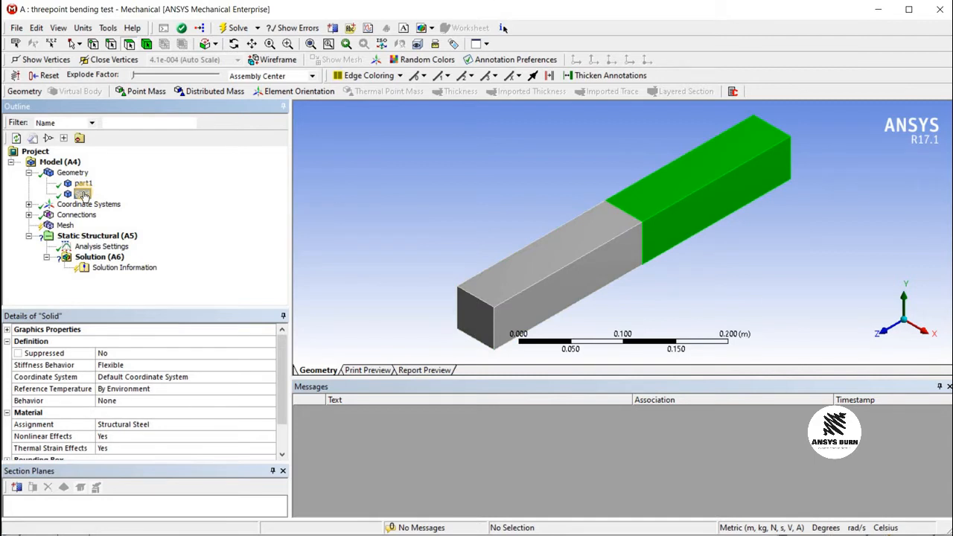
pyautogui.click(82, 194)
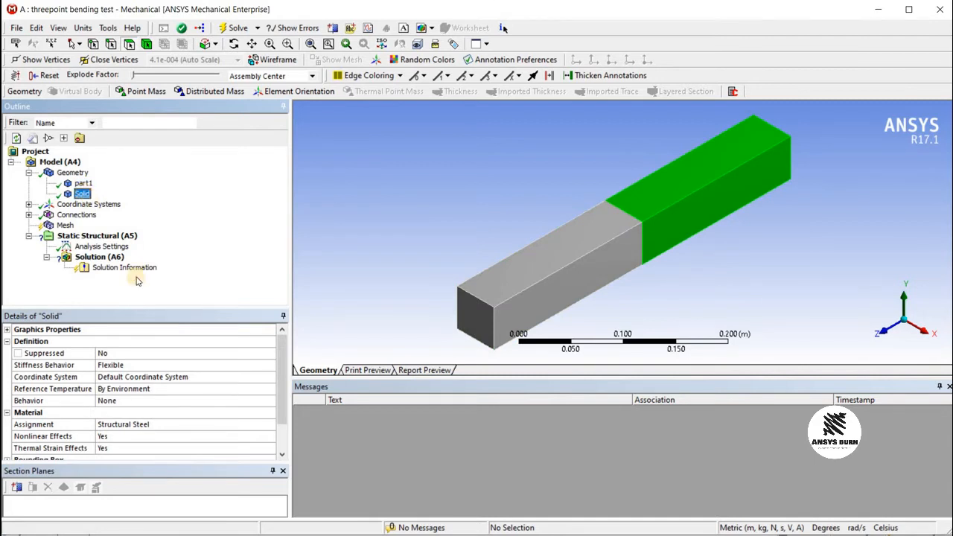
pyautogui.rightClick(82, 193)
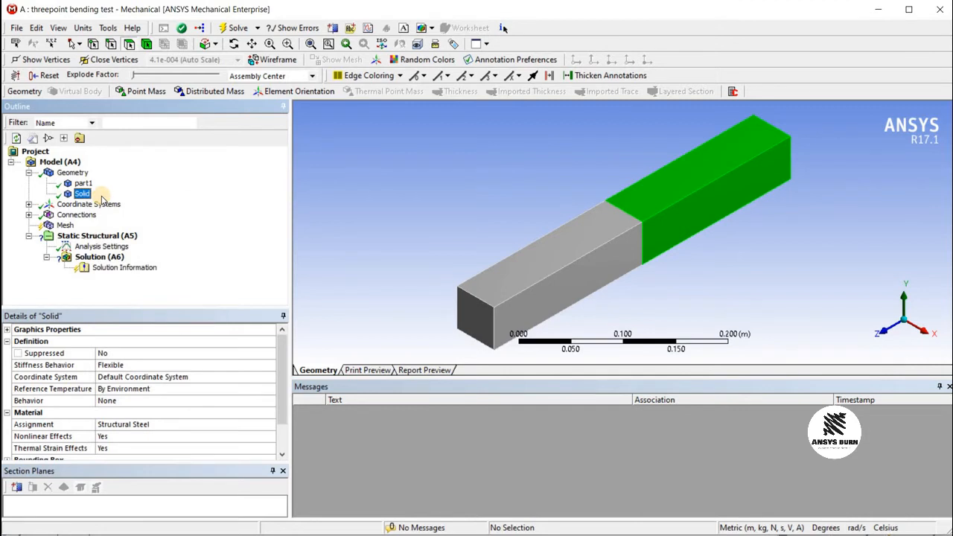
pyautogui.doubleClick(82, 194)
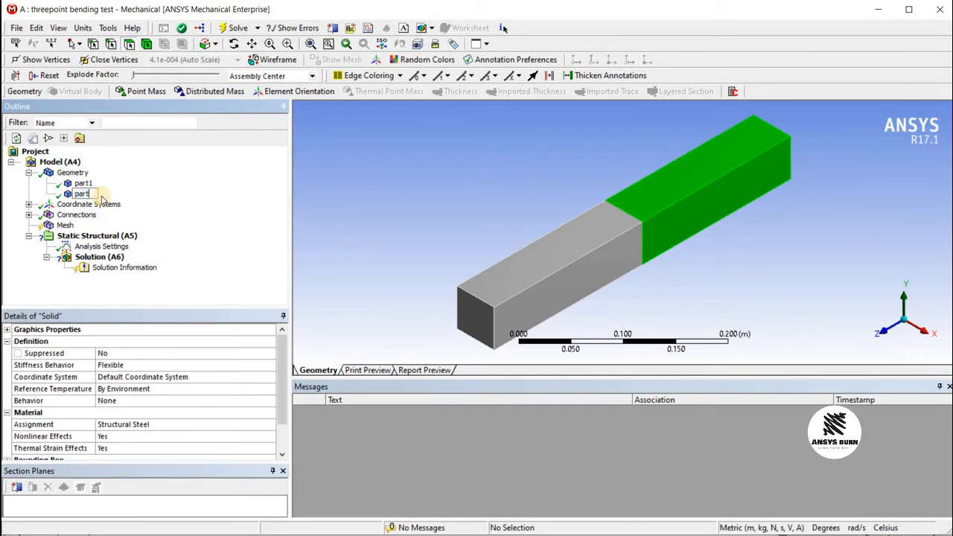
pyautogui.click(82, 193)
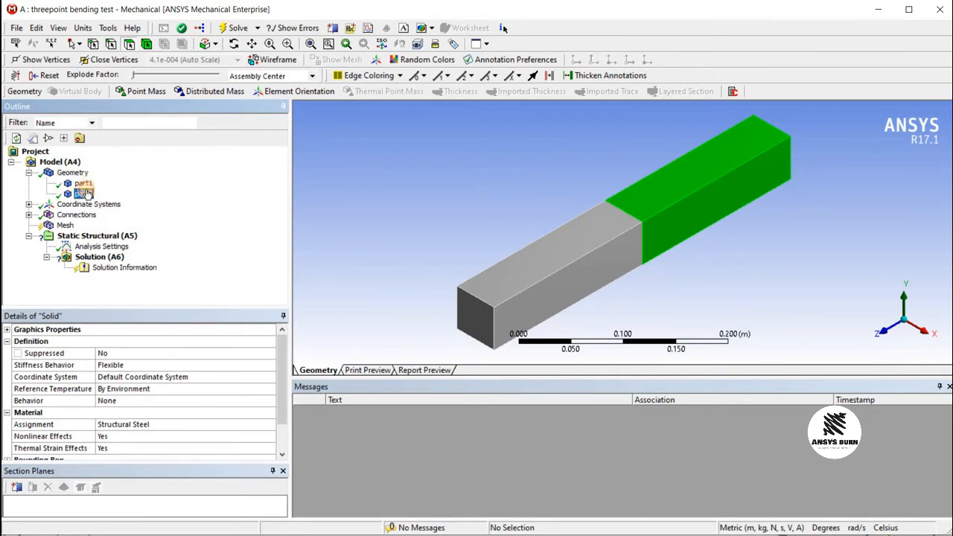
pyautogui.click(84, 194)
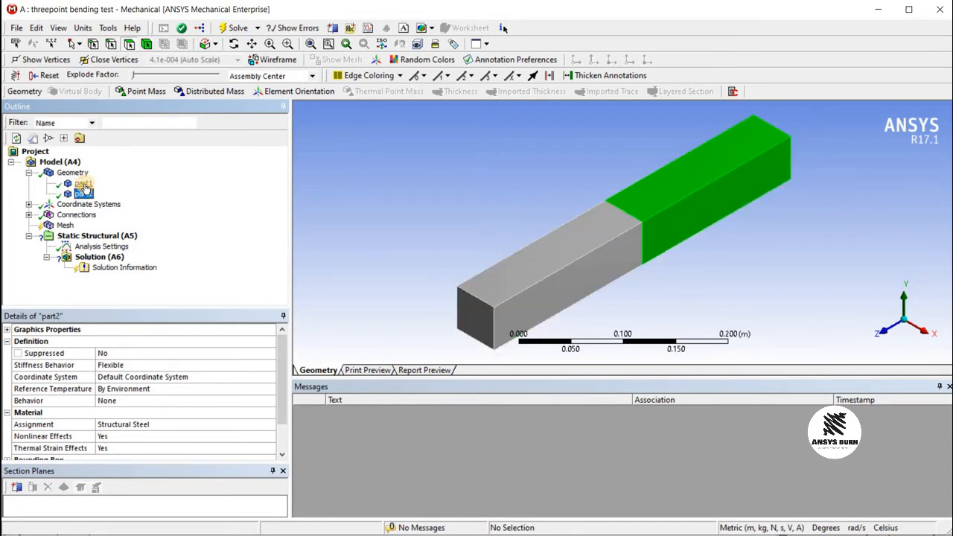
pyautogui.click(83, 183)
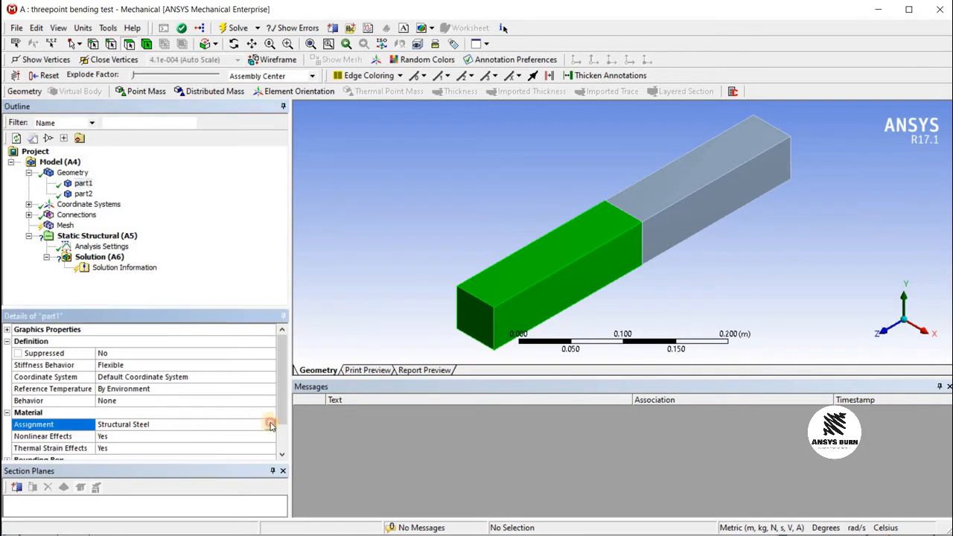
# Set Material Assignment to Concrete for part1, then for part2.
pyautogui.click(269, 424)
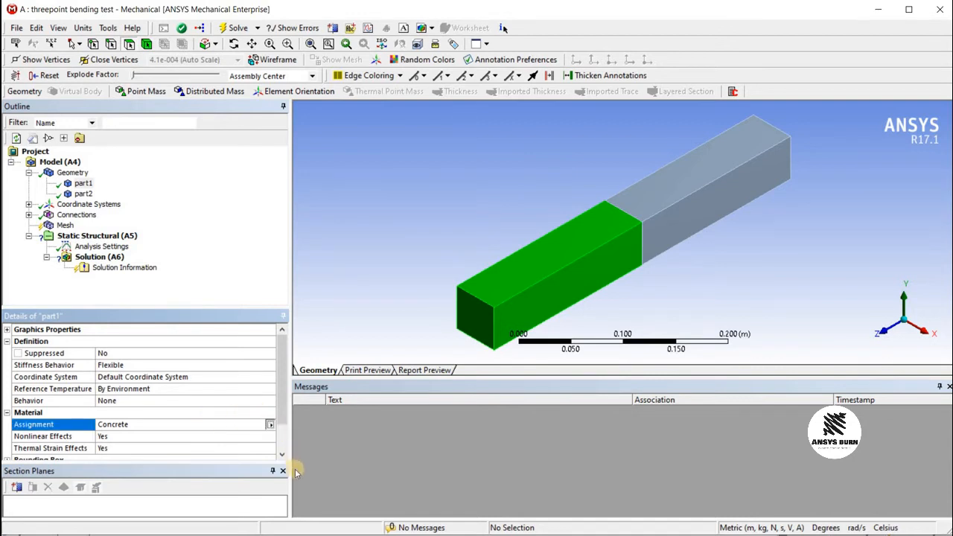
pyautogui.click(270, 424)
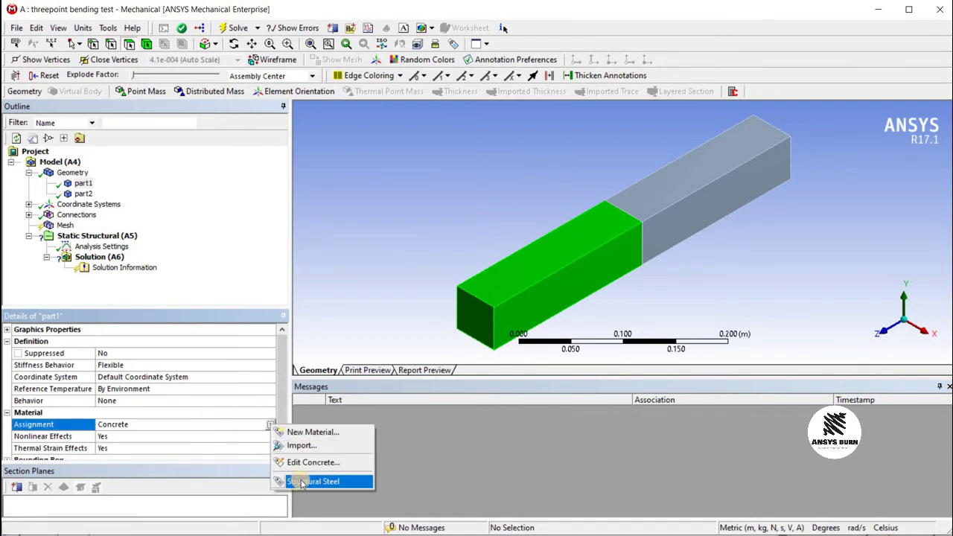
pyautogui.moveTo(261, 445)
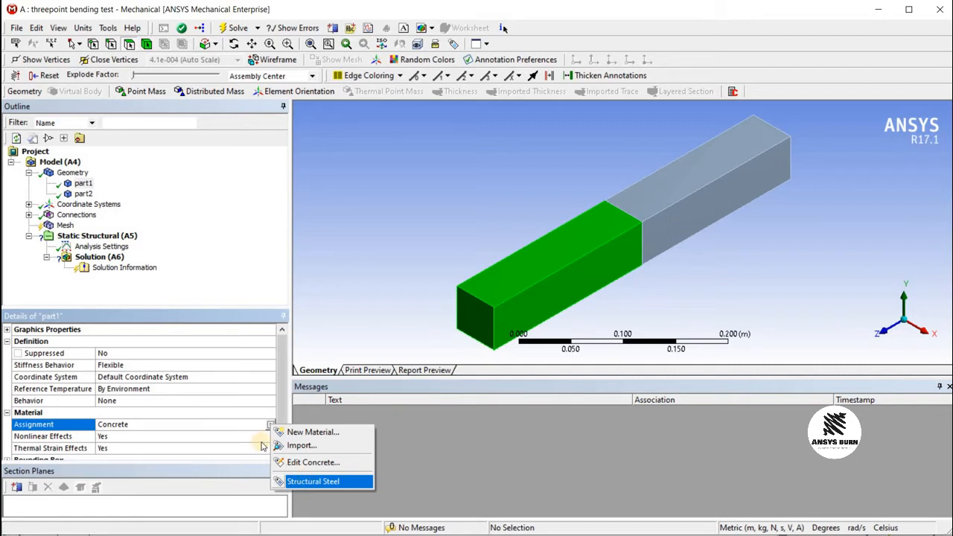
pyautogui.click(313, 480)
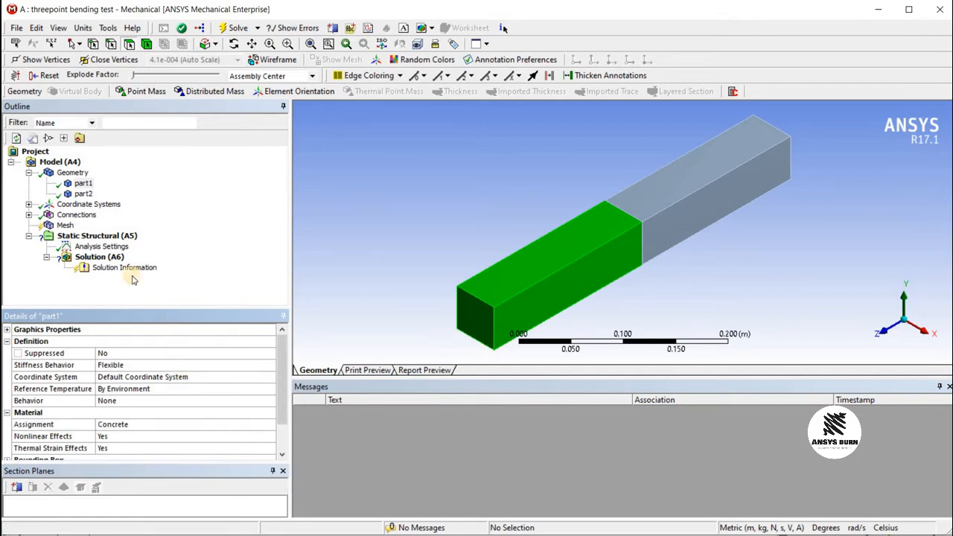
pyautogui.click(82, 193)
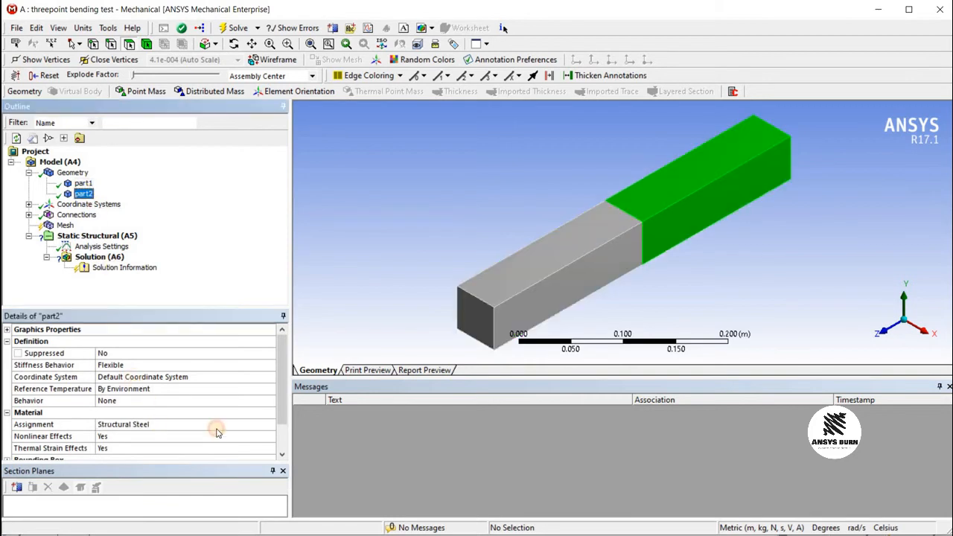
pyautogui.click(270, 423)
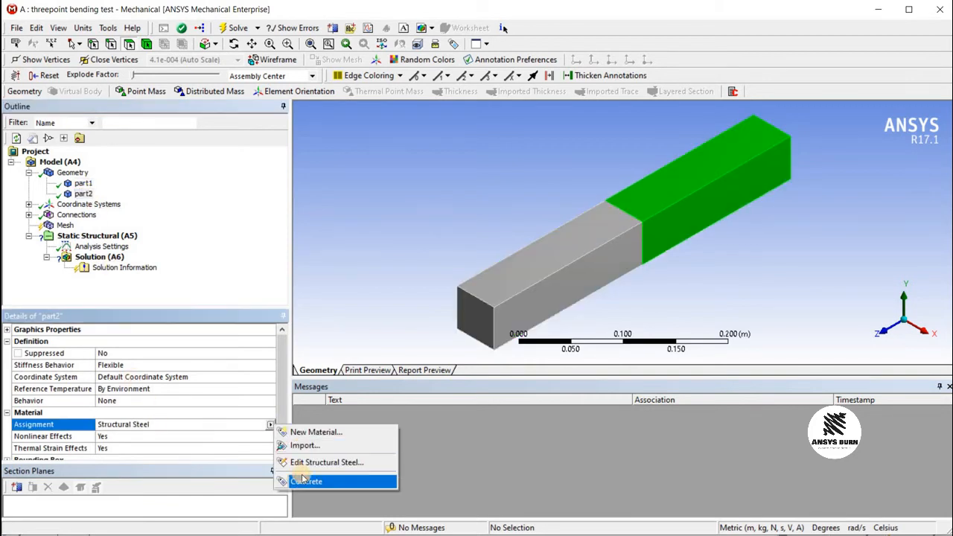
pyautogui.click(305, 480)
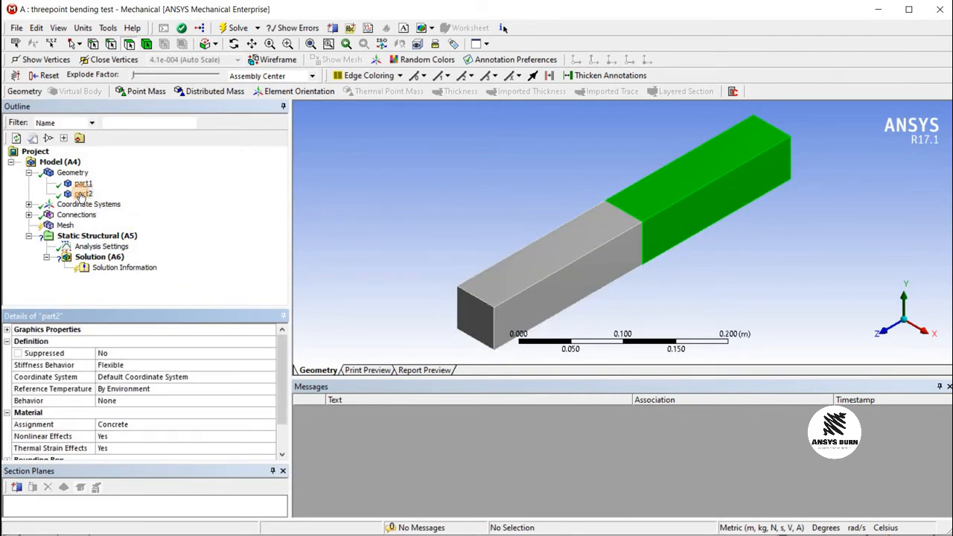
pyautogui.click(84, 194)
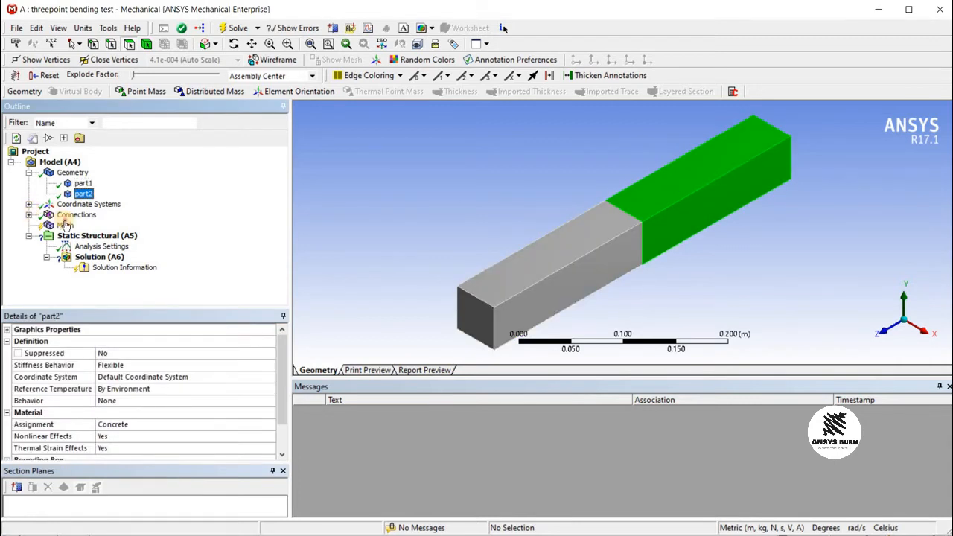
# Select Mesh and generate the default hexahedral mesh over the whole beam.
pyautogui.click(65, 225)
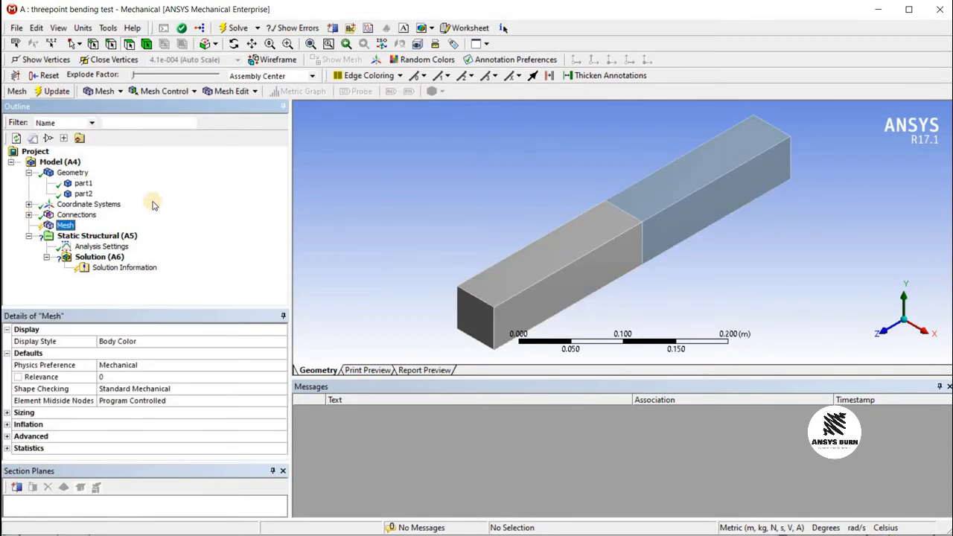
pyautogui.click(54, 90)
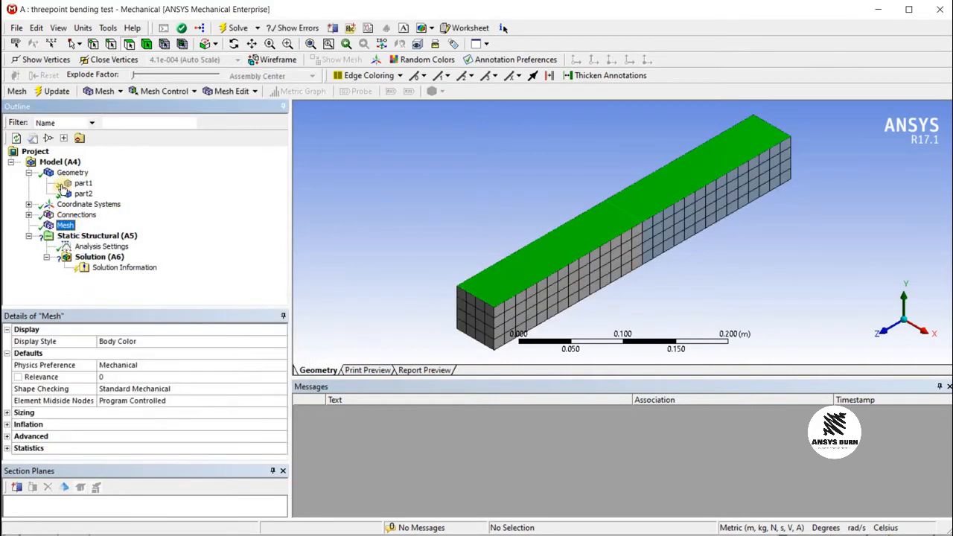
pyautogui.click(97, 235)
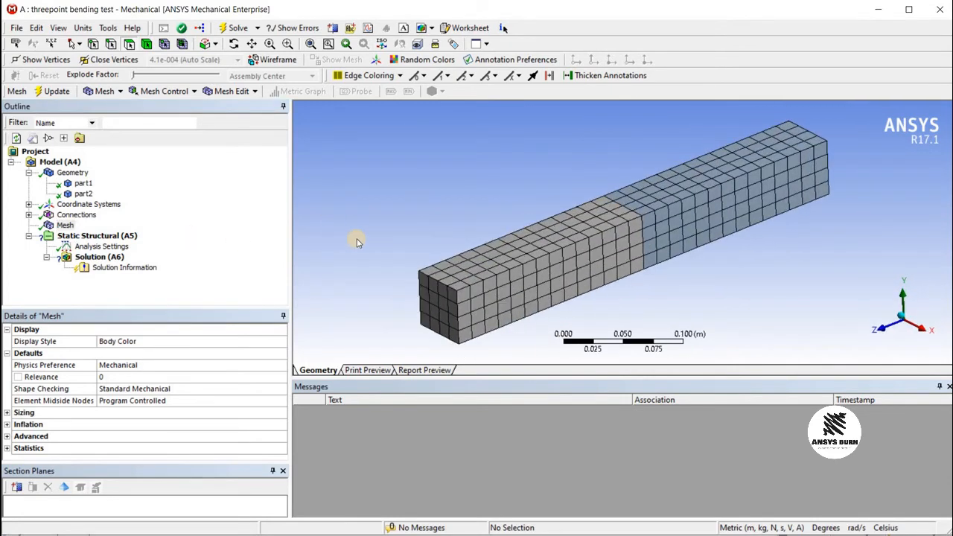
pyautogui.click(65, 225)
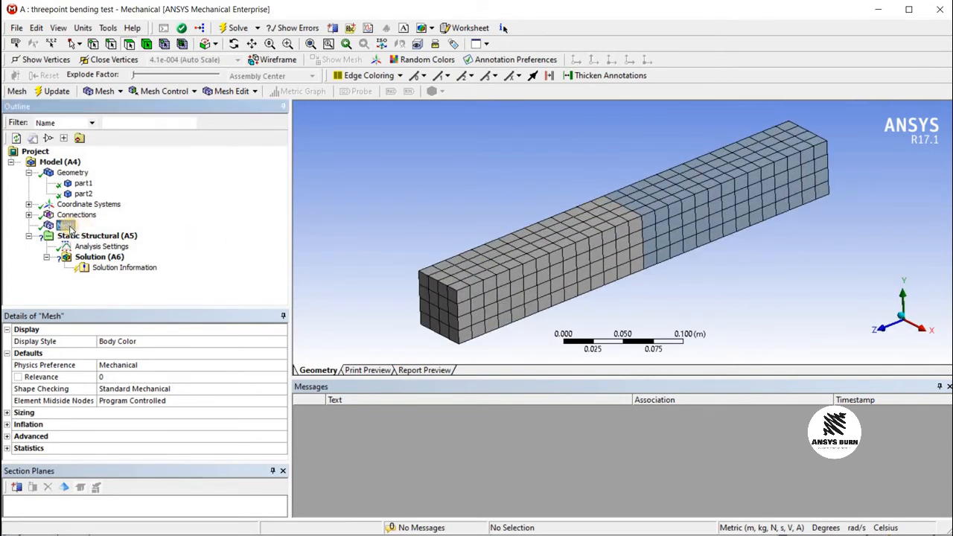
# Insert a Body Sizing control on both beam bodies with a 5 mm element size.
pyautogui.rightClick(66, 225)
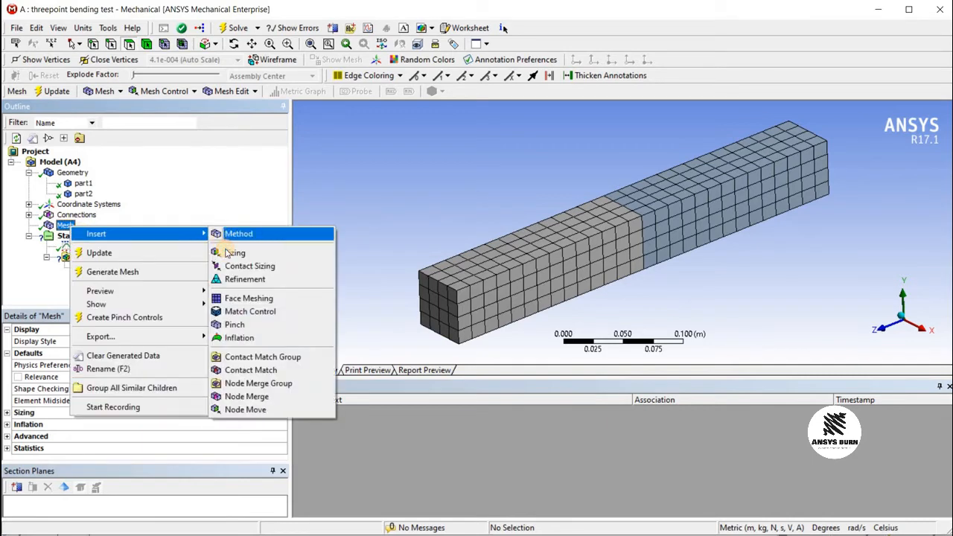
pyautogui.click(234, 253)
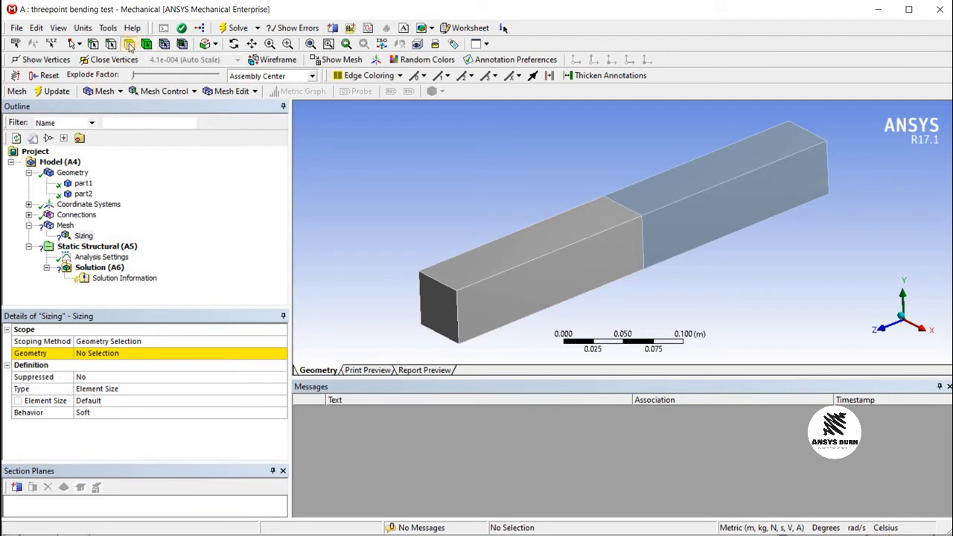
pyautogui.click(502, 252)
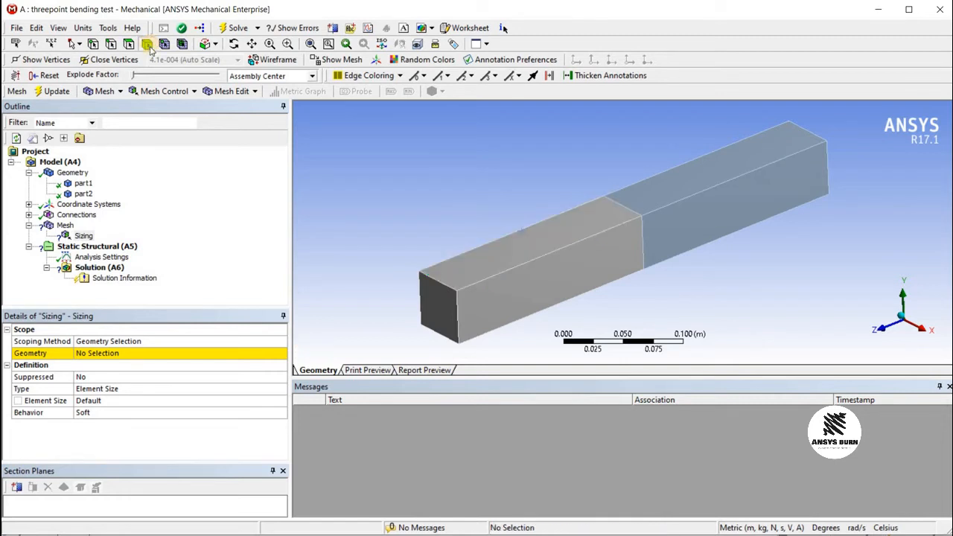
pyautogui.click(467, 276)
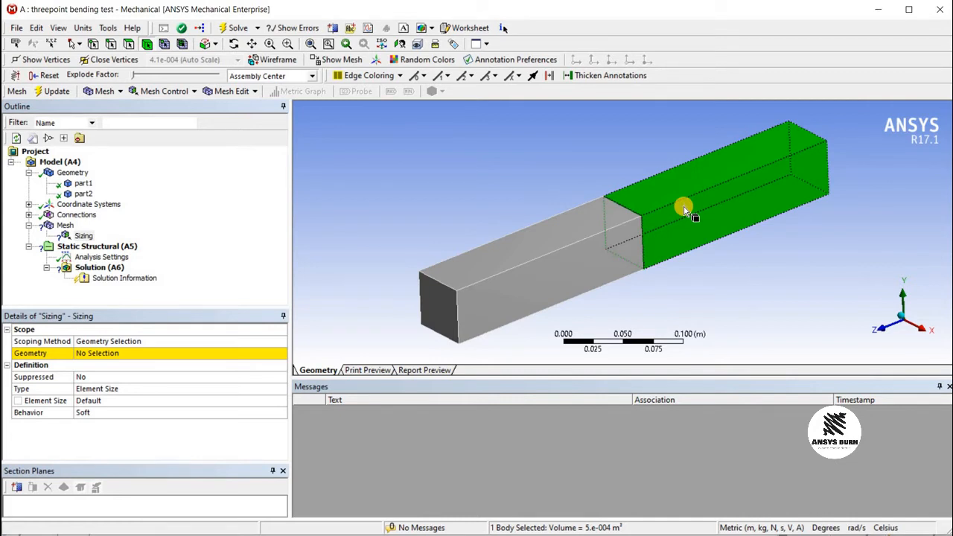
pyautogui.moveTo(603, 237)
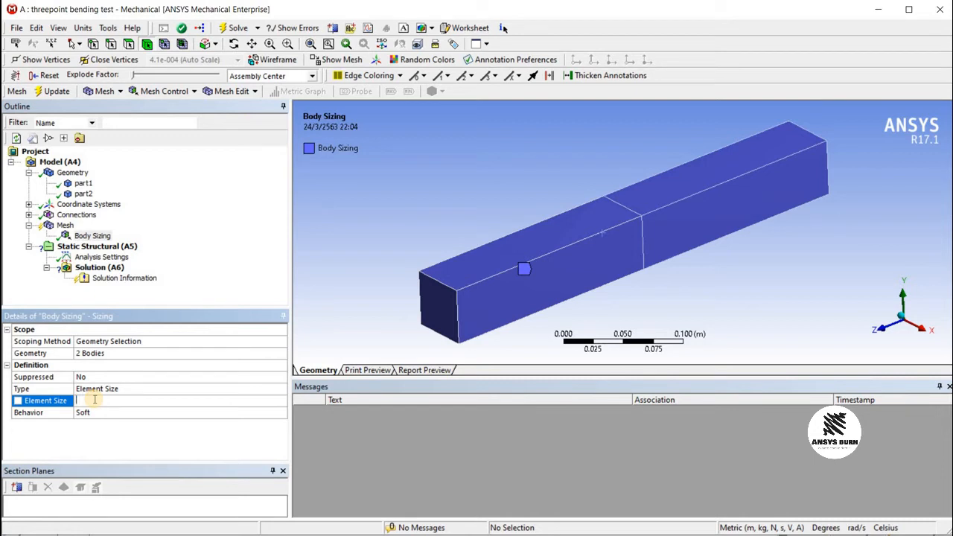
pyautogui.write('10. m')
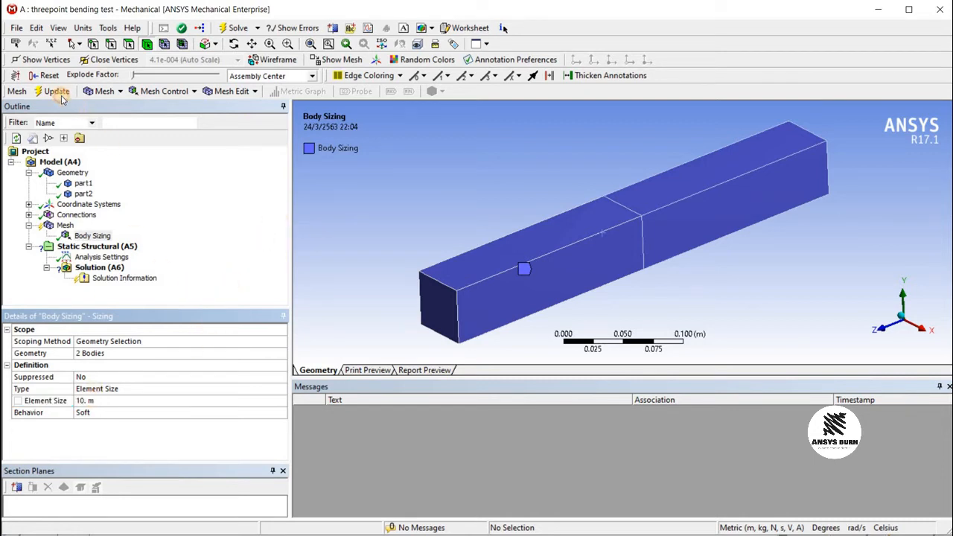
# Switch working units to millimetres and regenerate the finer mesh on both bodies.
pyautogui.click(56, 91)
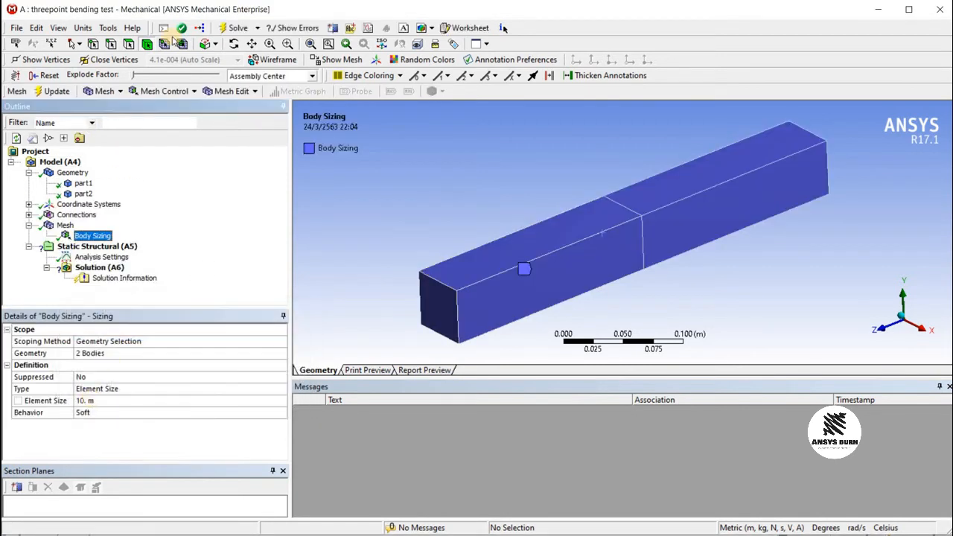
pyautogui.click(82, 28)
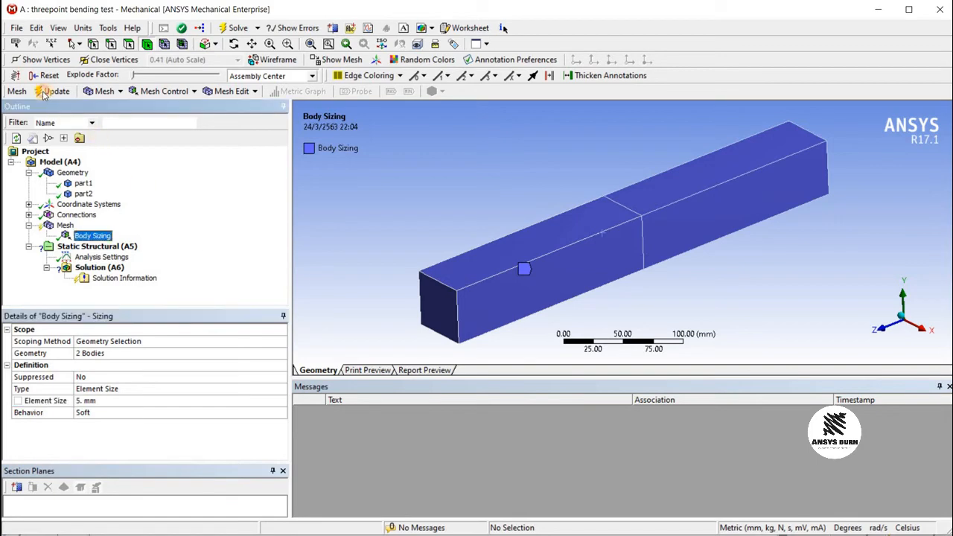
pyautogui.click(53, 90)
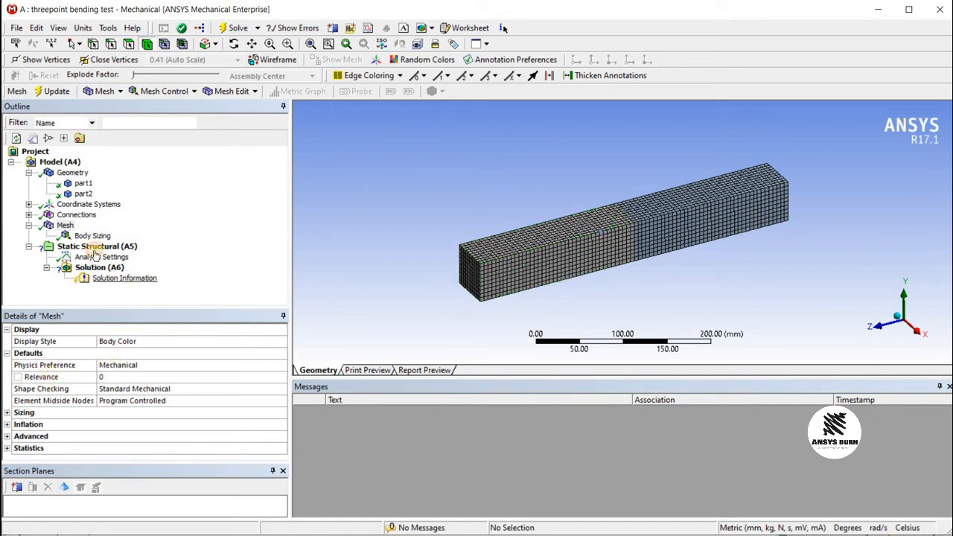
# Insert Fixed Support, Force and Displacement items under Static Structural.
pyautogui.click(97, 246)
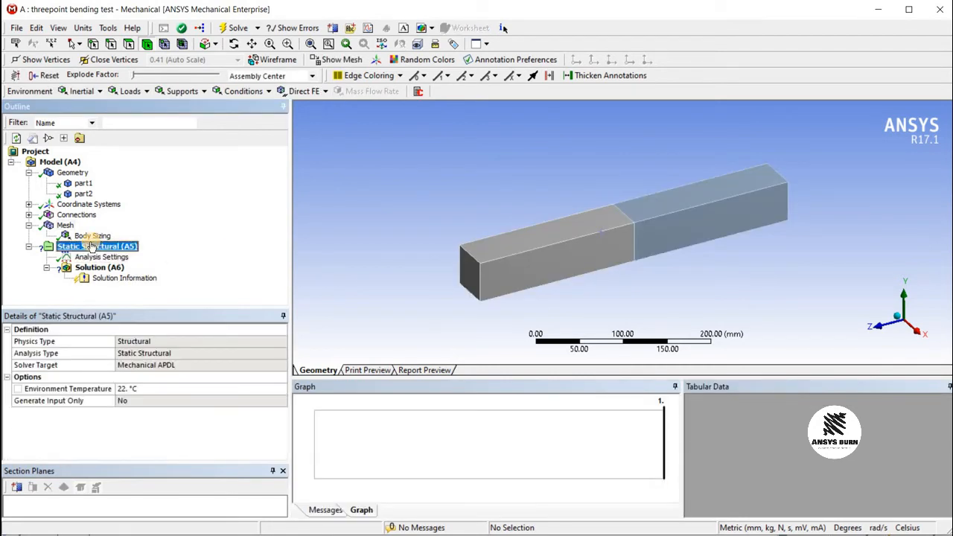
pyautogui.rightClick(95, 246)
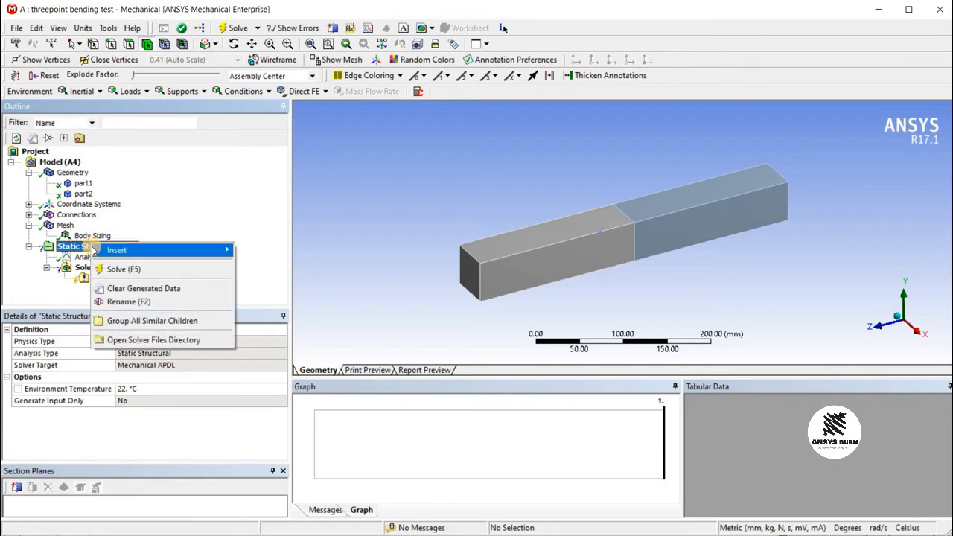
pyautogui.click(116, 250)
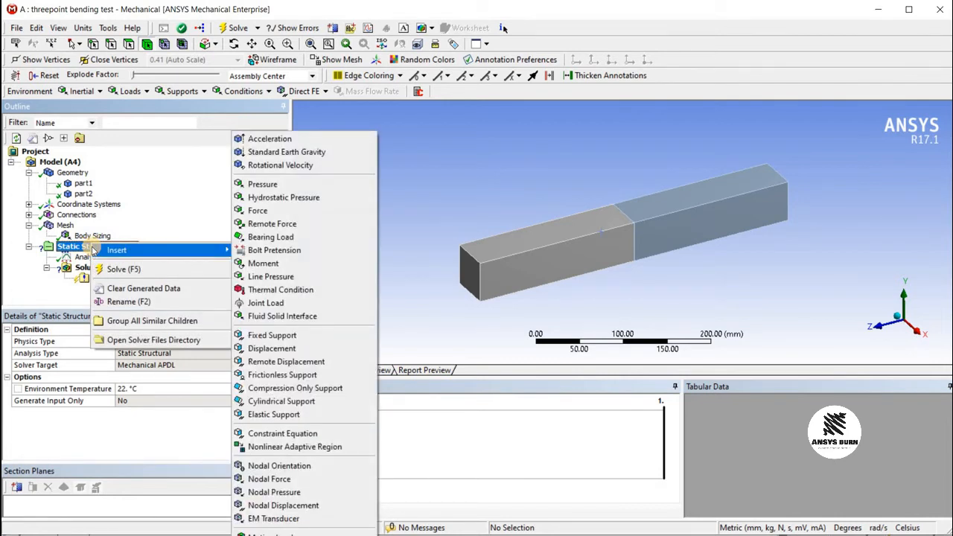
pyautogui.moveTo(249, 253)
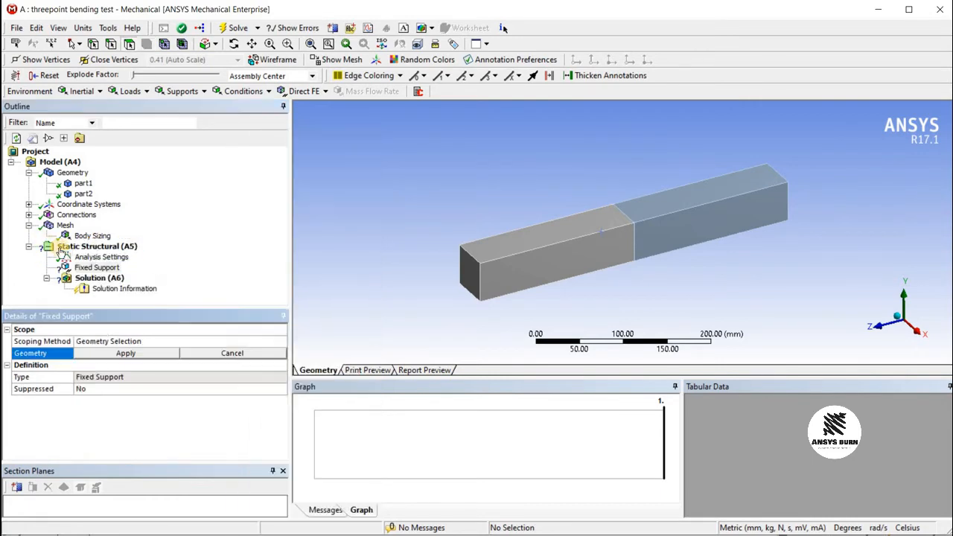
pyautogui.rightClick(97, 246)
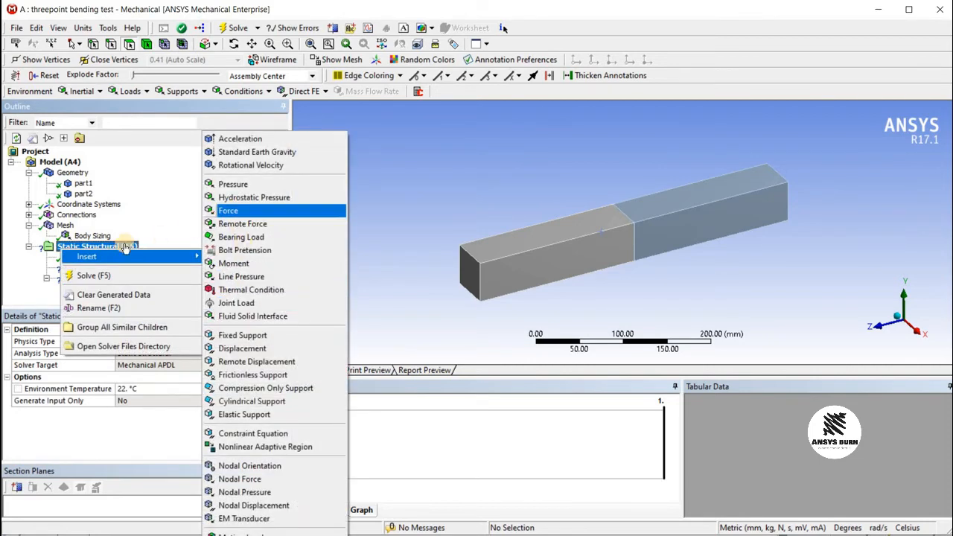
pyautogui.click(227, 210)
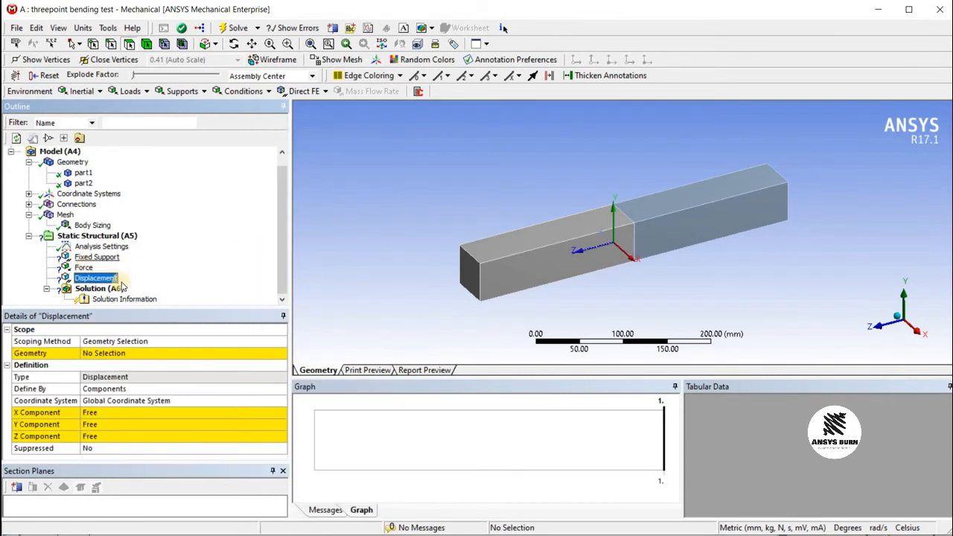
# Scope the Fixed Support to an edge at one end of the beam.
pyautogui.click(97, 257)
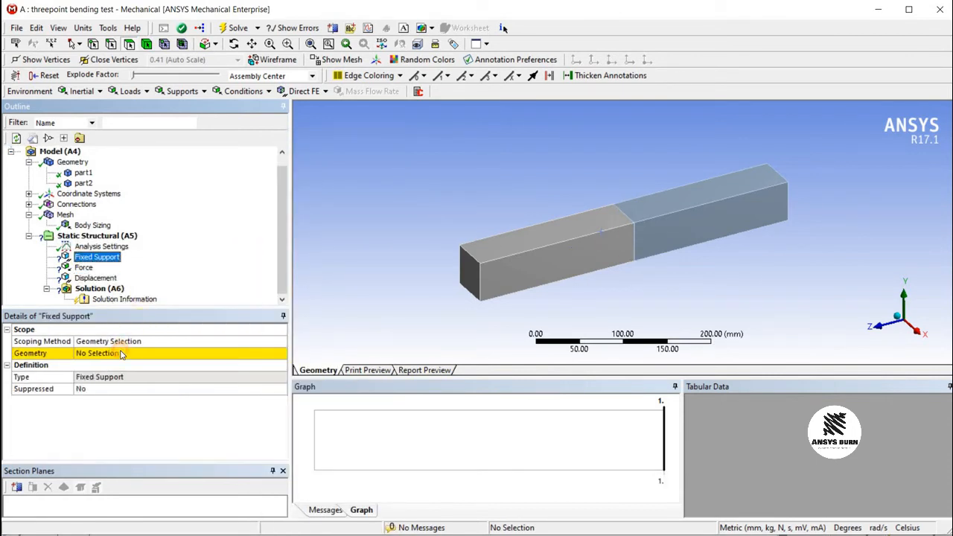
pyautogui.click(108, 352)
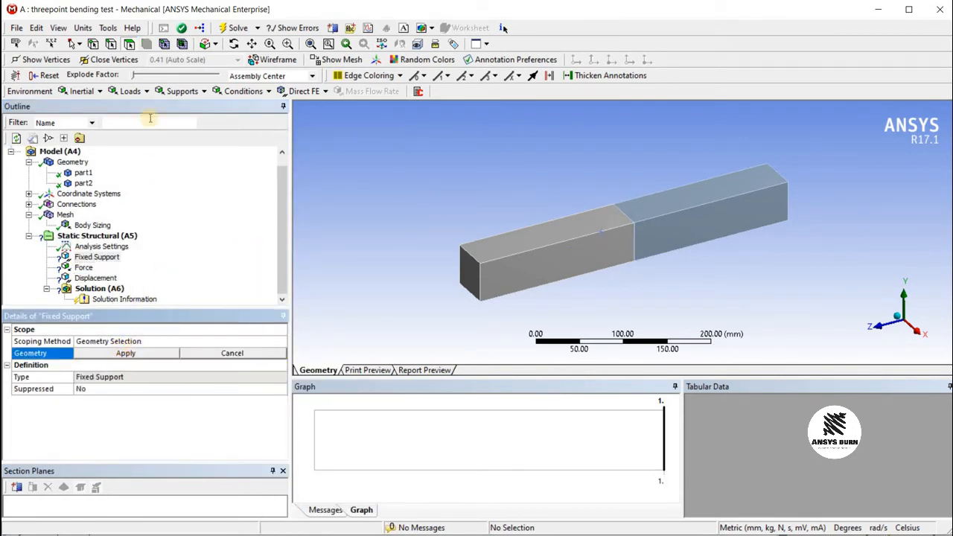
pyautogui.click(577, 208)
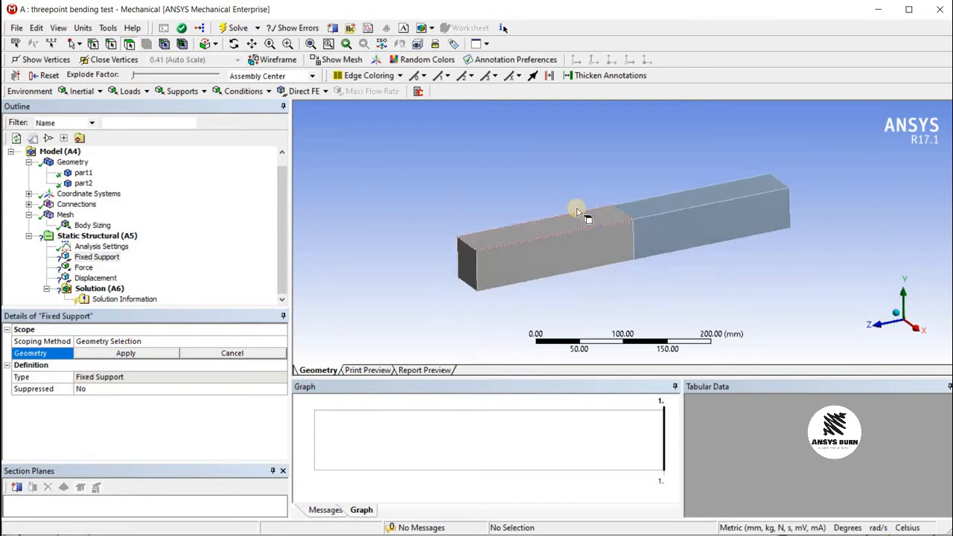
pyautogui.moveTo(584, 216); pyautogui.dragTo(435, 271)
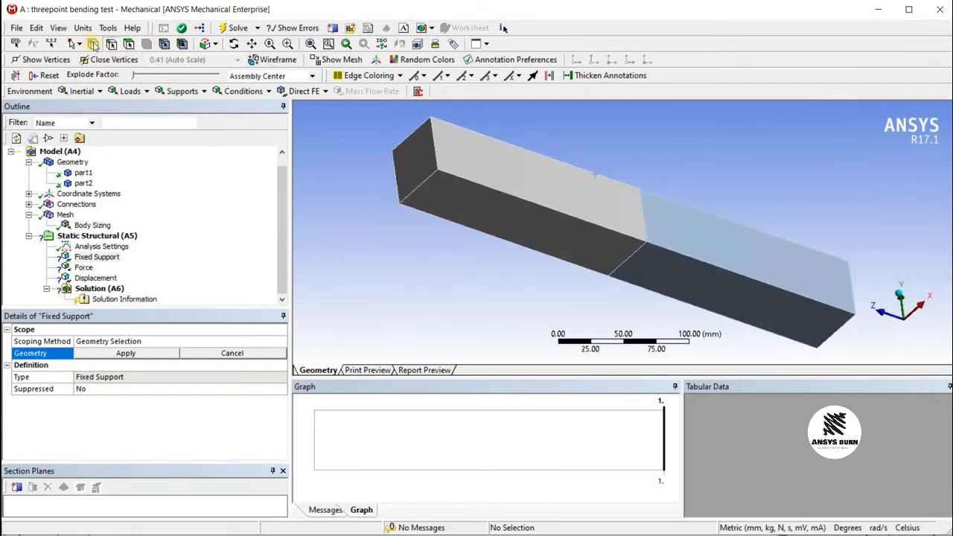
pyautogui.click(424, 179)
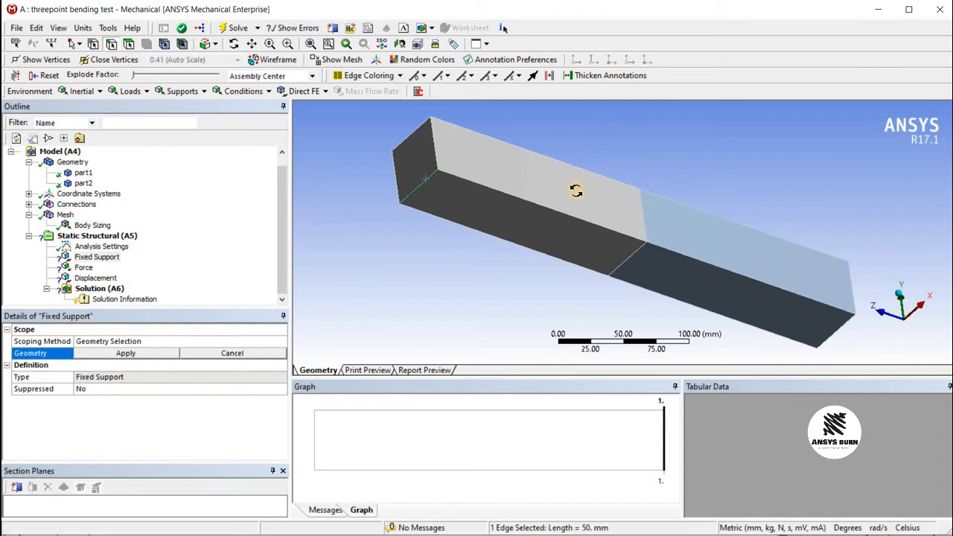
pyautogui.click(125, 353)
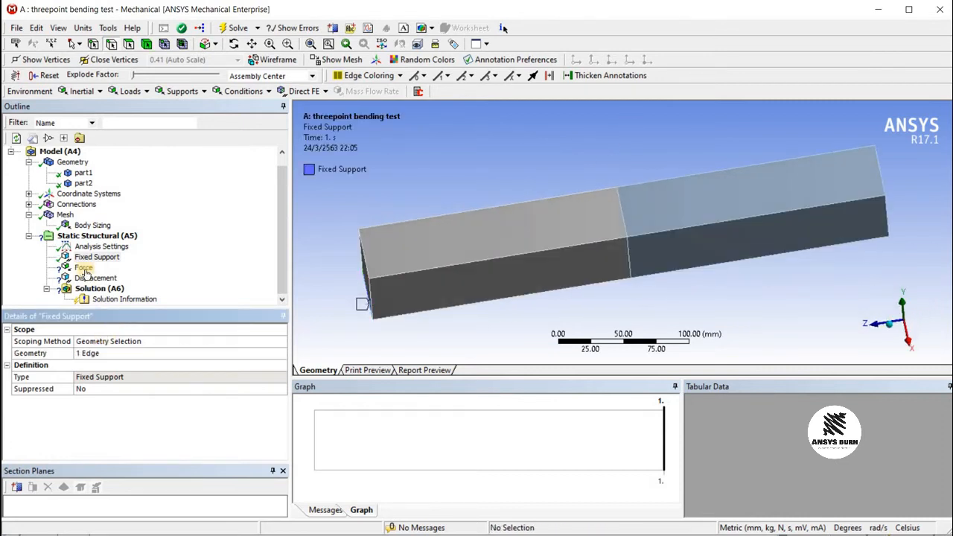
# Assign the Force to the top edge where part1 and part2 meet, and Displacement to the far-end edge.
pyautogui.click(83, 267)
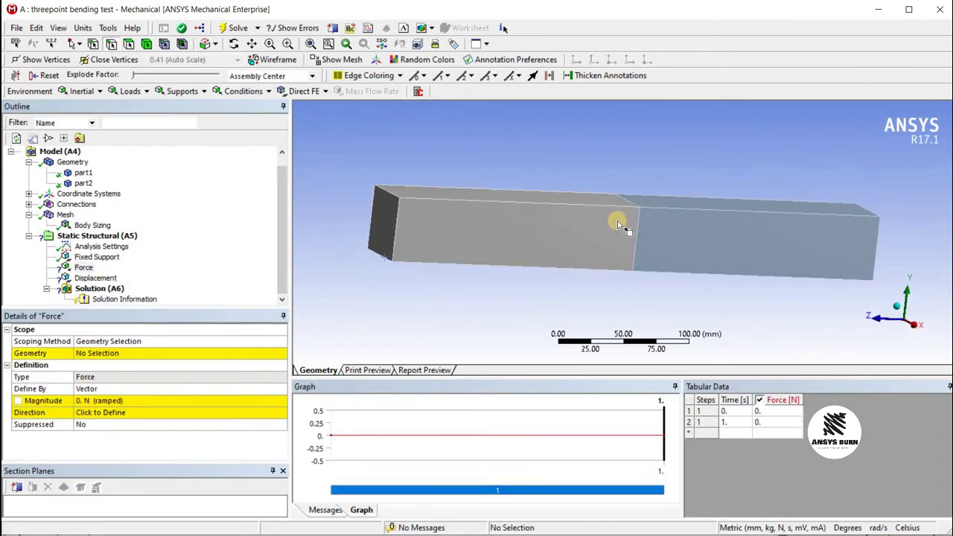
pyautogui.click(536, 192)
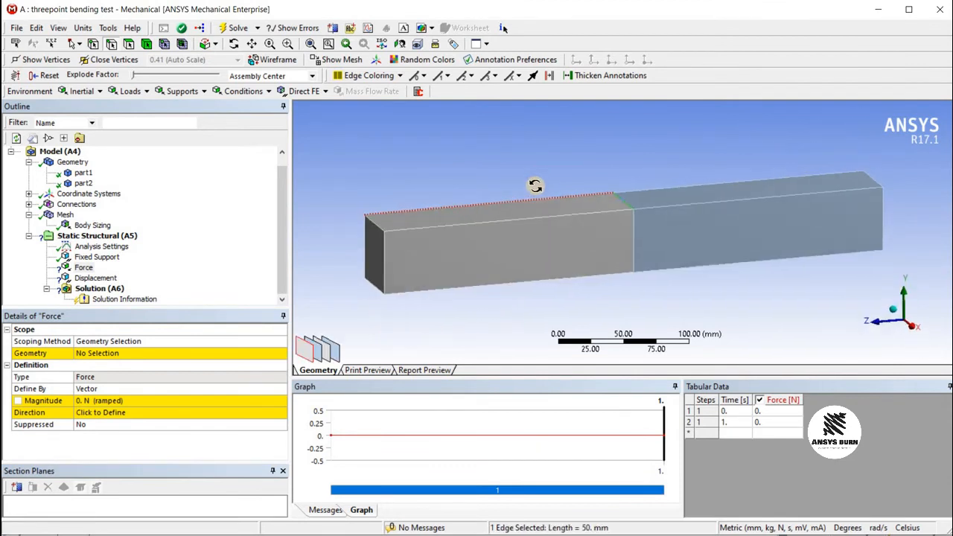
pyautogui.moveTo(536, 186); pyautogui.dragTo(535, 197)
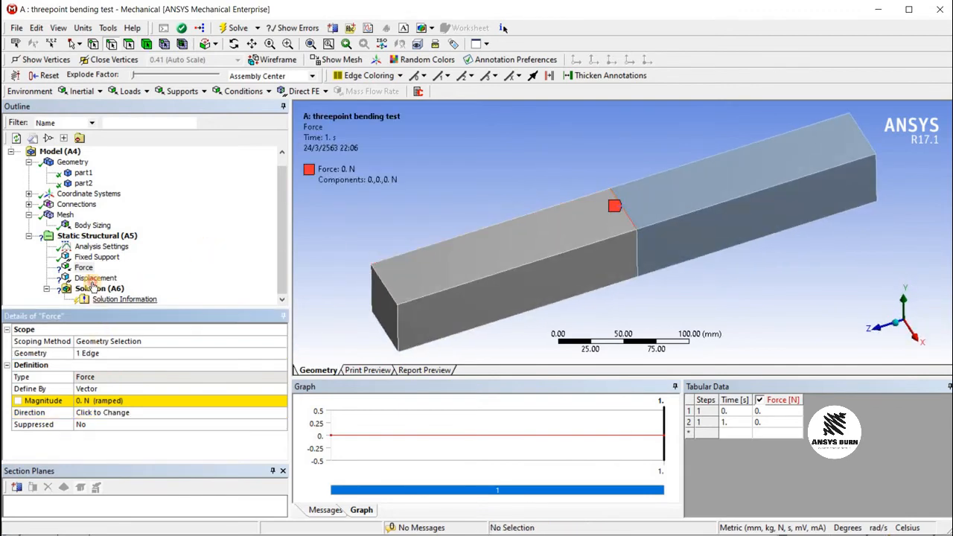
pyautogui.click(95, 277)
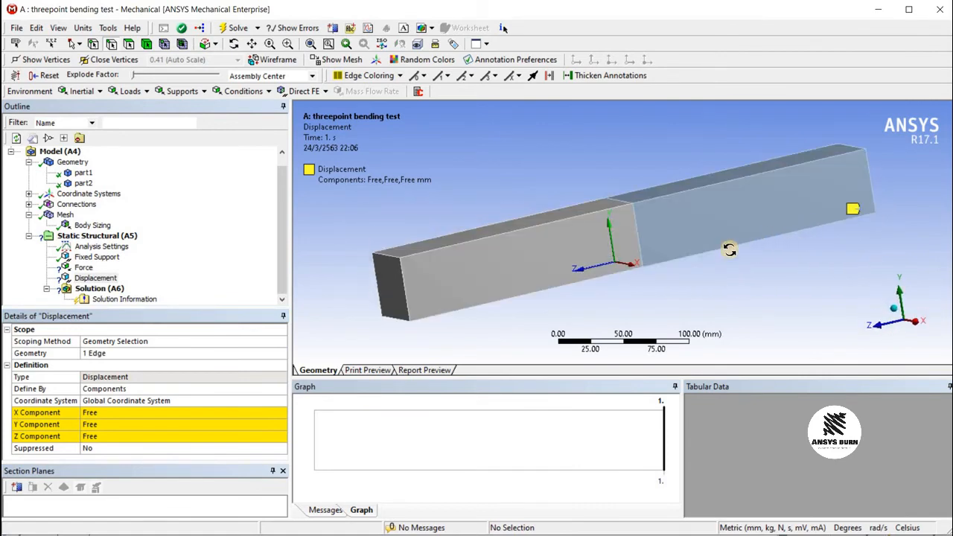
pyautogui.moveTo(730, 250); pyautogui.dragTo(742, 254)
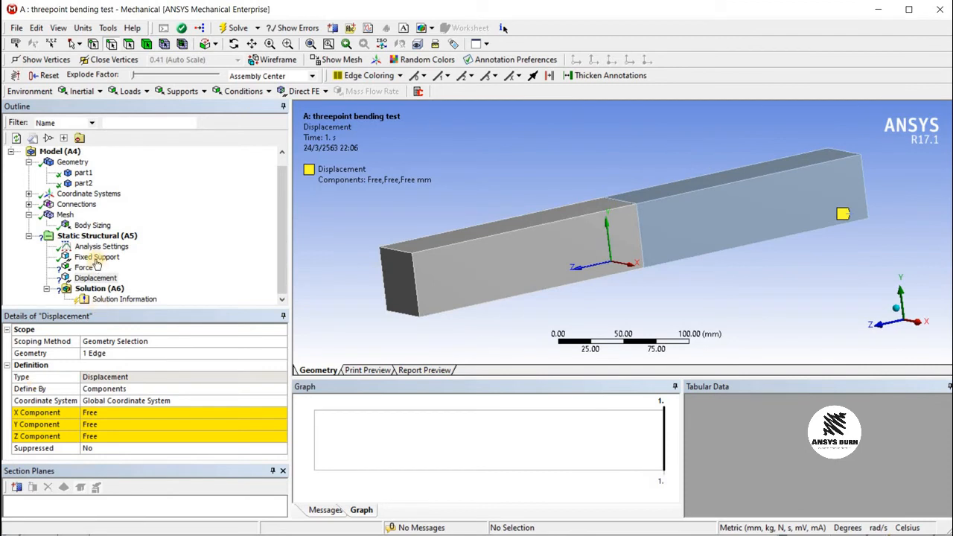
# Enter a 1000 N magnitude for the midspan Force.
pyautogui.click(97, 256)
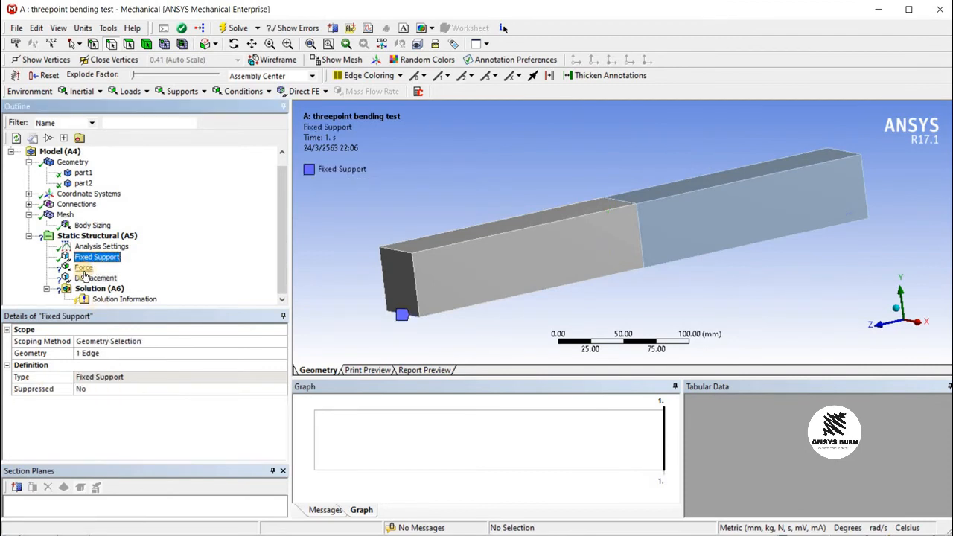
pyautogui.click(84, 268)
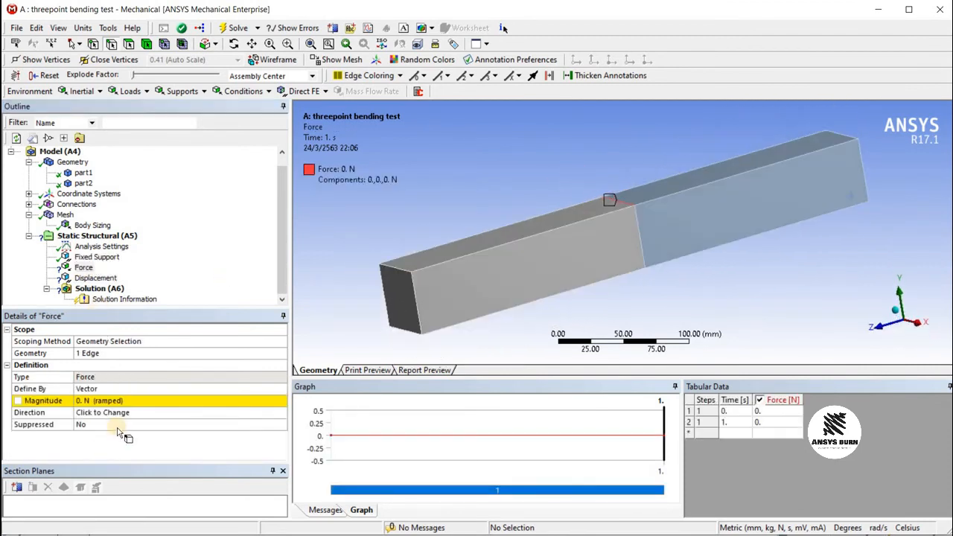
pyautogui.click(149, 400)
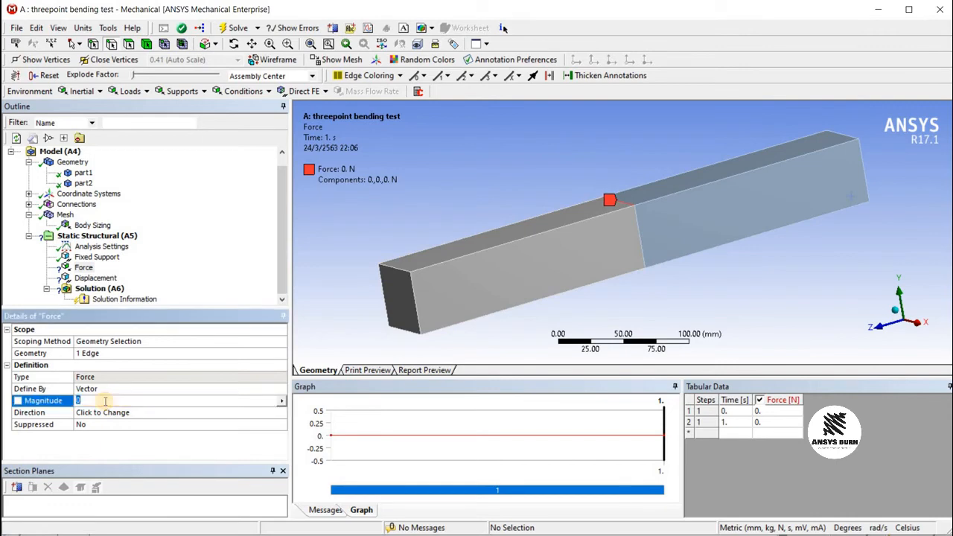
pyautogui.write('10000 N (ramped')
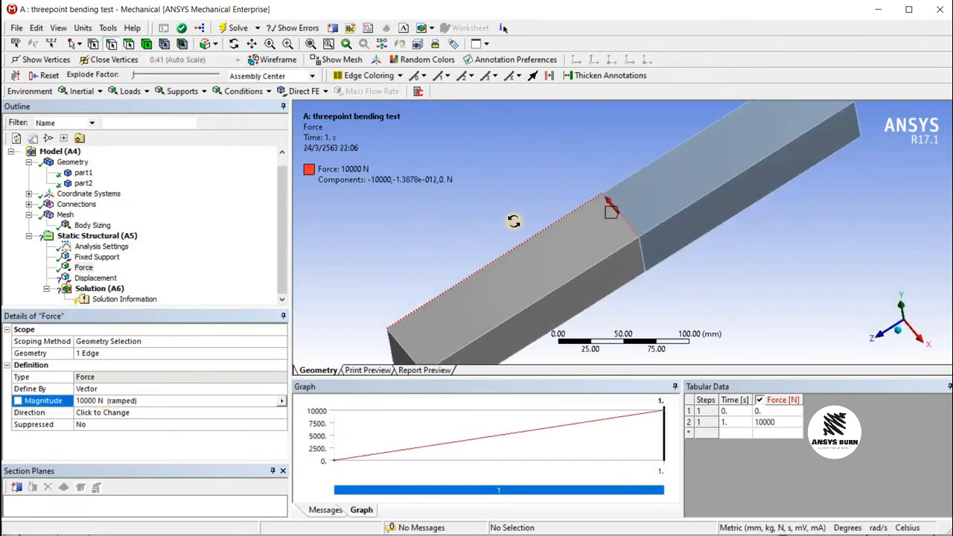
pyautogui.moveTo(513, 221); pyautogui.dragTo(591, 196)
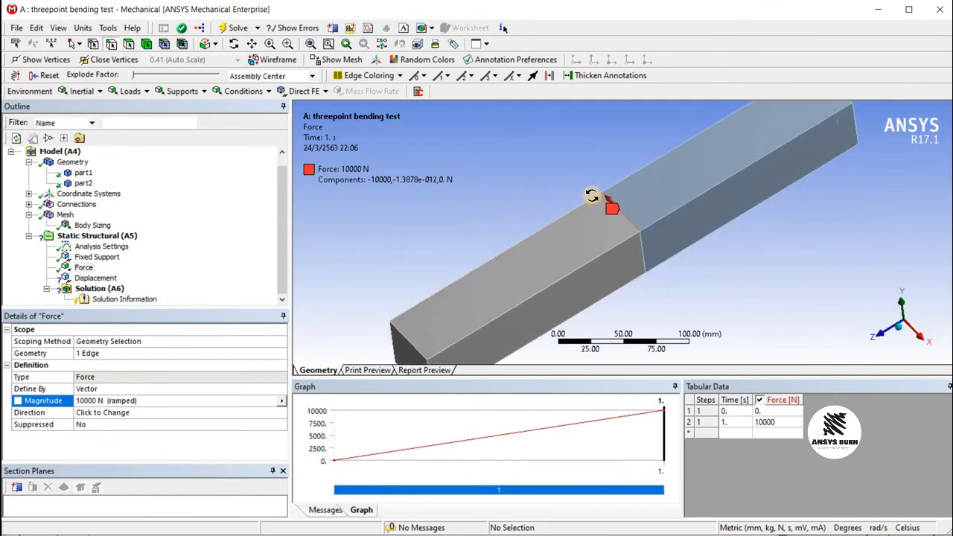
pyautogui.moveTo(610, 208); pyautogui.dragTo(618, 201)
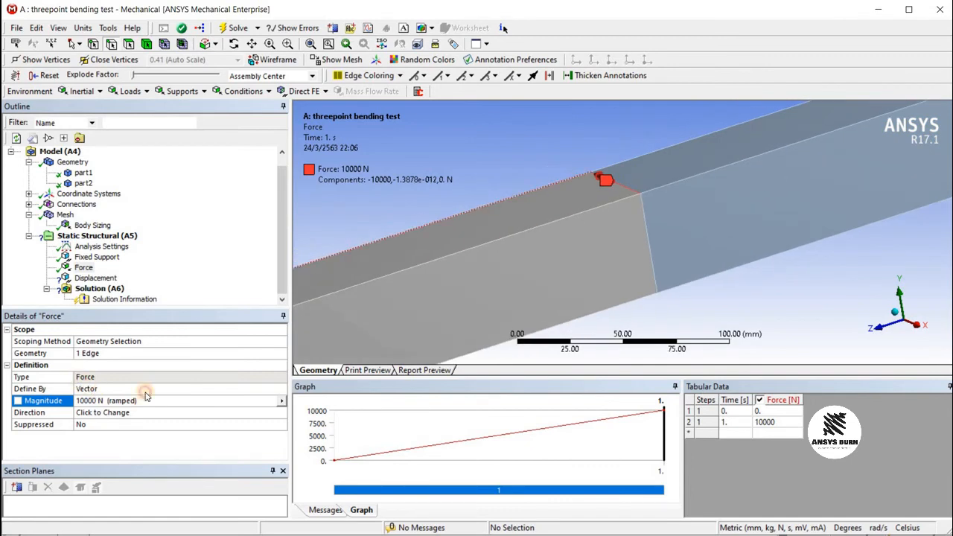
# Define the Force by Components with a Y component of -1000 N.
pyautogui.click(281, 388)
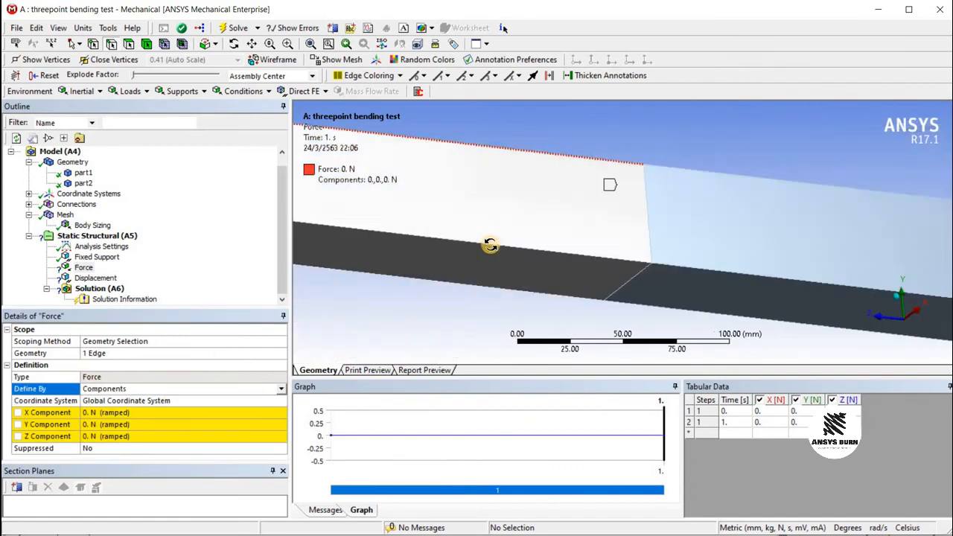
pyautogui.moveTo(491, 246); pyautogui.dragTo(502, 253)
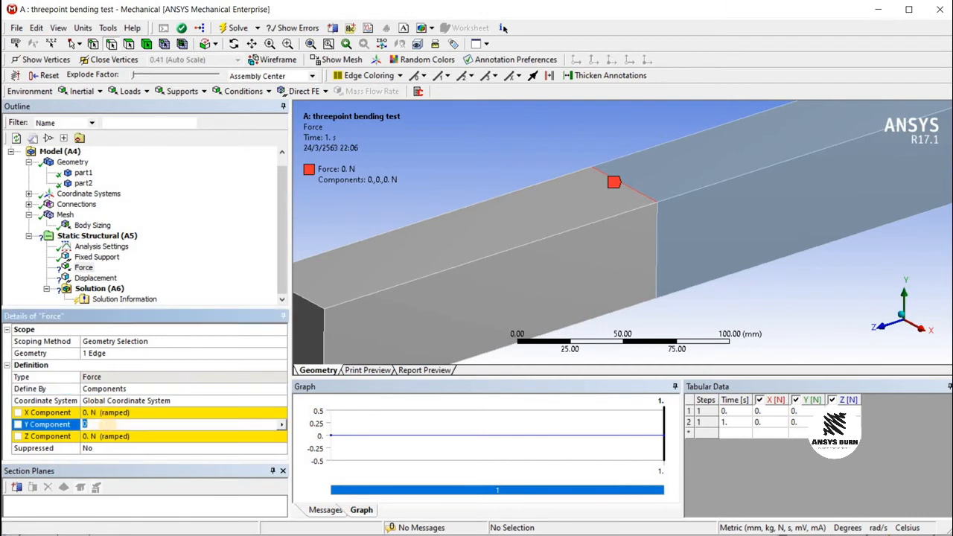
pyautogui.write('-1000')
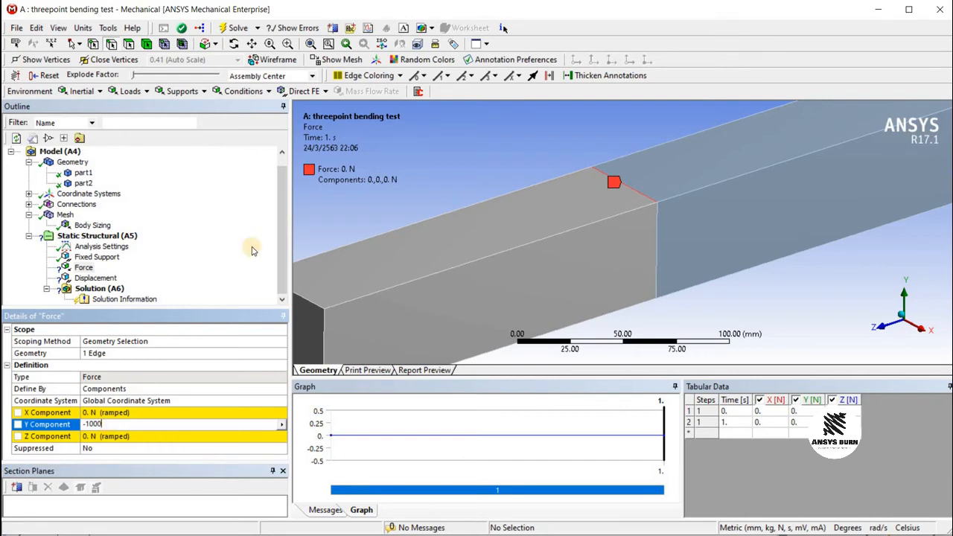
pyautogui.press('Return')
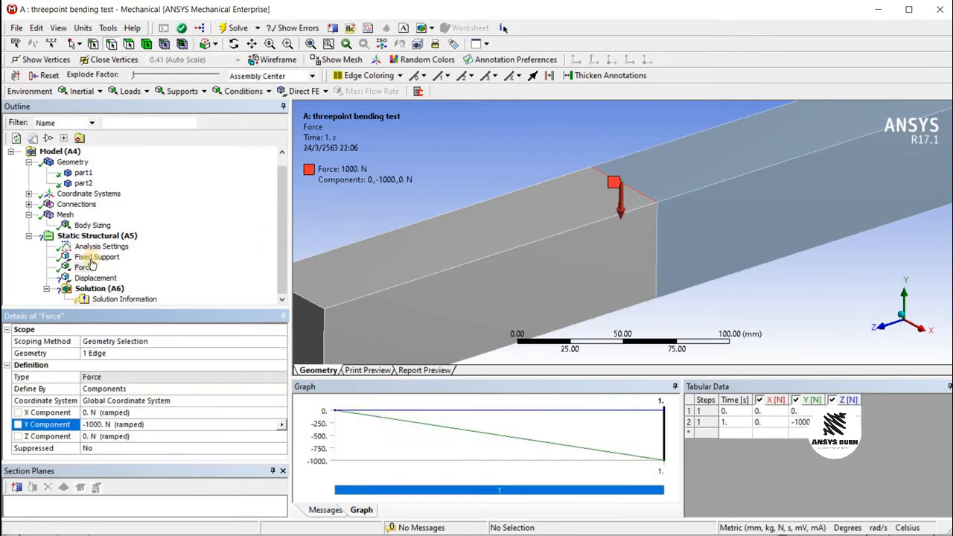
pyautogui.click(95, 278)
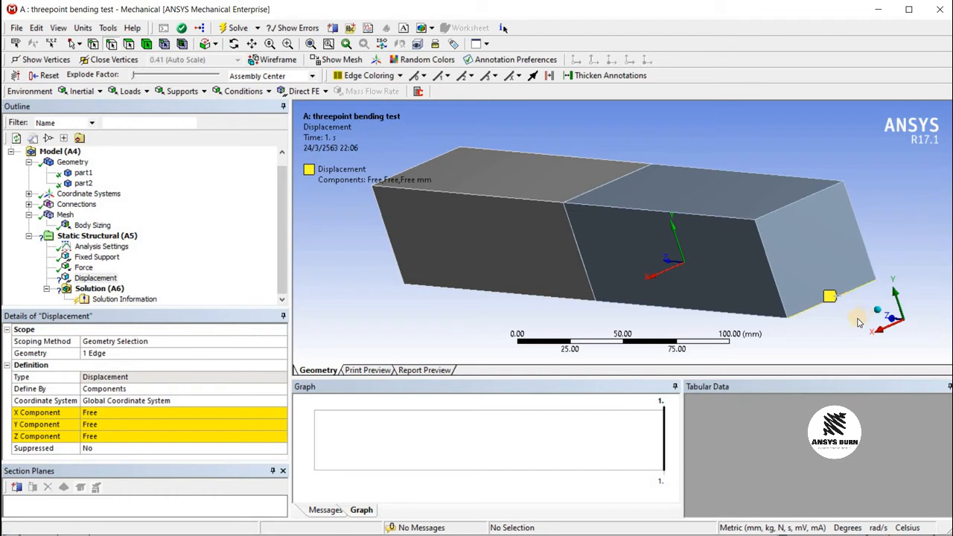
pyautogui.moveTo(796, 252)
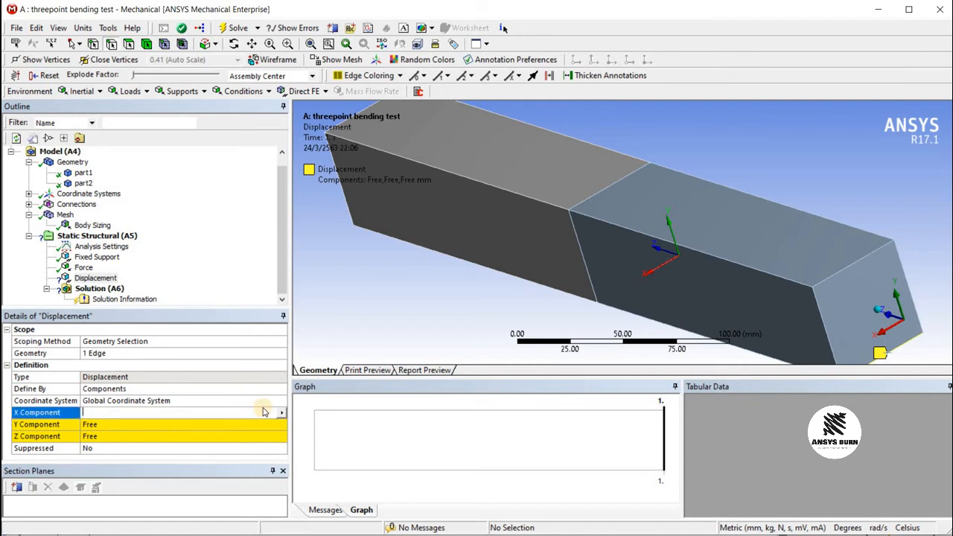
# Set the Displacement X and Y components to constant 0 mm, leaving Z Free.
pyautogui.click(281, 412)
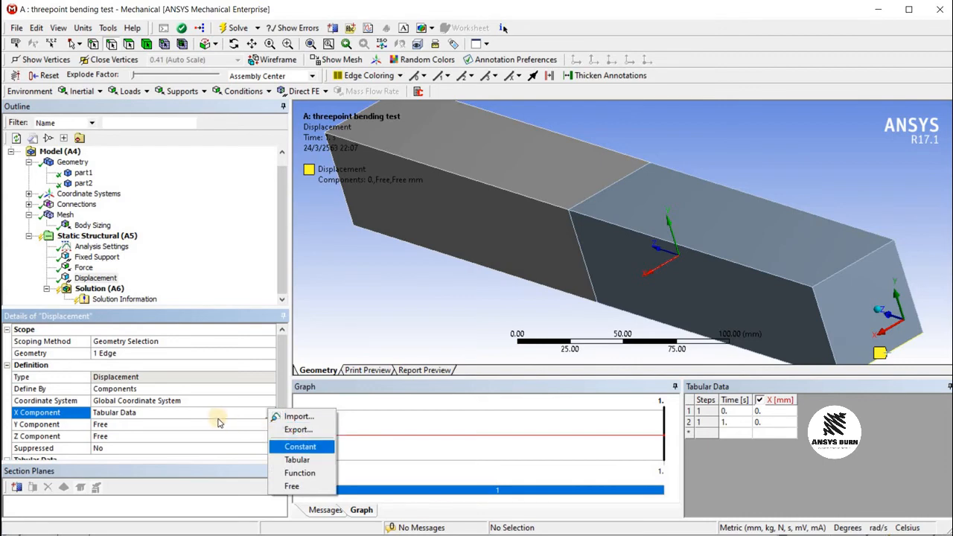
pyautogui.click(300, 445)
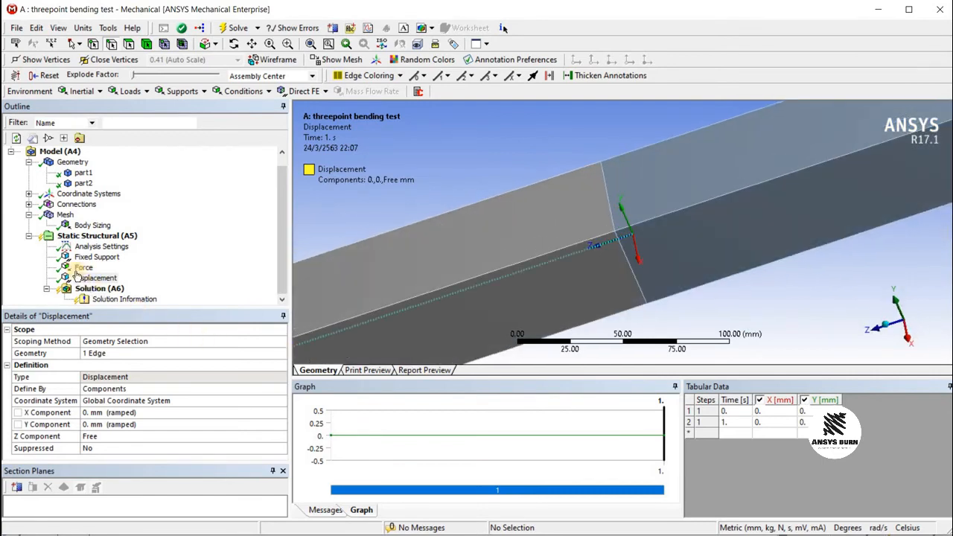
pyautogui.click(83, 267)
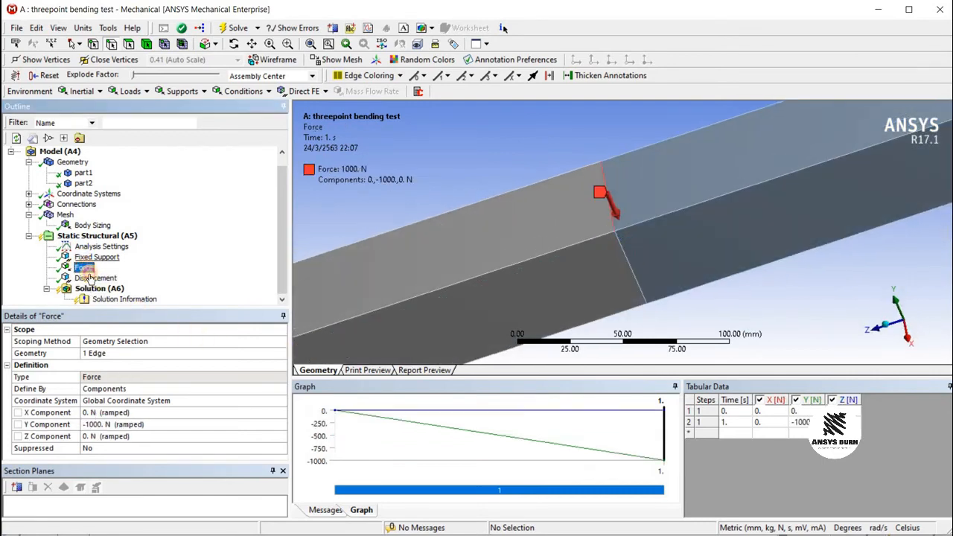
pyautogui.click(99, 288)
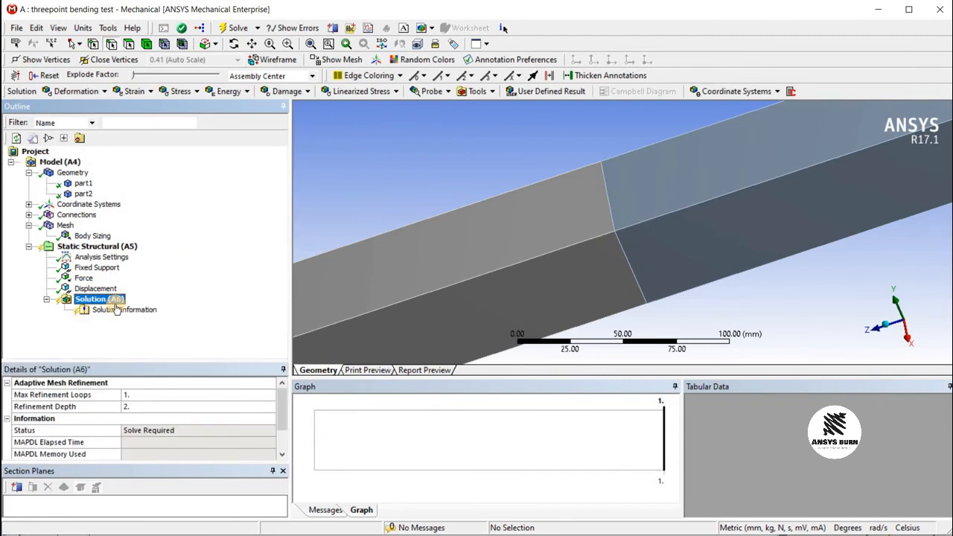
# Insert Total Deformation, Equivalent Elastic Strain and Equivalent von-Mises Stress under Solution.
pyautogui.rightClick(99, 299)
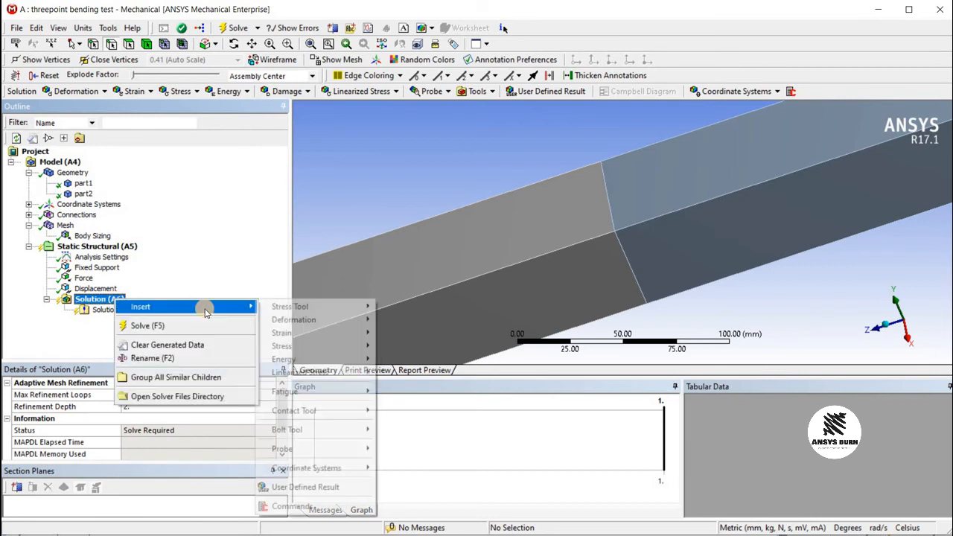
pyautogui.click(293, 319)
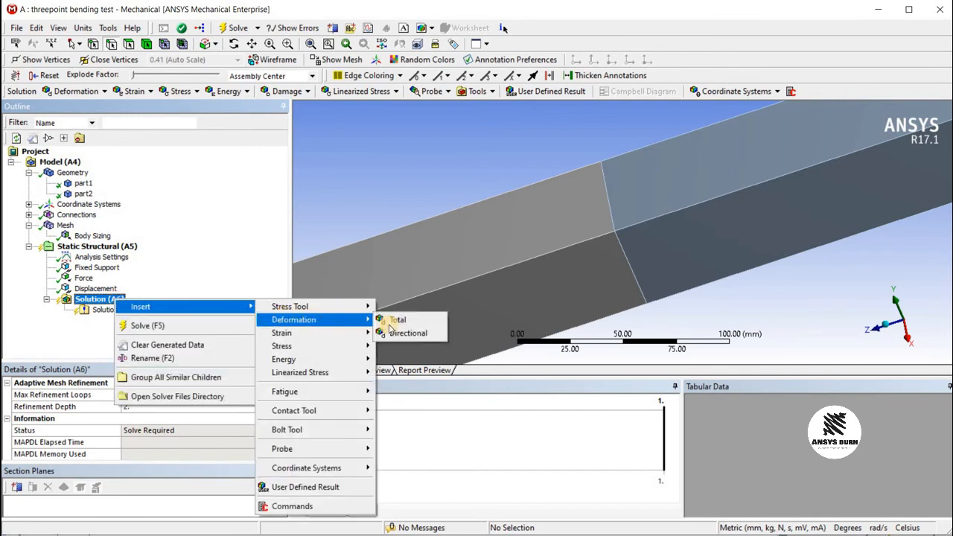
pyautogui.click(398, 319)
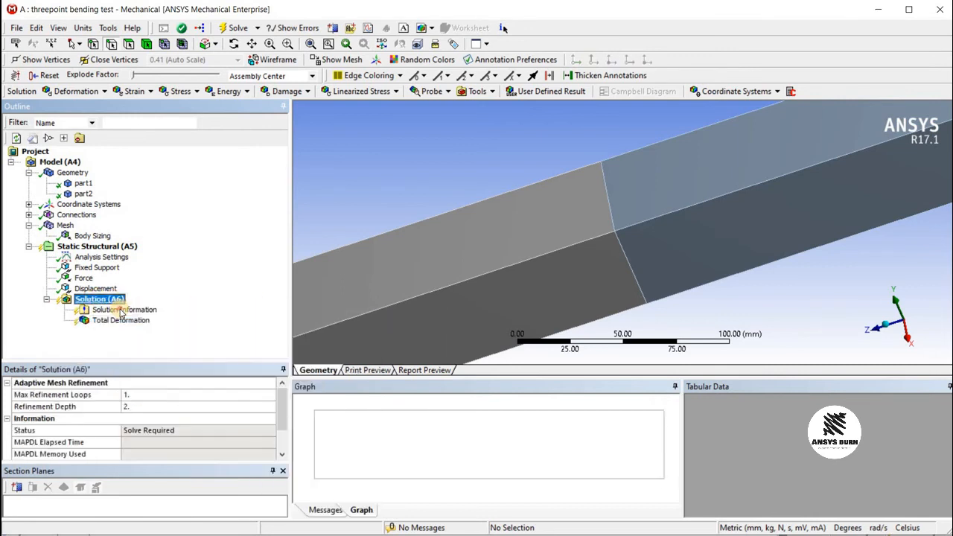
pyautogui.rightClick(100, 299)
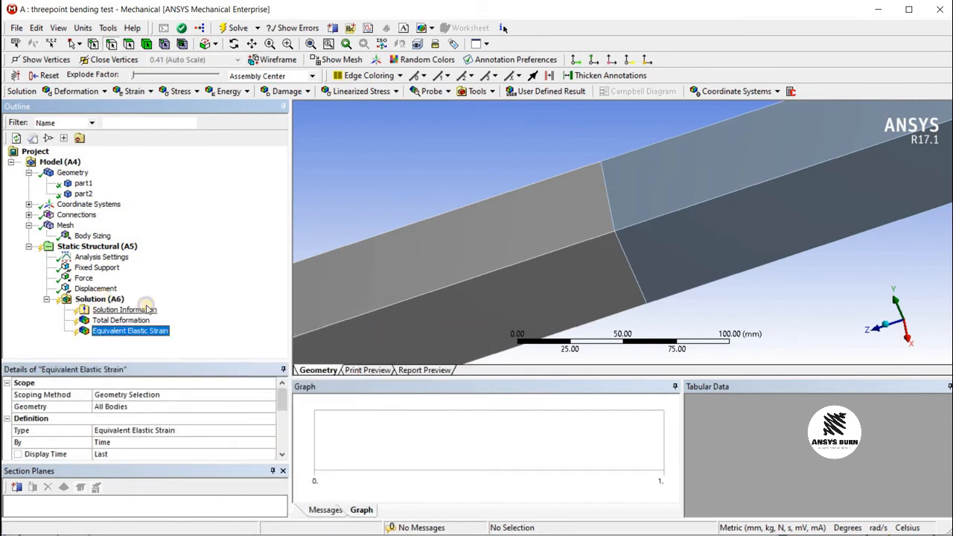
pyautogui.rightClick(99, 298)
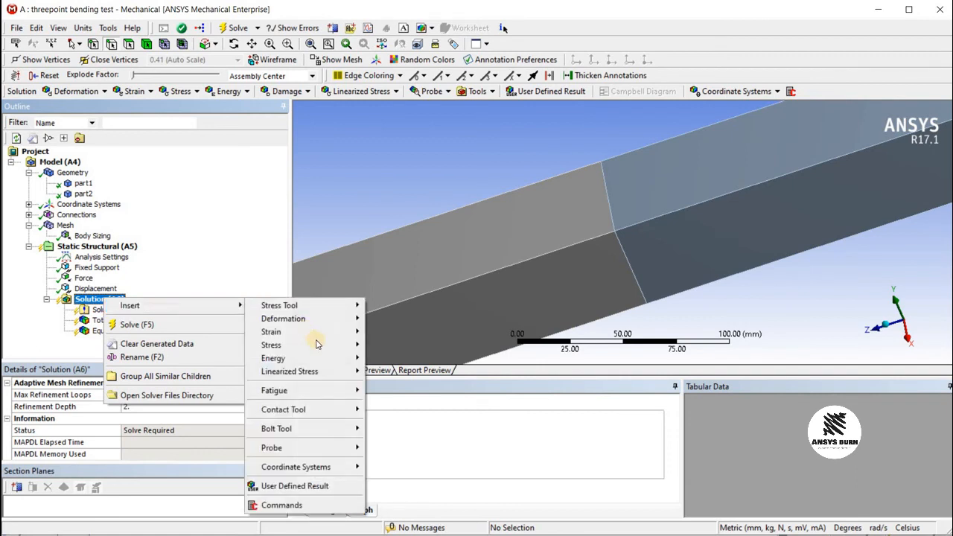
pyautogui.moveTo(271, 344)
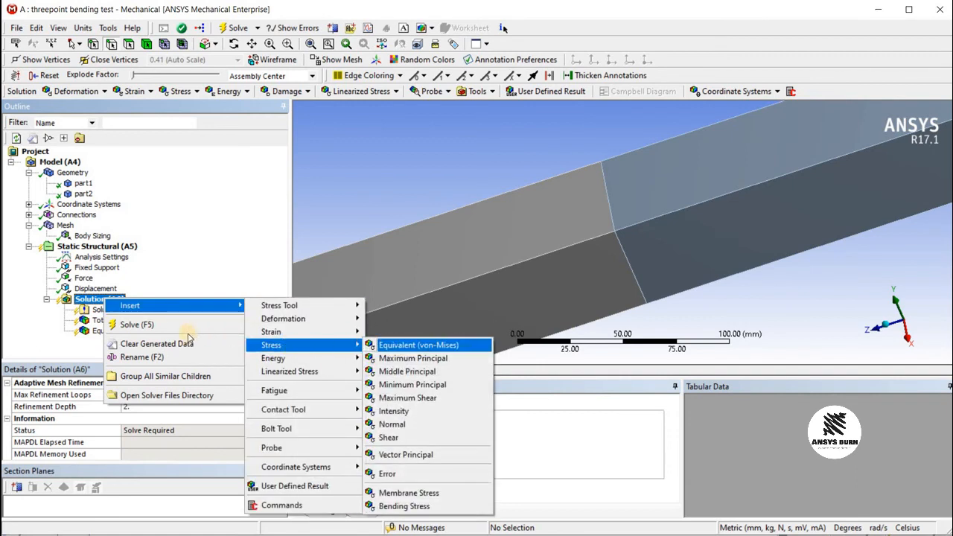
pyautogui.click(418, 345)
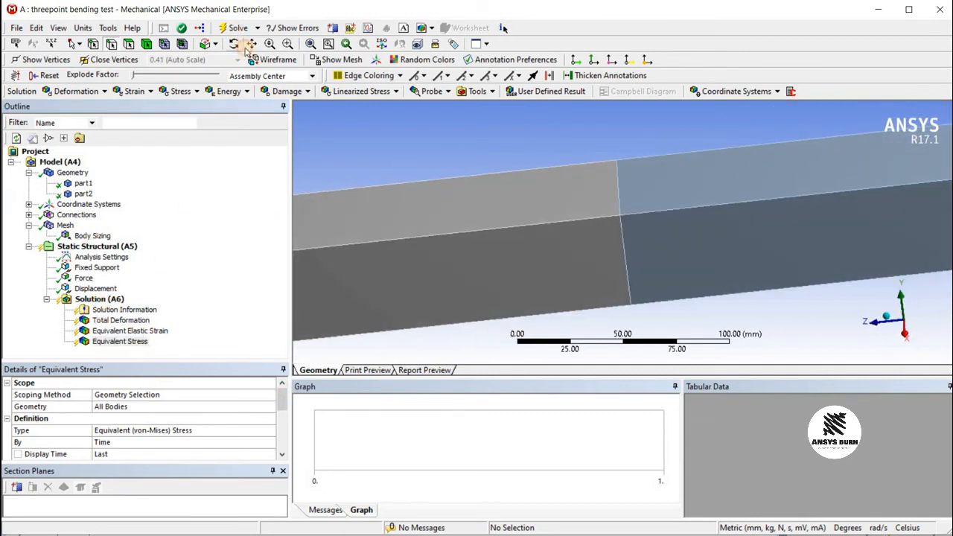
# Run Solve on the three-point bending analysis to compute the results.
pyautogui.click(237, 28)
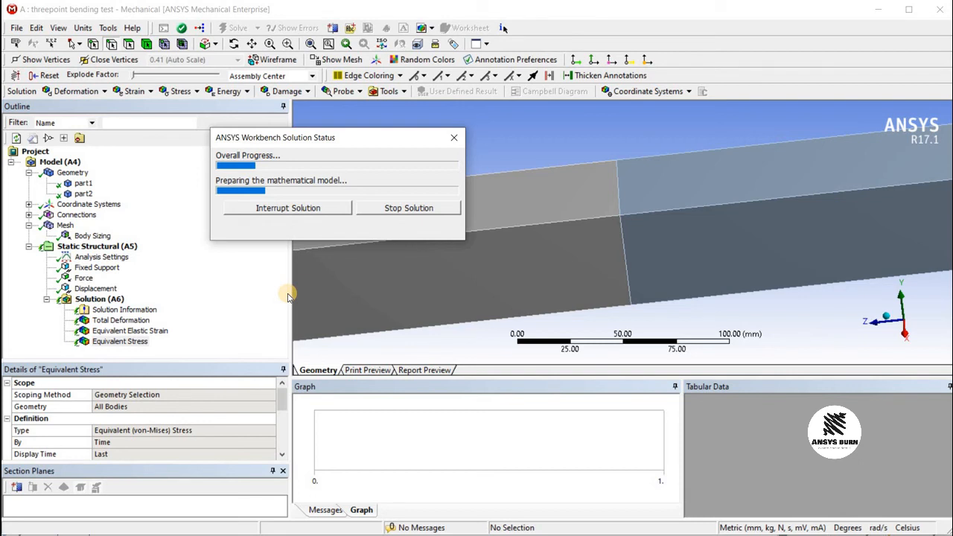
pyautogui.moveTo(462, 412)
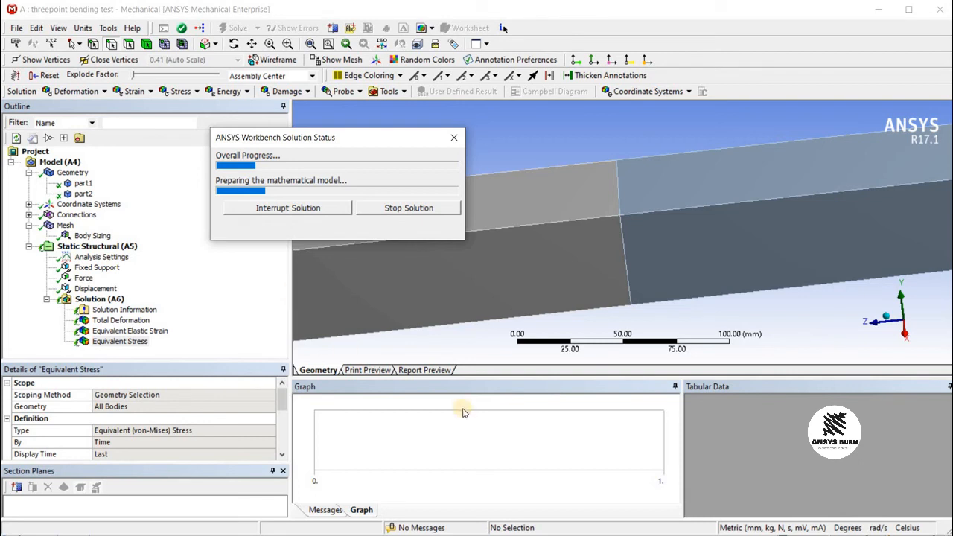
pyautogui.moveTo(472, 401)
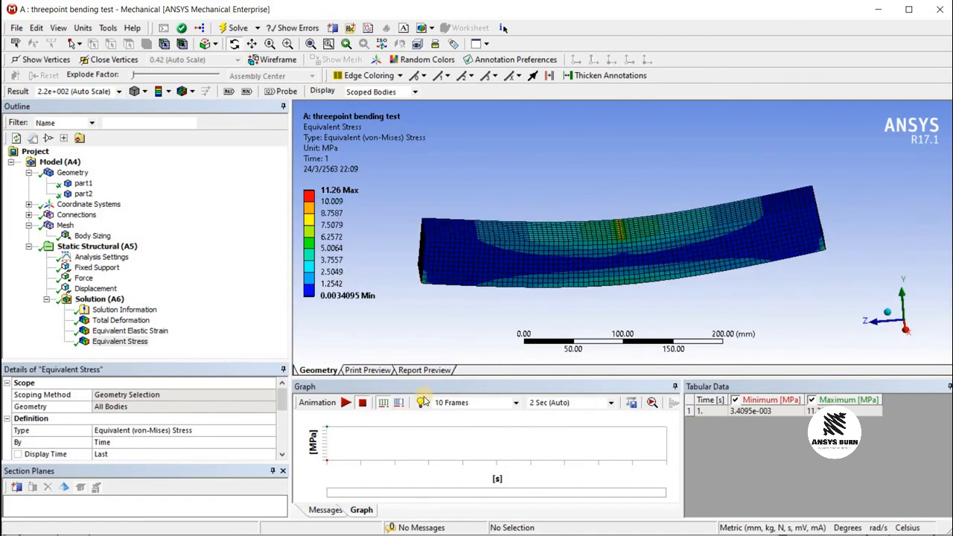
# Animate the Equivalent Stress contour, peaking at 11.26 MPa, as the beam bends.
pyautogui.click(345, 402)
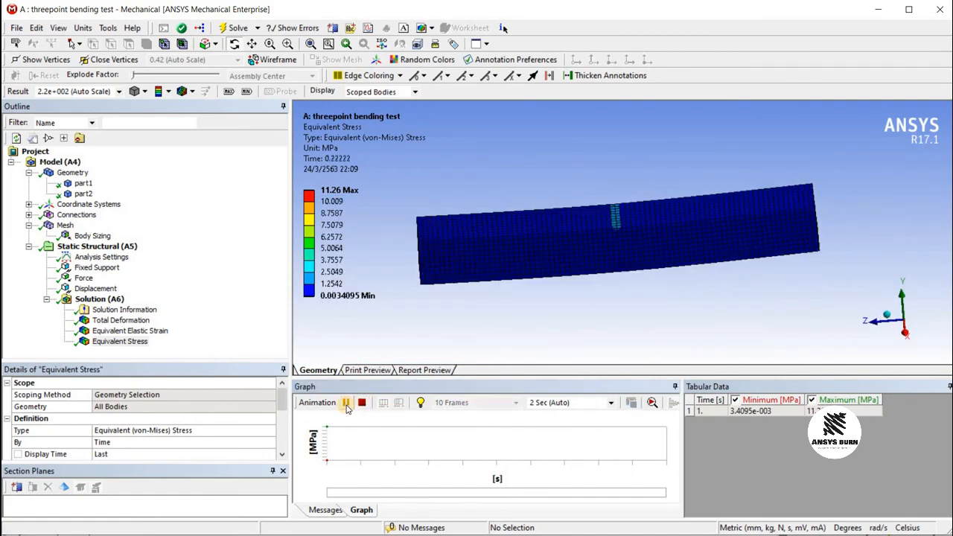
pyautogui.click(346, 401)
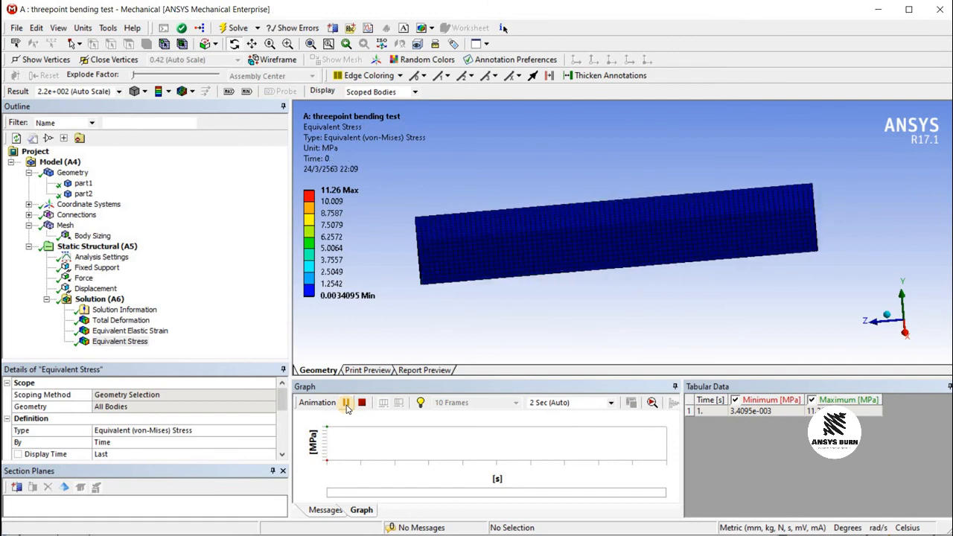
pyautogui.click(346, 402)
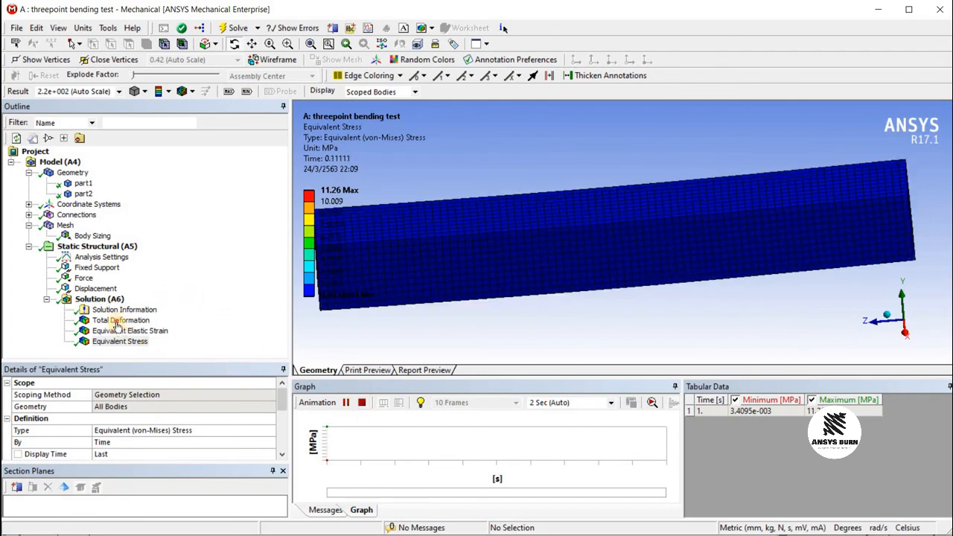
# View total deformation (max 0.0945 mm), elastic strain, then the 11.26 MPa stress contours.
pyautogui.click(120, 320)
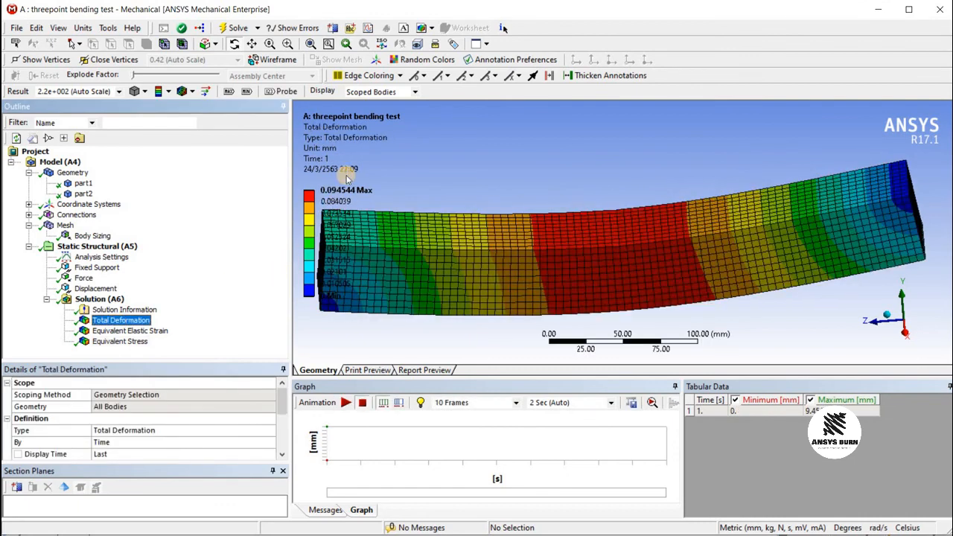
pyautogui.moveTo(335, 201)
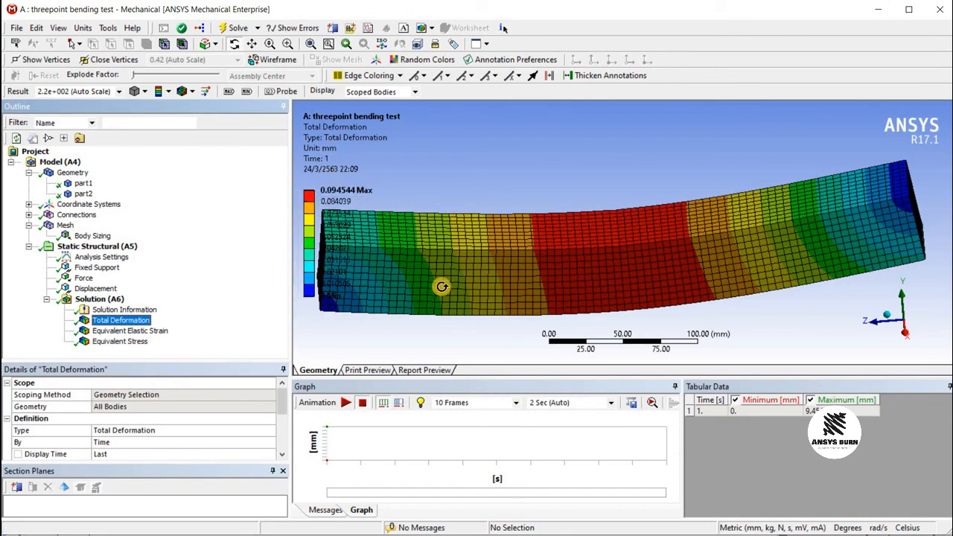
pyautogui.moveTo(95, 335)
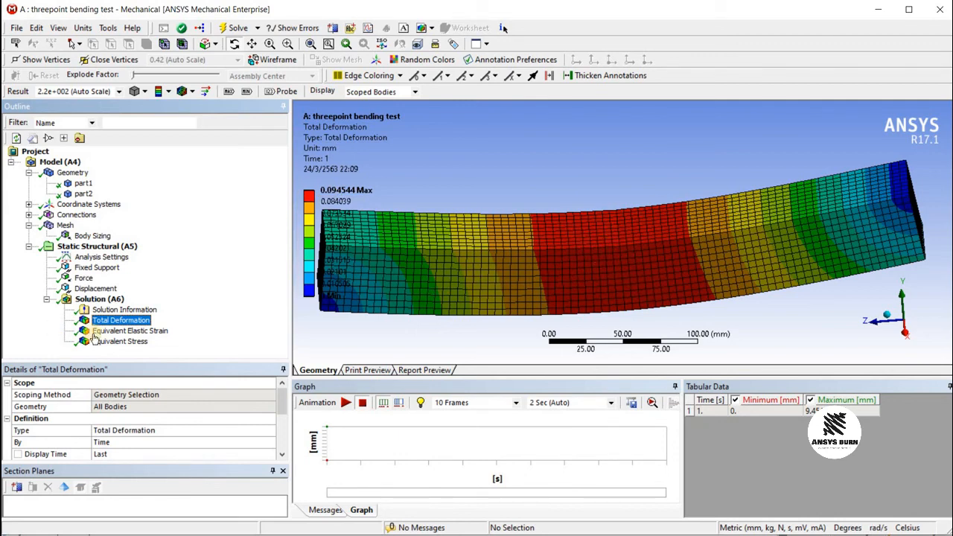
pyautogui.click(130, 330)
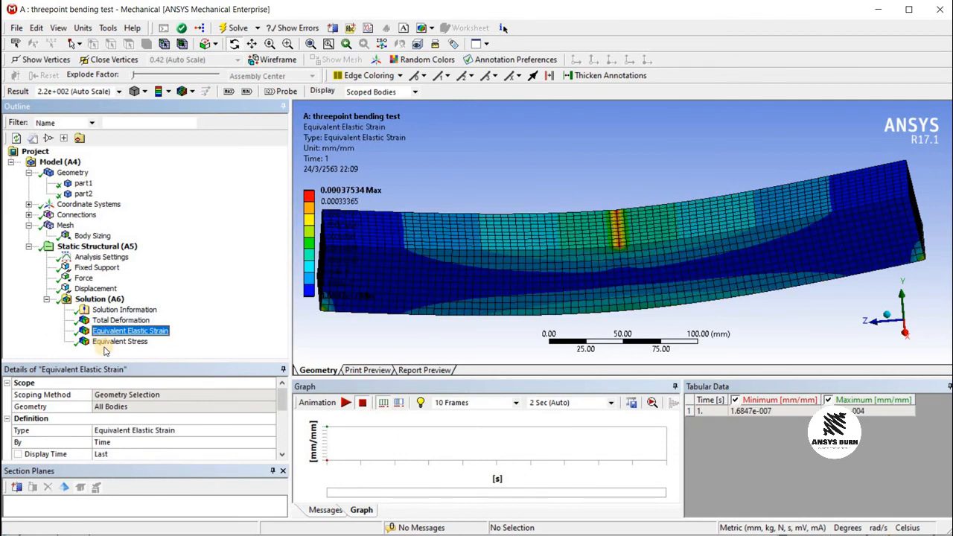
pyautogui.click(119, 341)
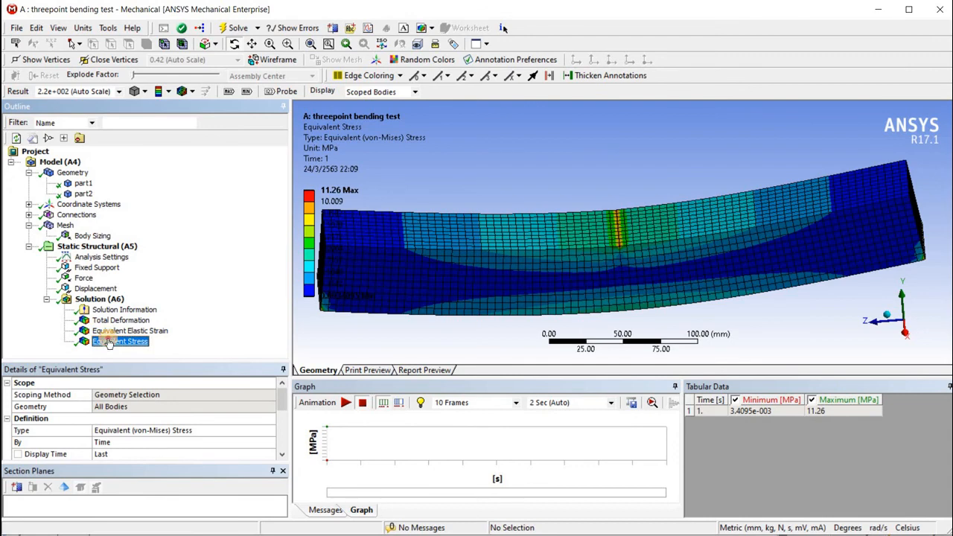